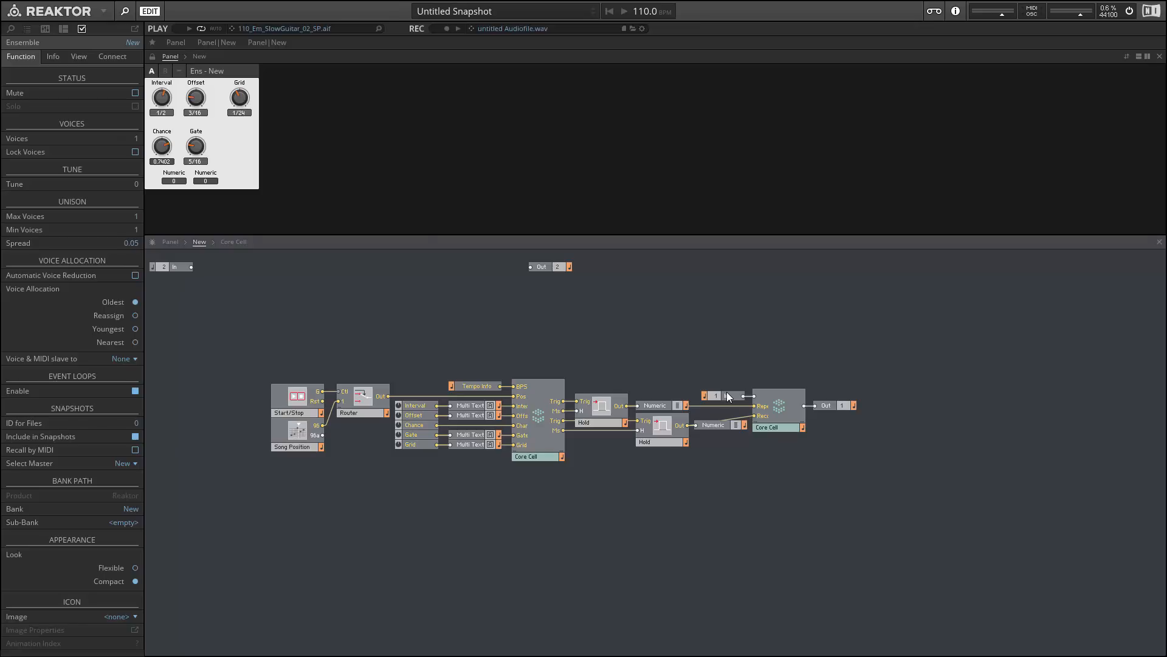
# - Insert a panel List module with entries Mix, Ins and Gate, Min 0 and Max 2
pyautogui.rightClick(645, 308)
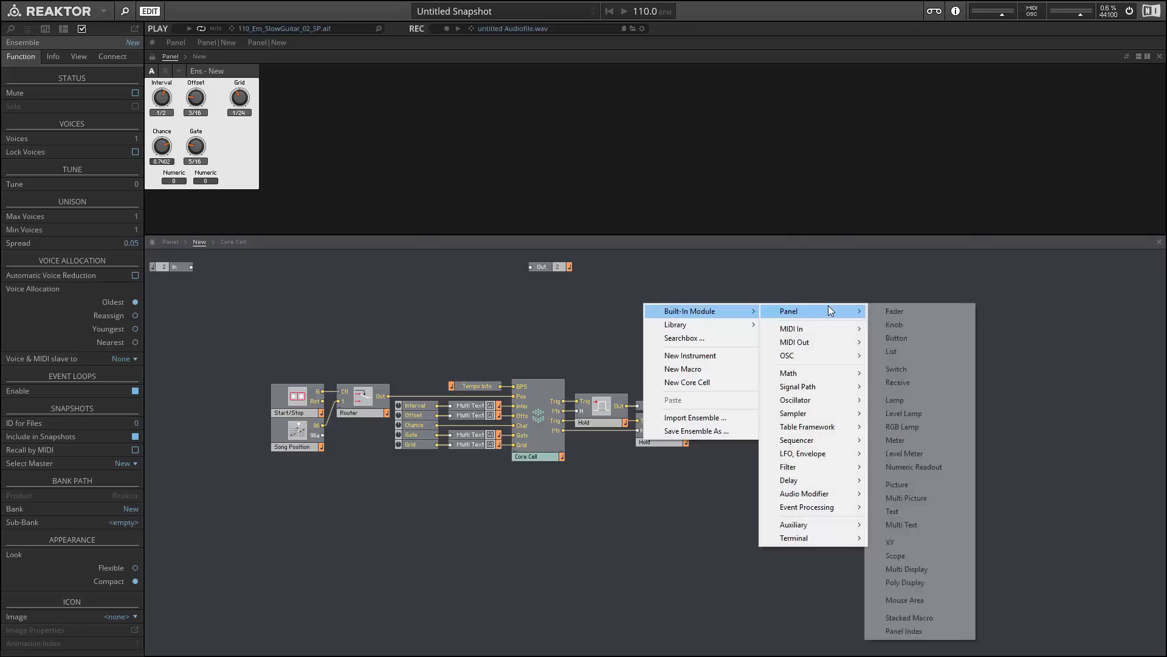
pyautogui.click(891, 351)
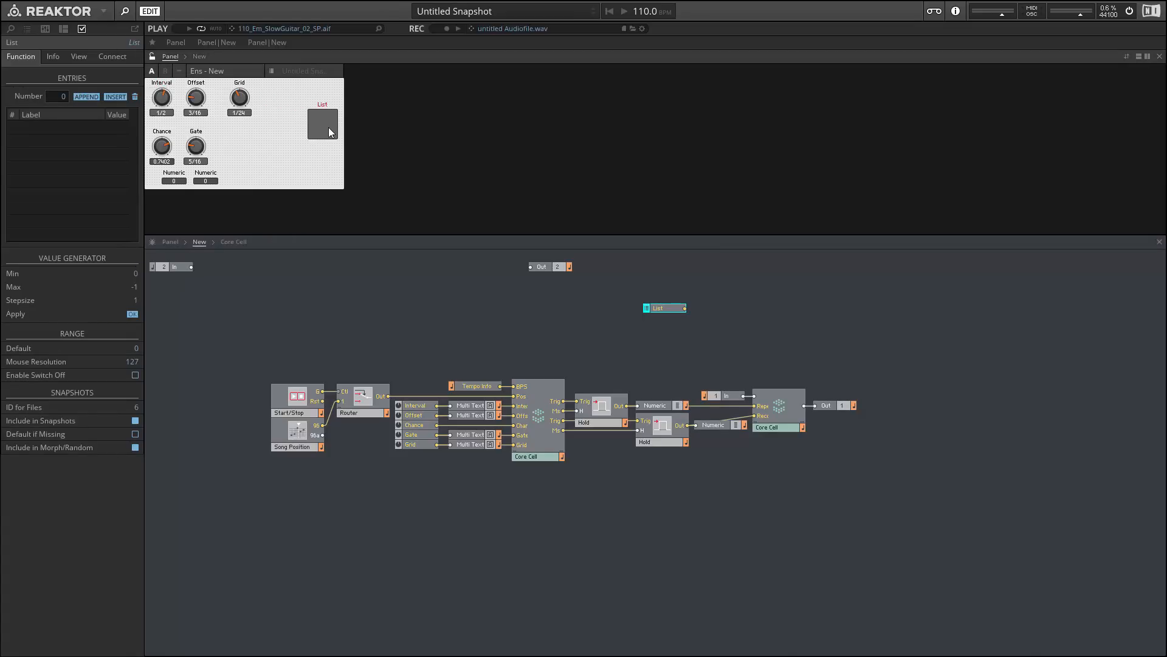
pyautogui.click(86, 96)
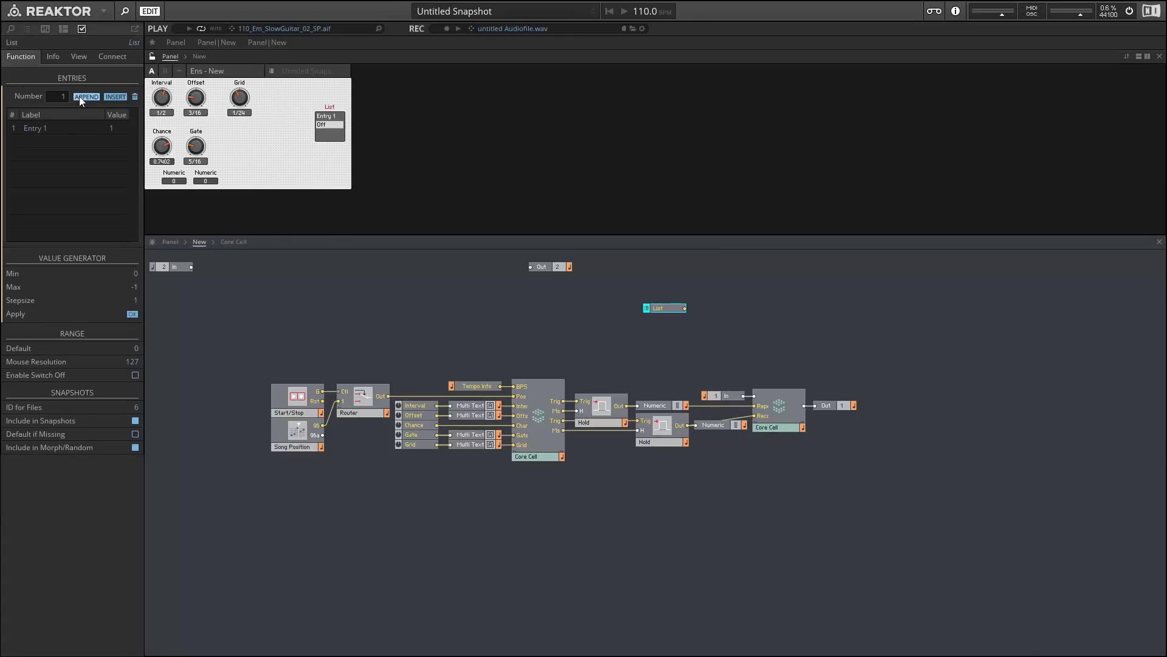
pyautogui.click(86, 96)
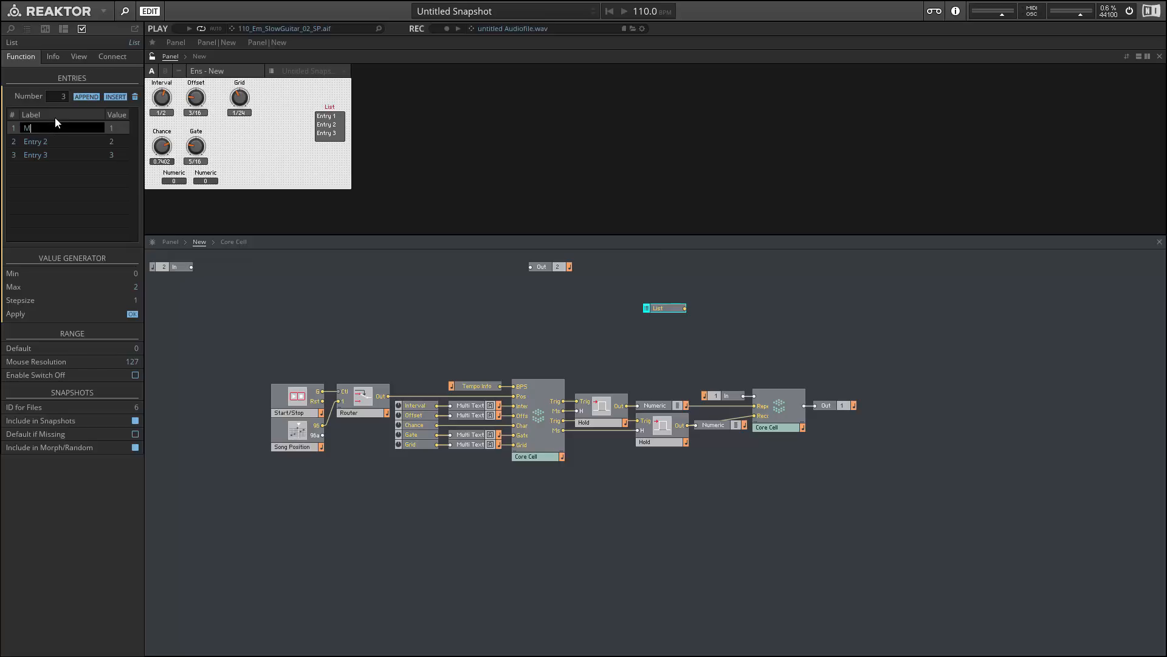
pyautogui.write('Mix')
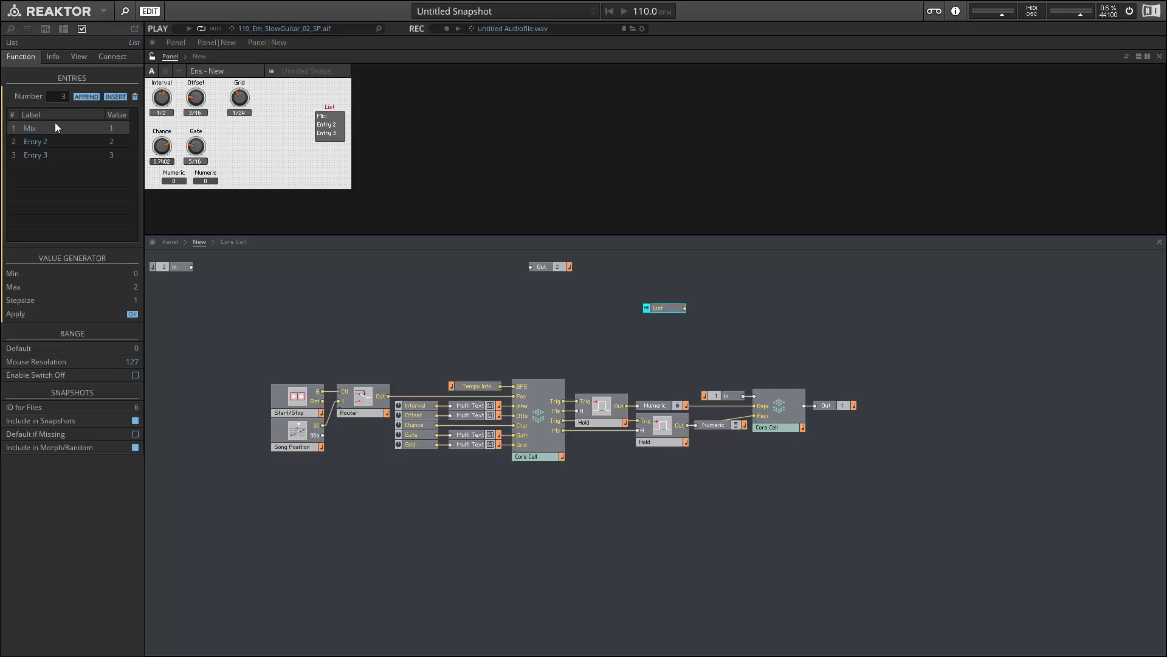
pyautogui.doubleClick(35, 142)
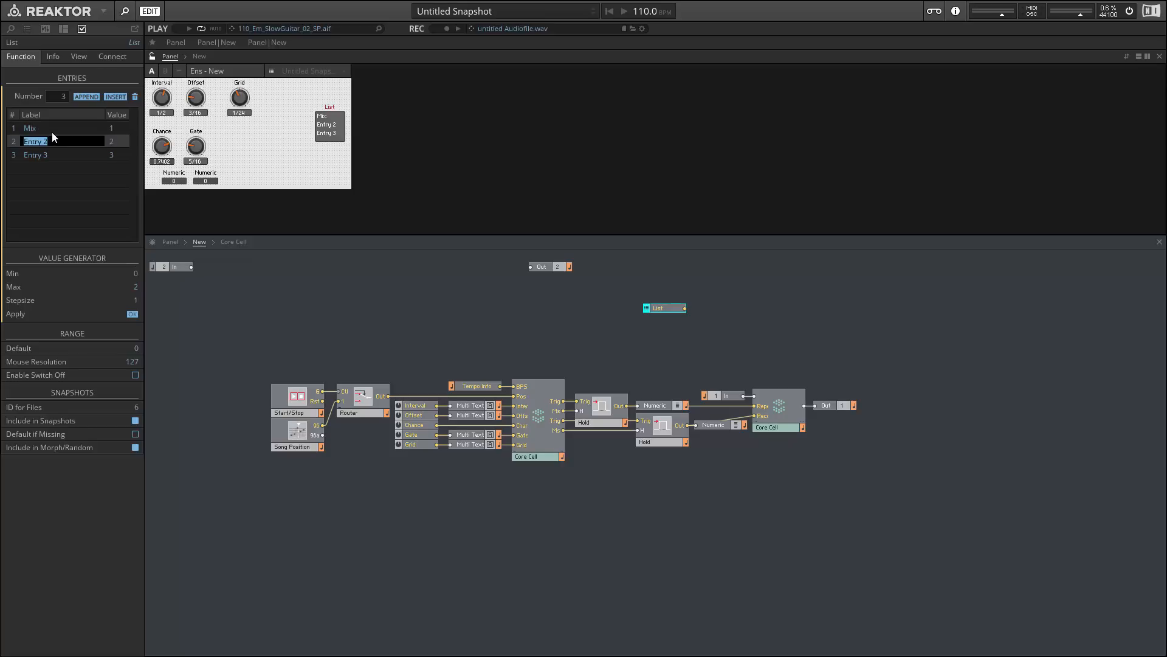
pyautogui.write('Ins')
pyautogui.click(62, 154)
pyautogui.write('Gate')
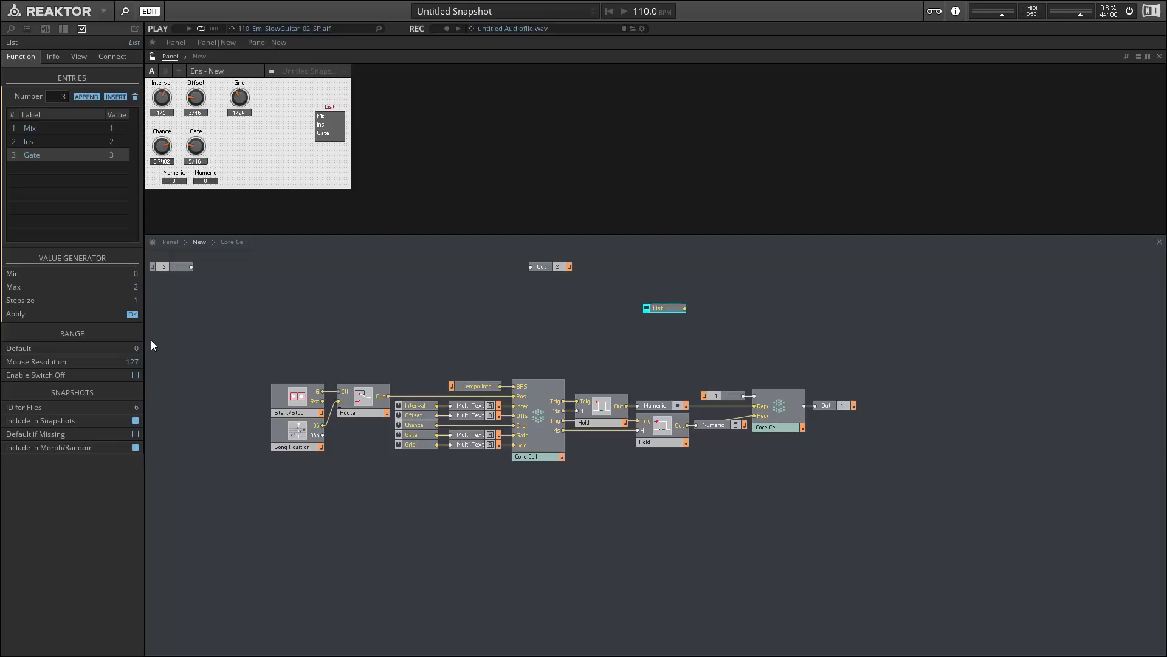
pyautogui.moveTo(36, 266)
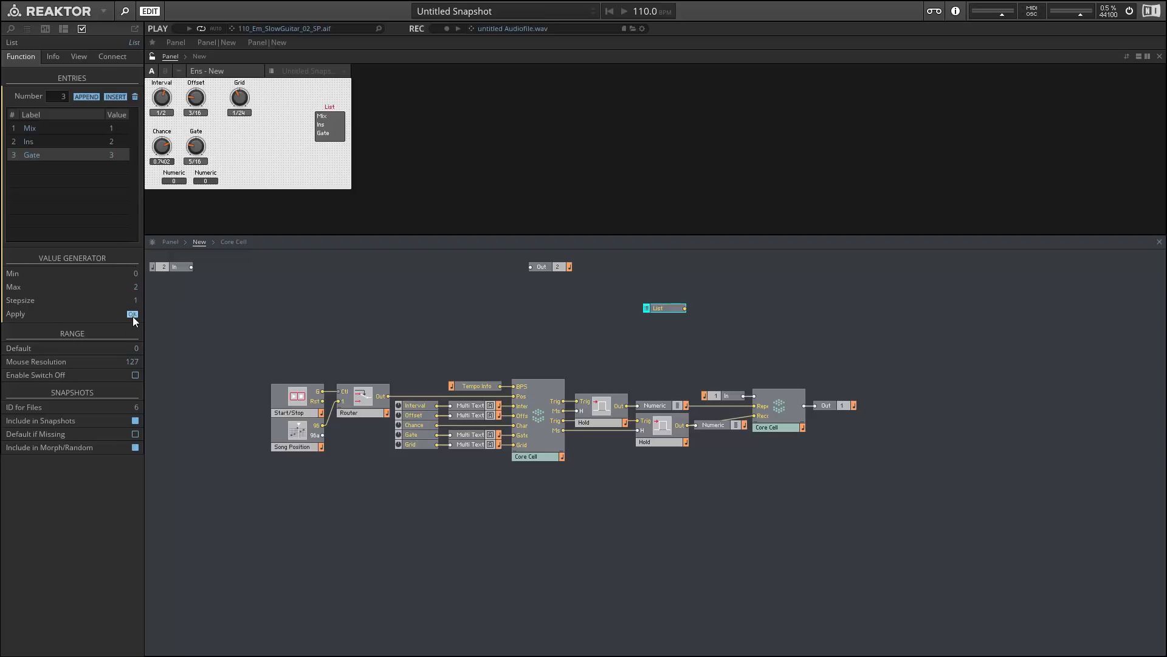
pyautogui.click(132, 314)
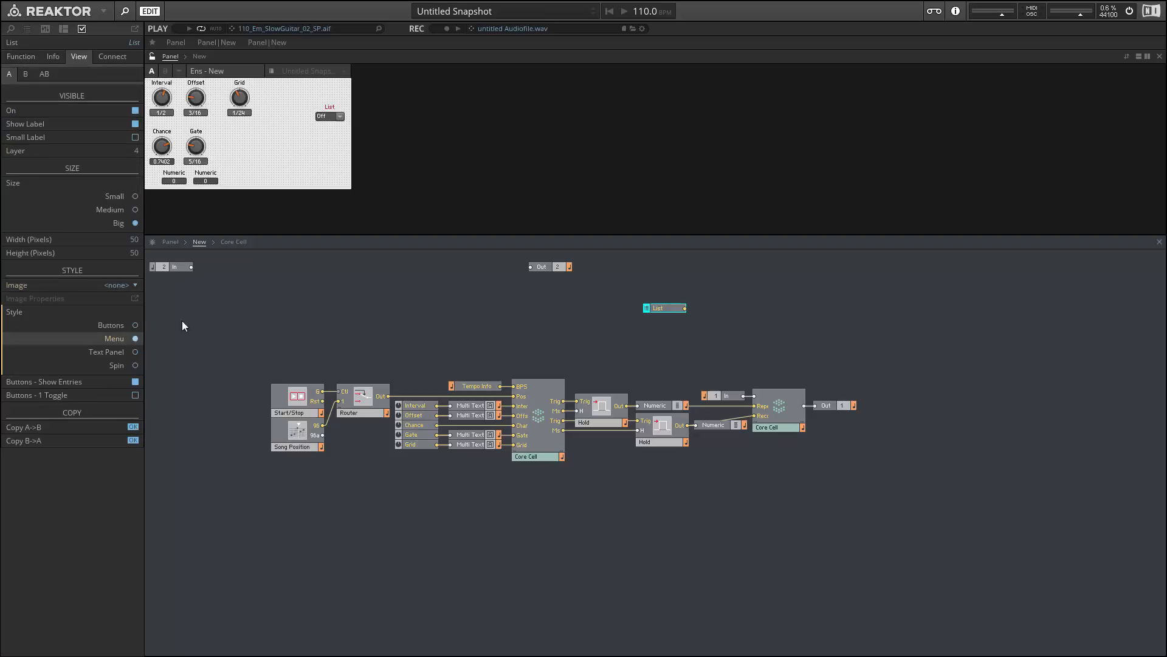
# - Set the List style to Menu and add a Volume knob, range -72 to 6, default 0
pyautogui.click(133, 137)
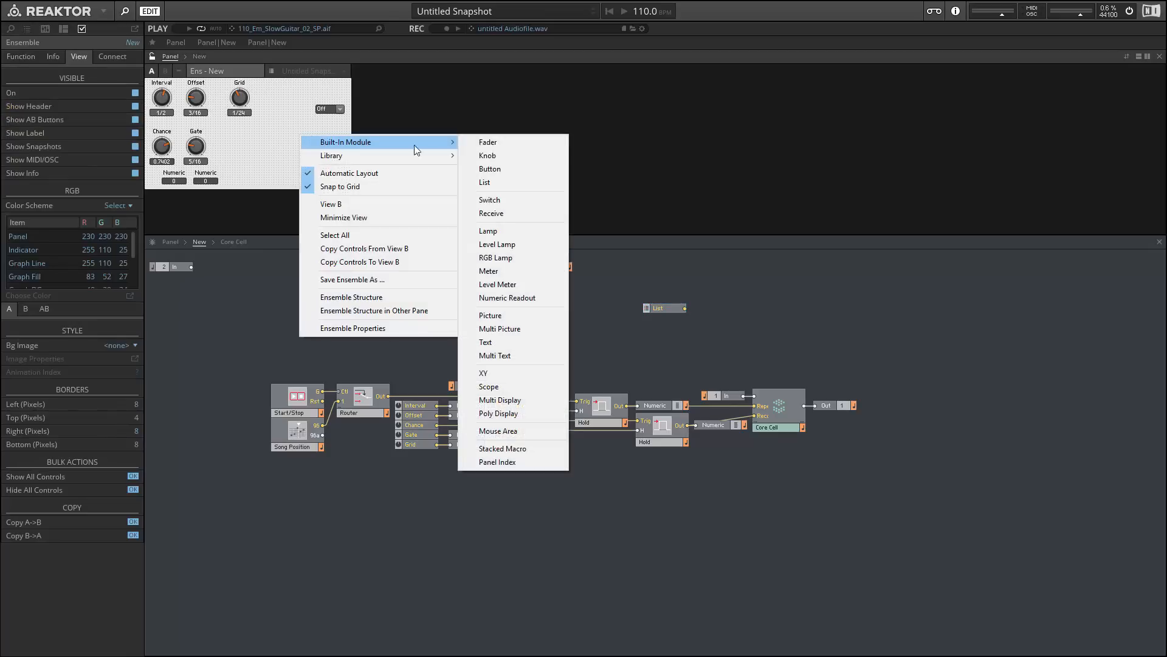
pyautogui.click(488, 155)
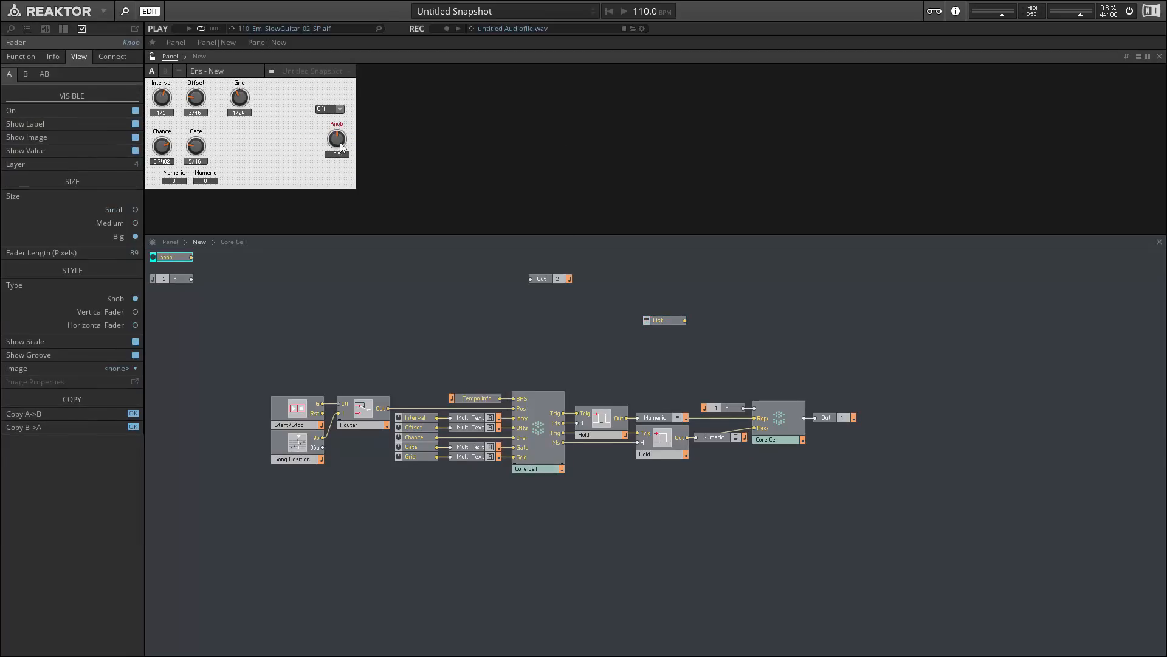
pyautogui.moveTo(330, 139)
pyautogui.write('Volume')
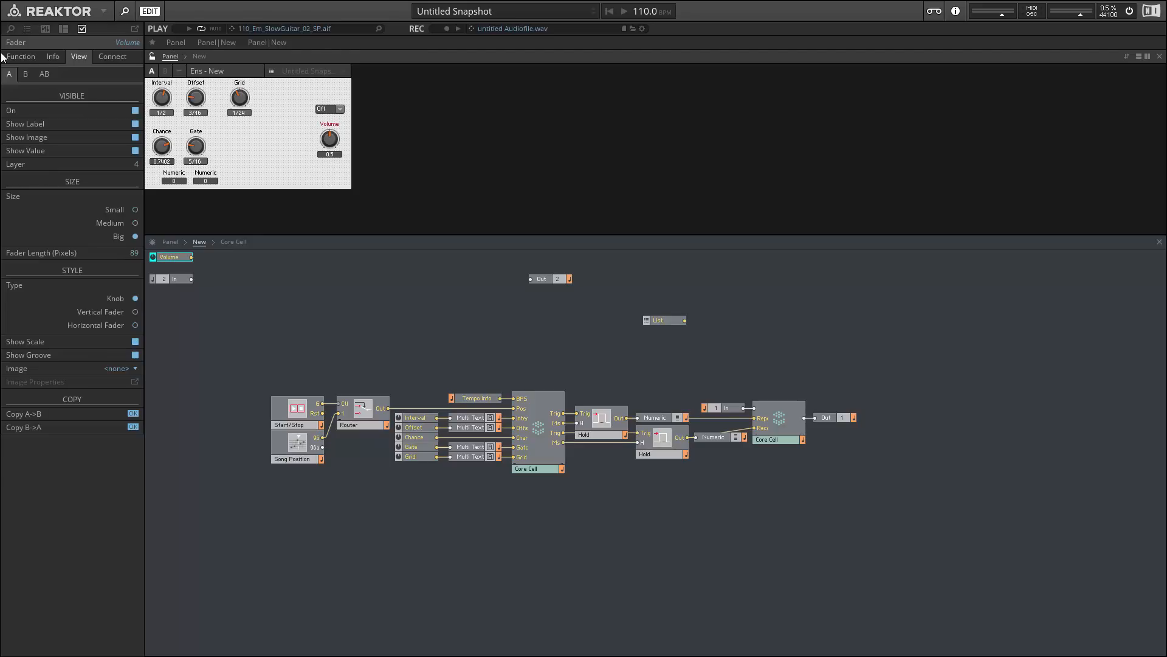
pyautogui.click(21, 57)
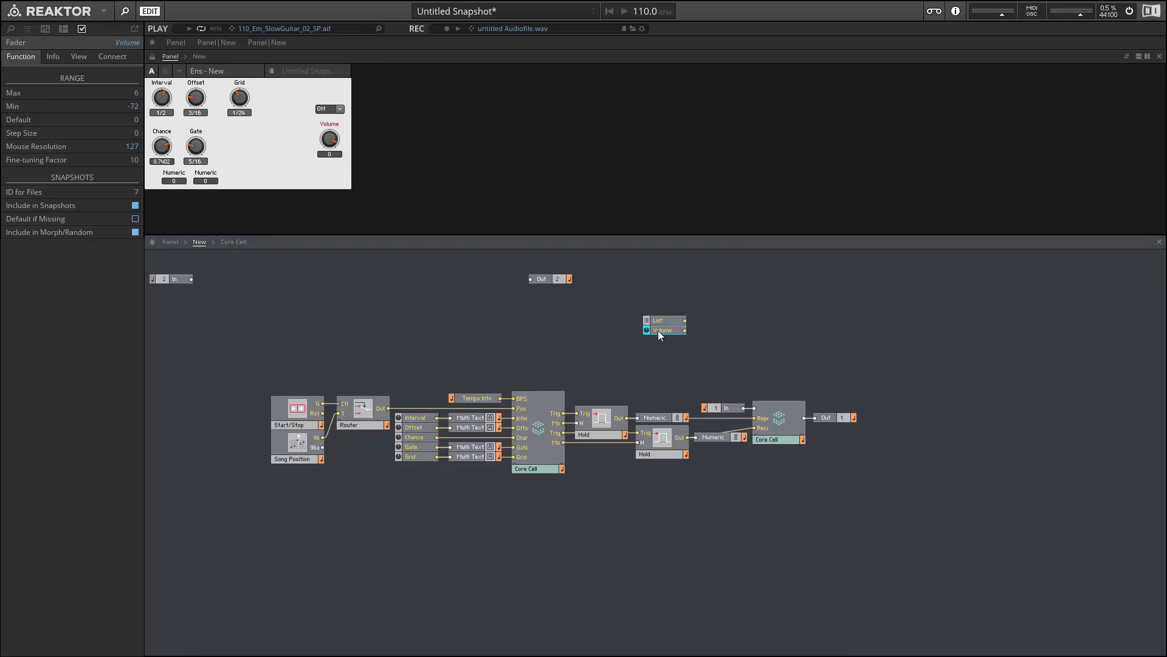
# - Insert a Decay knob with Min 0, Max 1 and default 0.5
pyautogui.rightClick(658, 339)
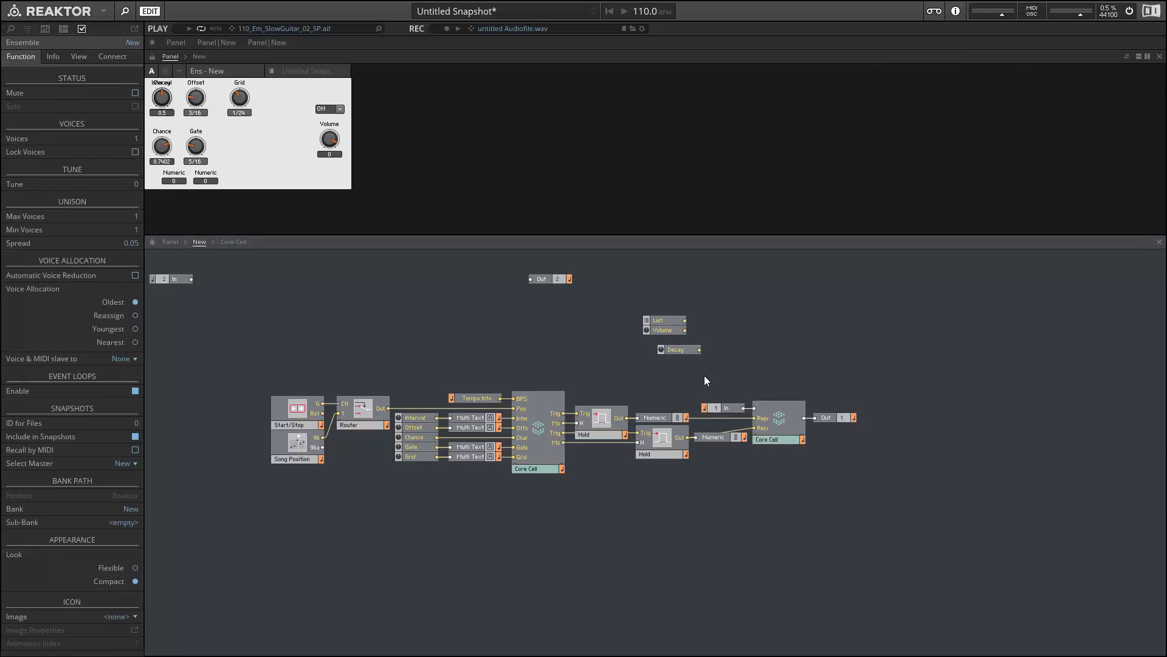
pyautogui.click(667, 339)
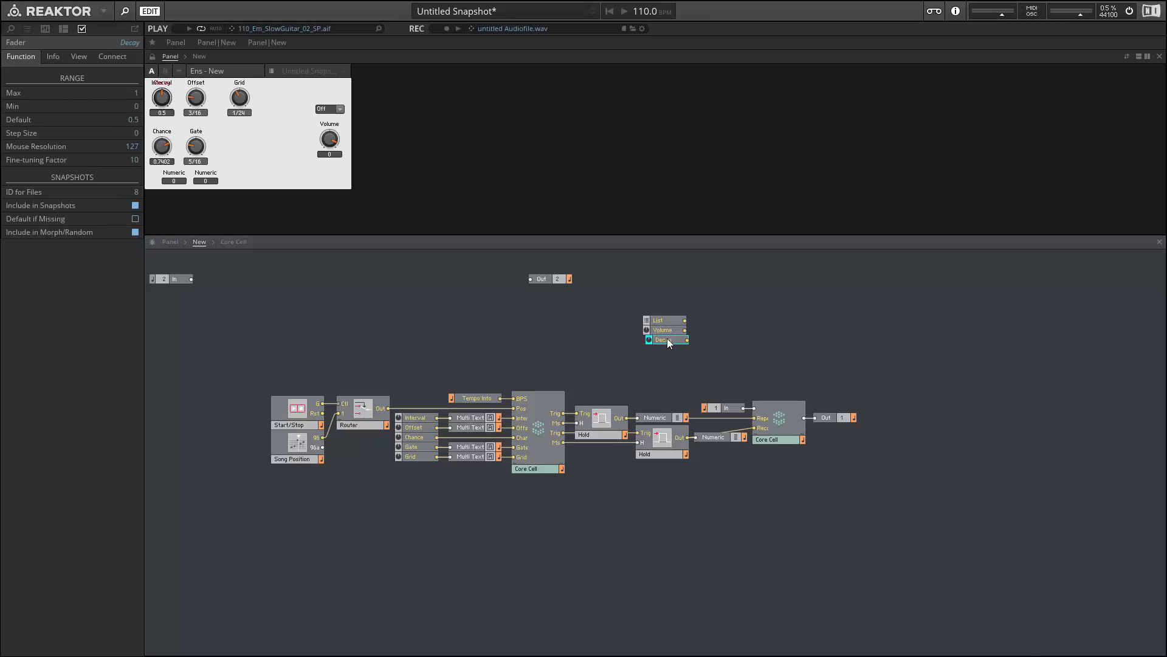
pyautogui.moveTo(664, 340)
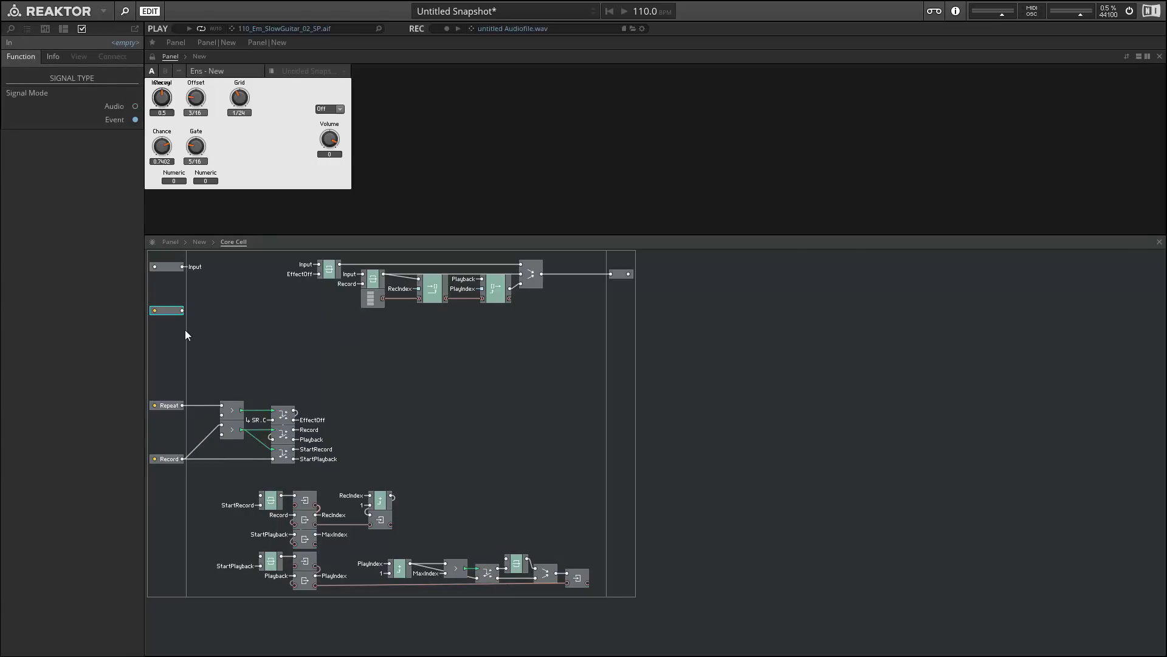
# - Name the Core Cell's event inputs Type, Volume and Vol Decay and wire the panel controls to them
pyautogui.click(166, 310)
pyautogui.write('Type')
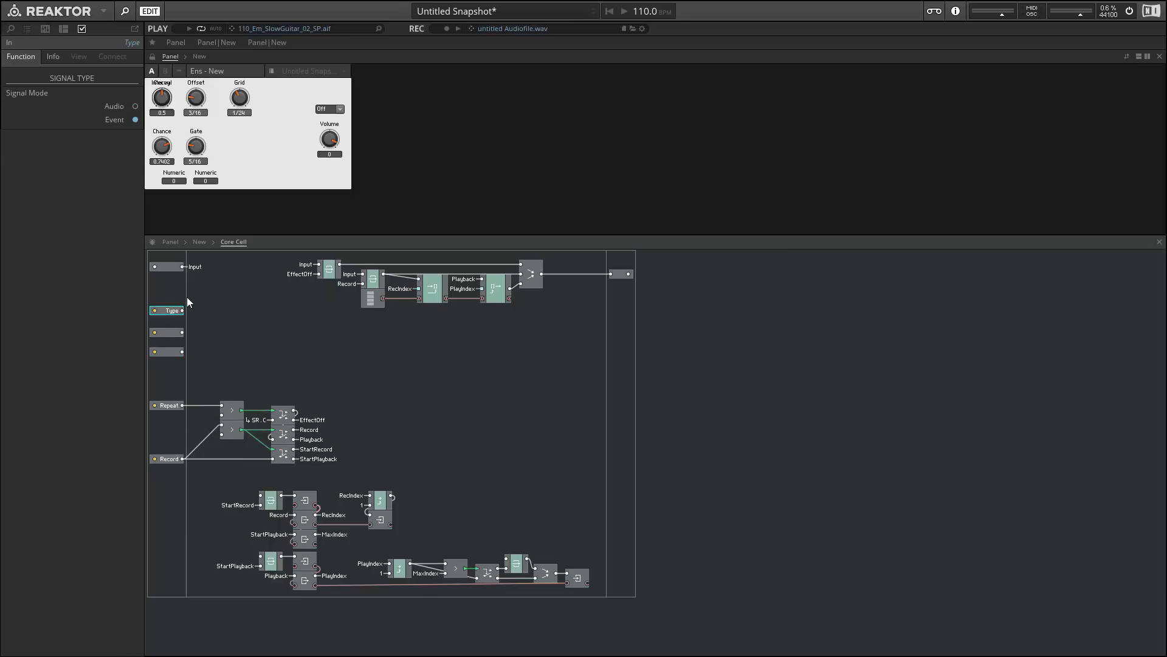
pyautogui.click(167, 332)
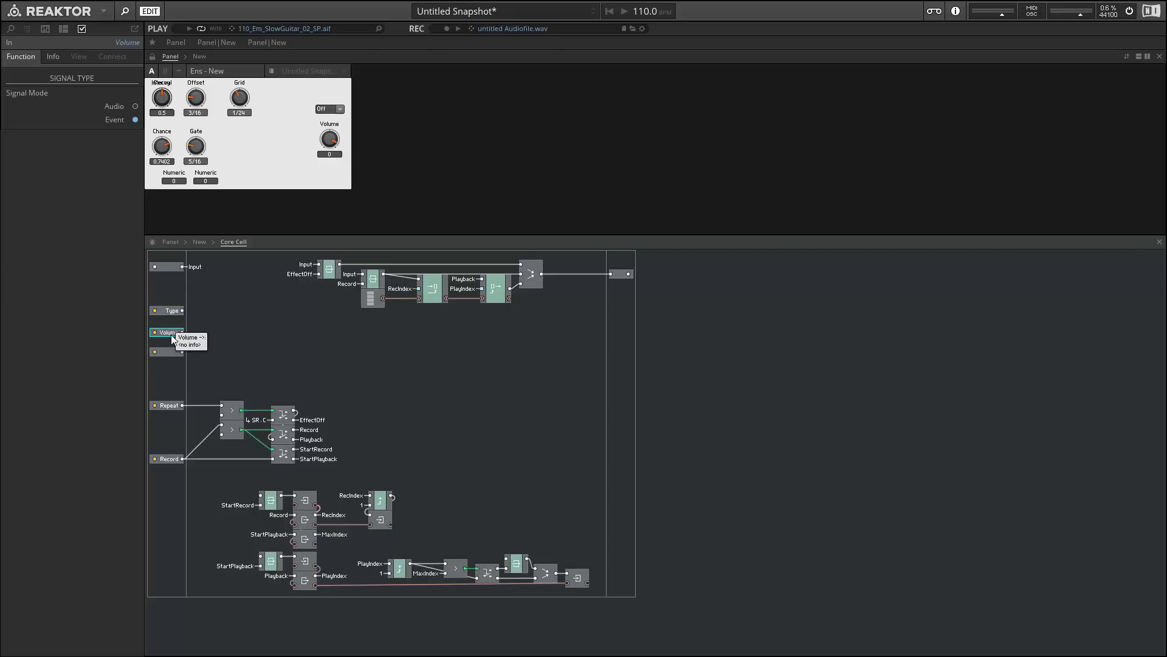
pyautogui.click(166, 351)
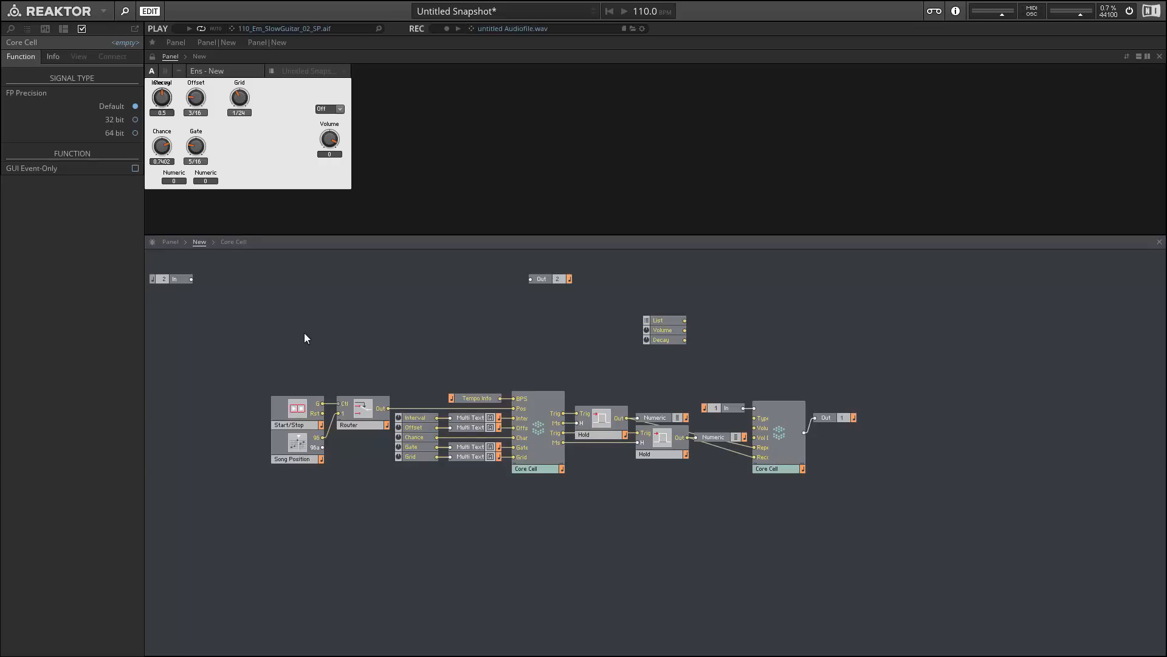
pyautogui.moveTo(716, 437)
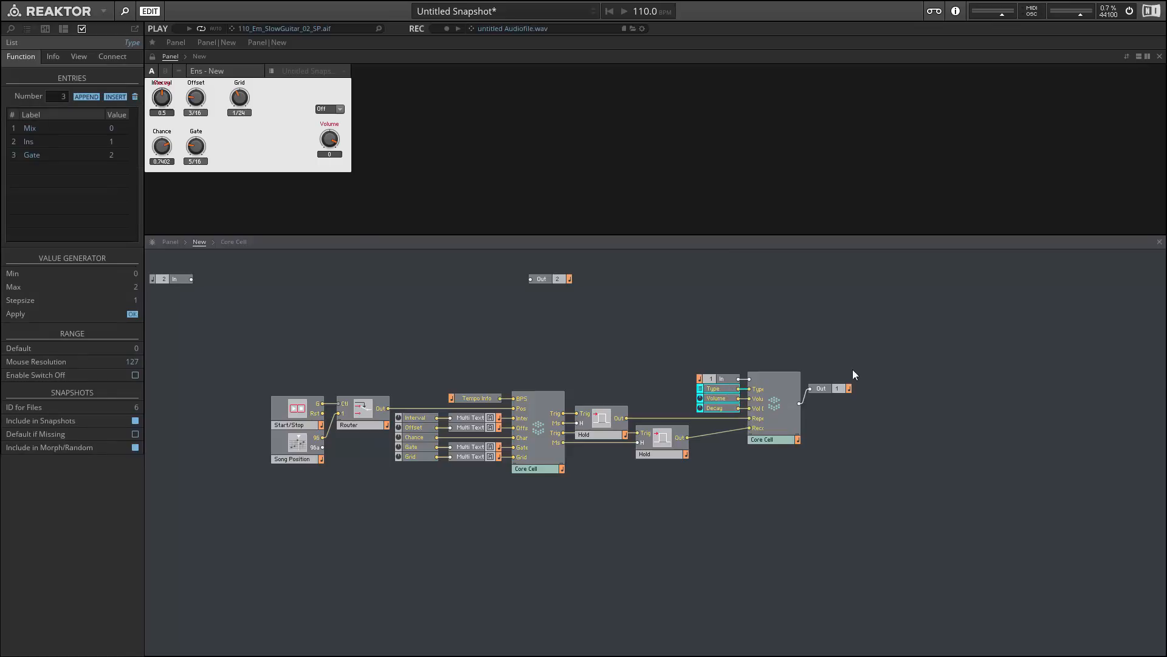
pyautogui.click(773, 406)
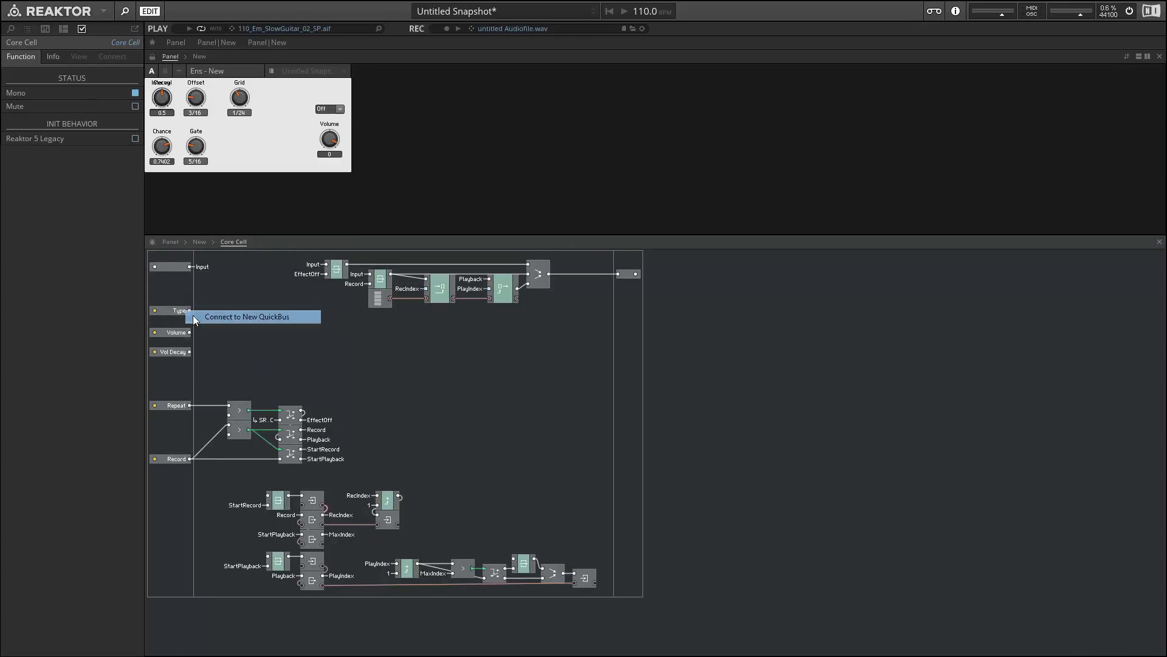
# - Convert the Volume input with a dB2AF module feeding a Volume QuickBus
pyautogui.click(227, 317)
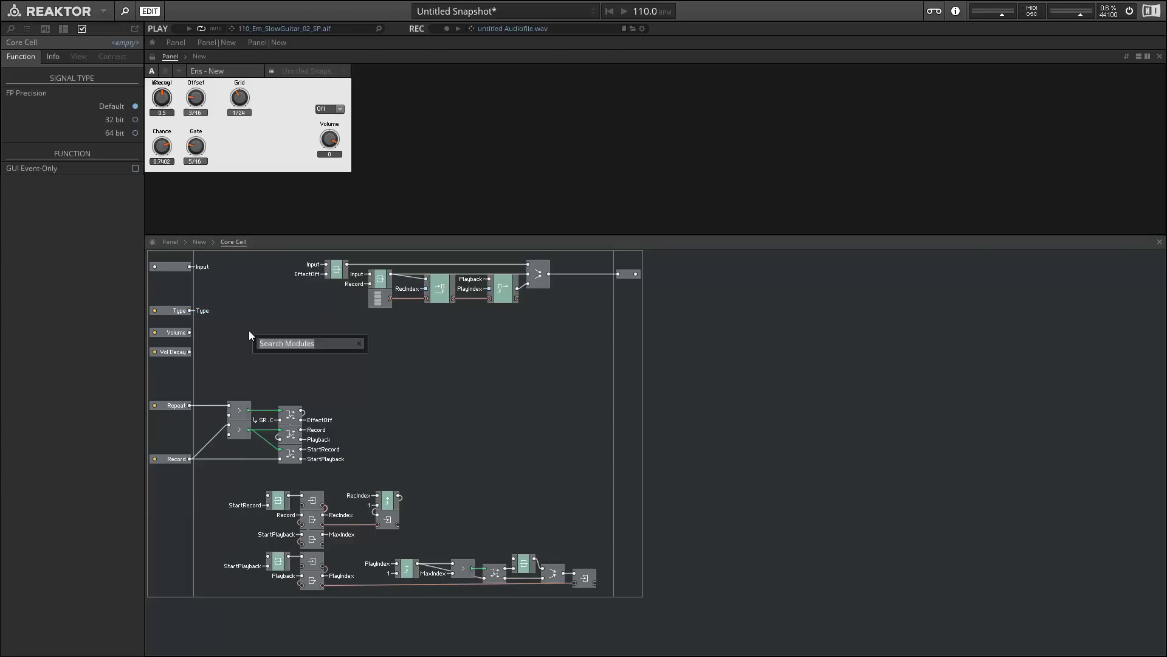
pyautogui.write('db')
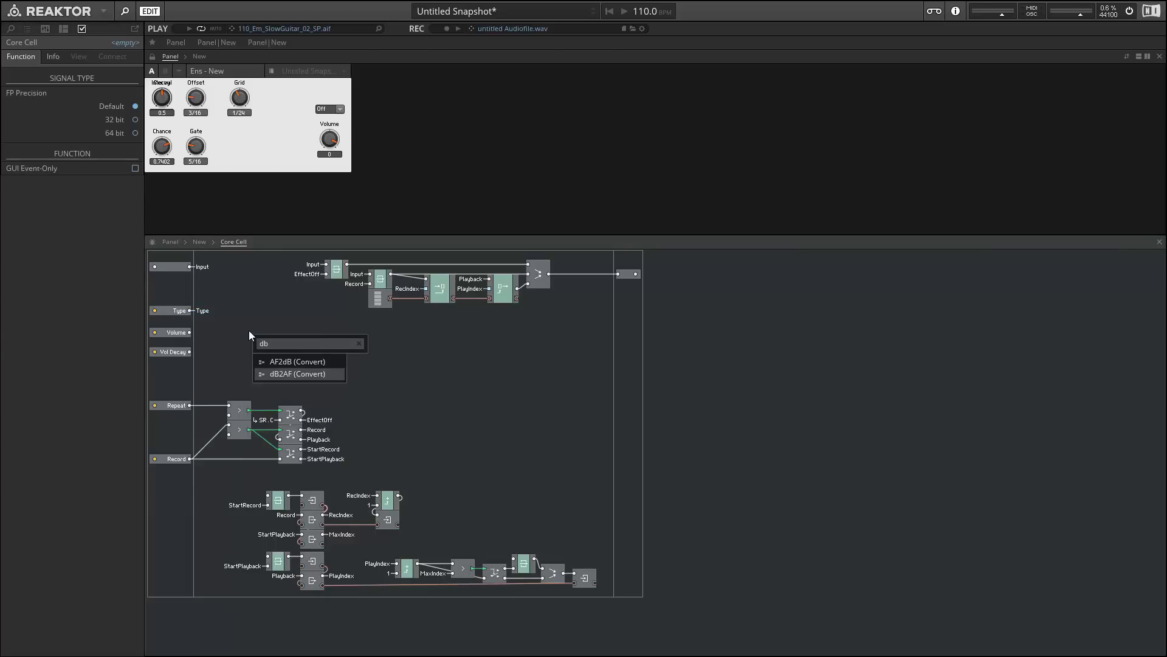
pyautogui.click(300, 374)
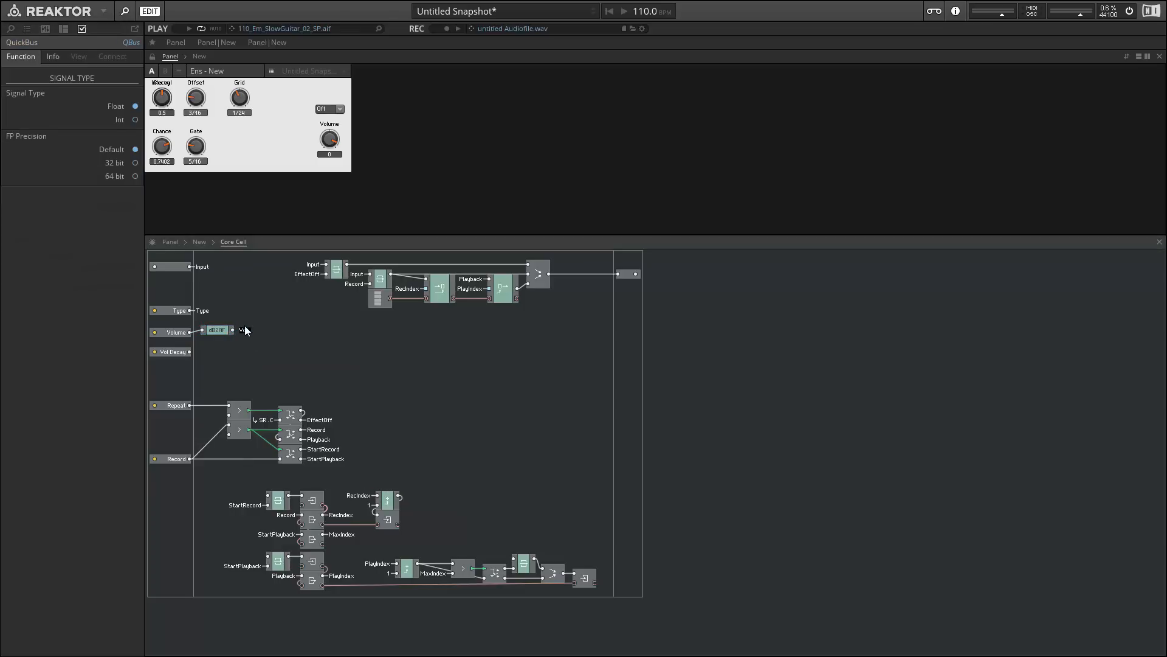
pyautogui.click(216, 329)
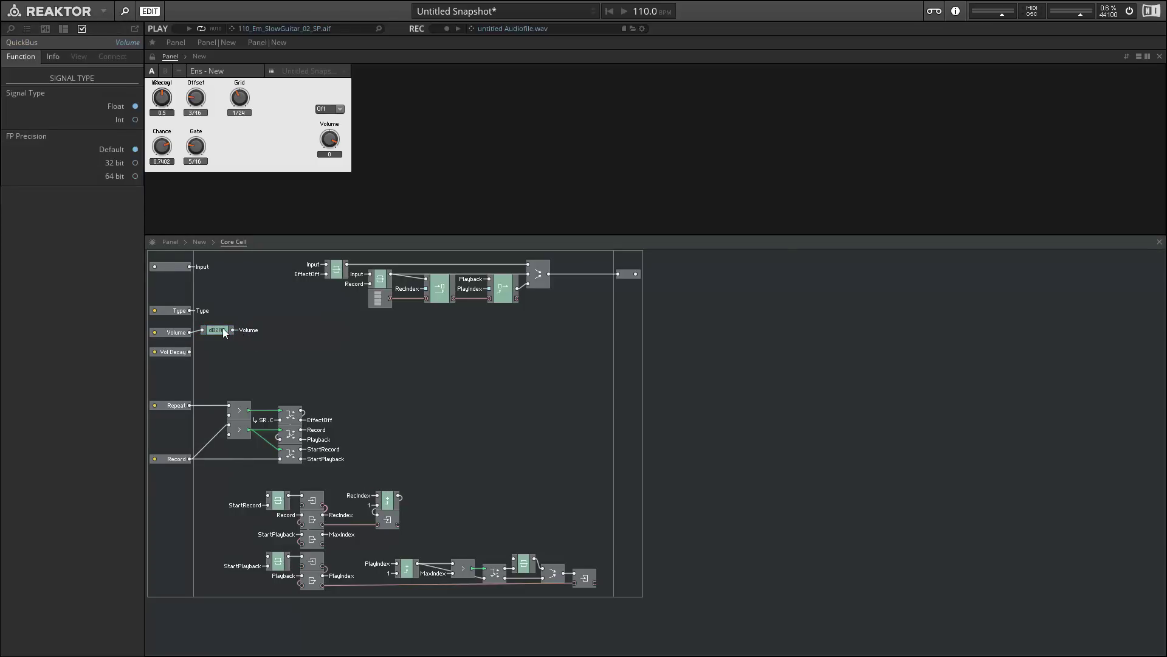
pyautogui.click(217, 330)
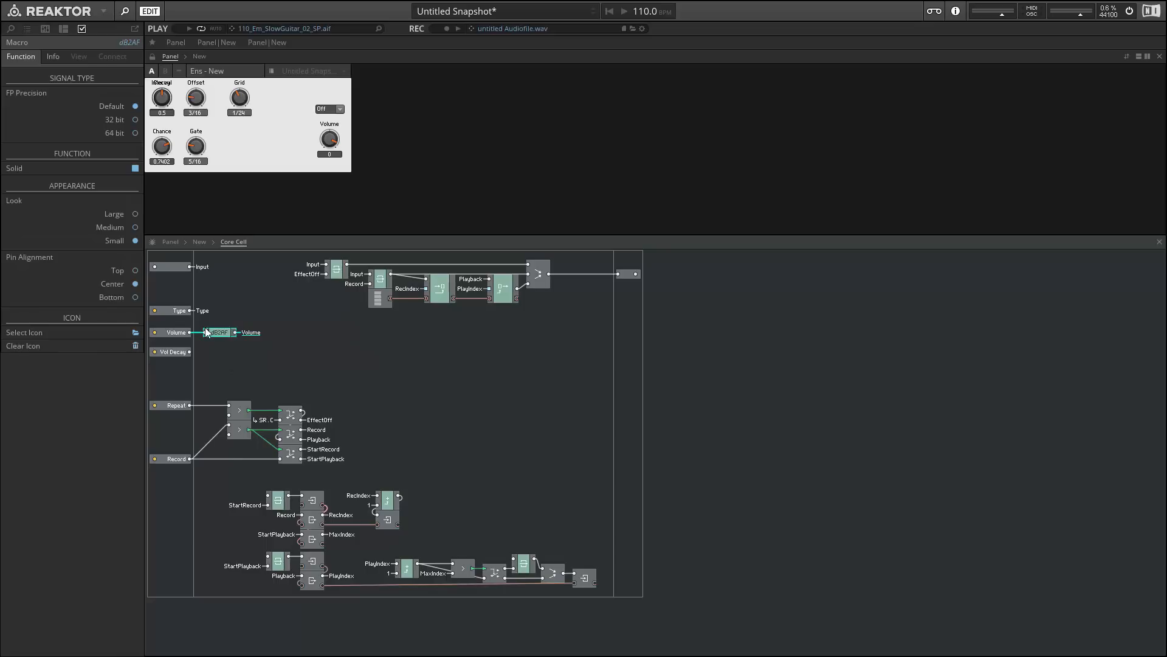
pyautogui.moveTo(269, 341)
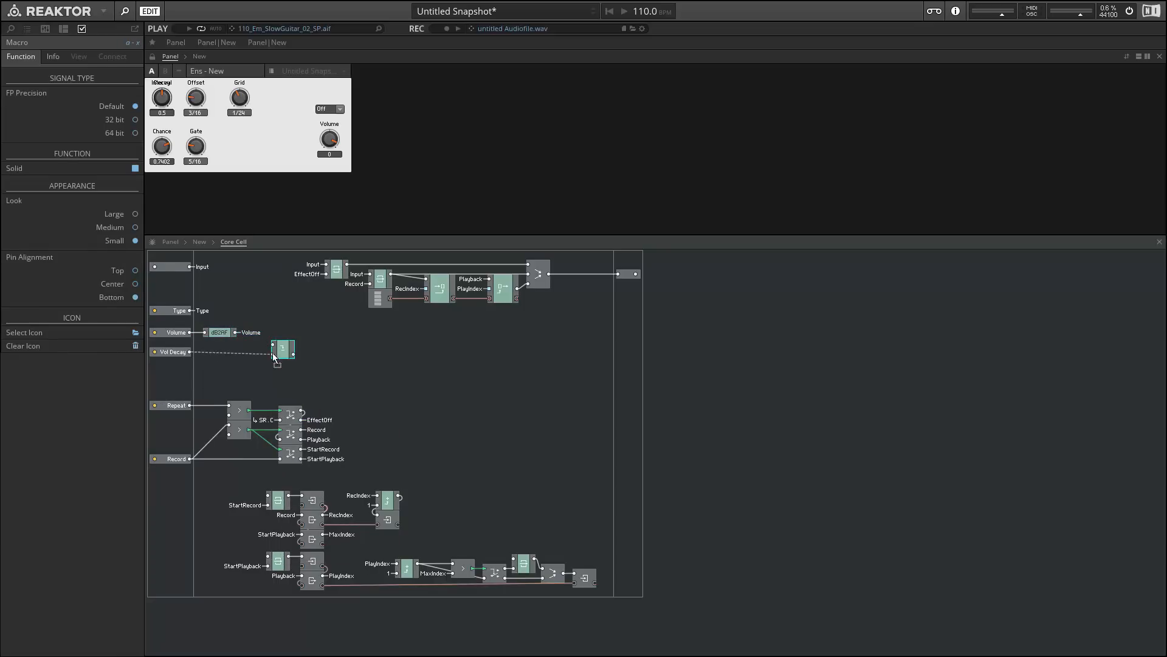
# - Feed Vol Decay into a math module with constant 1, output to a VolDecay bus
pyautogui.click(171, 351)
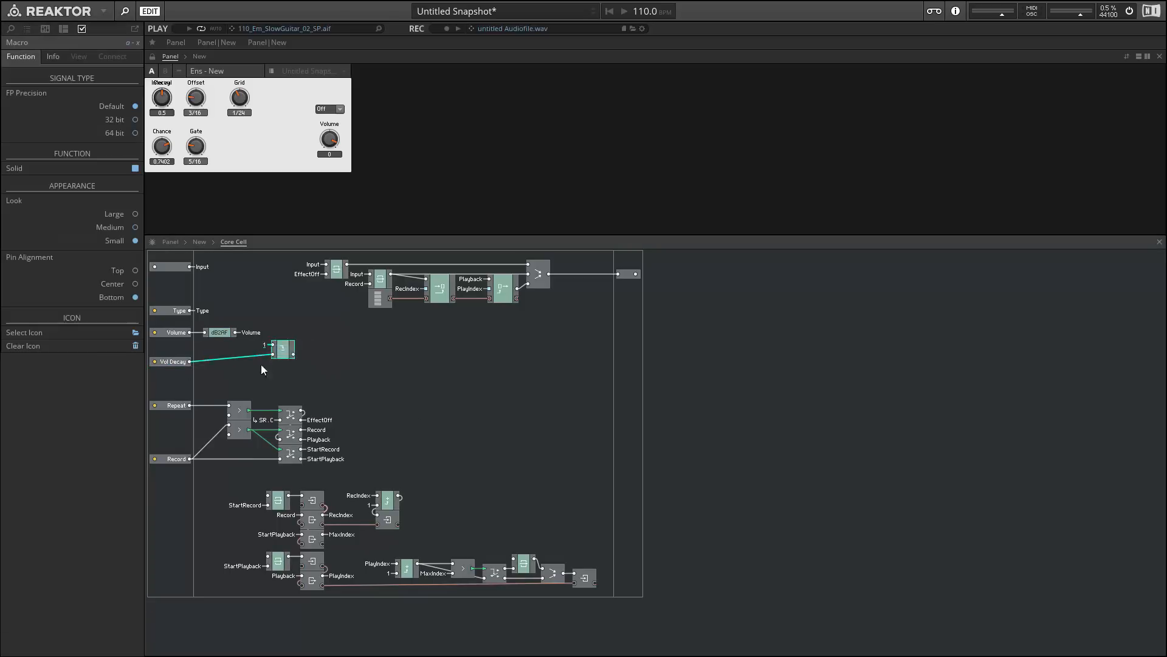
pyautogui.rightClick(235, 362)
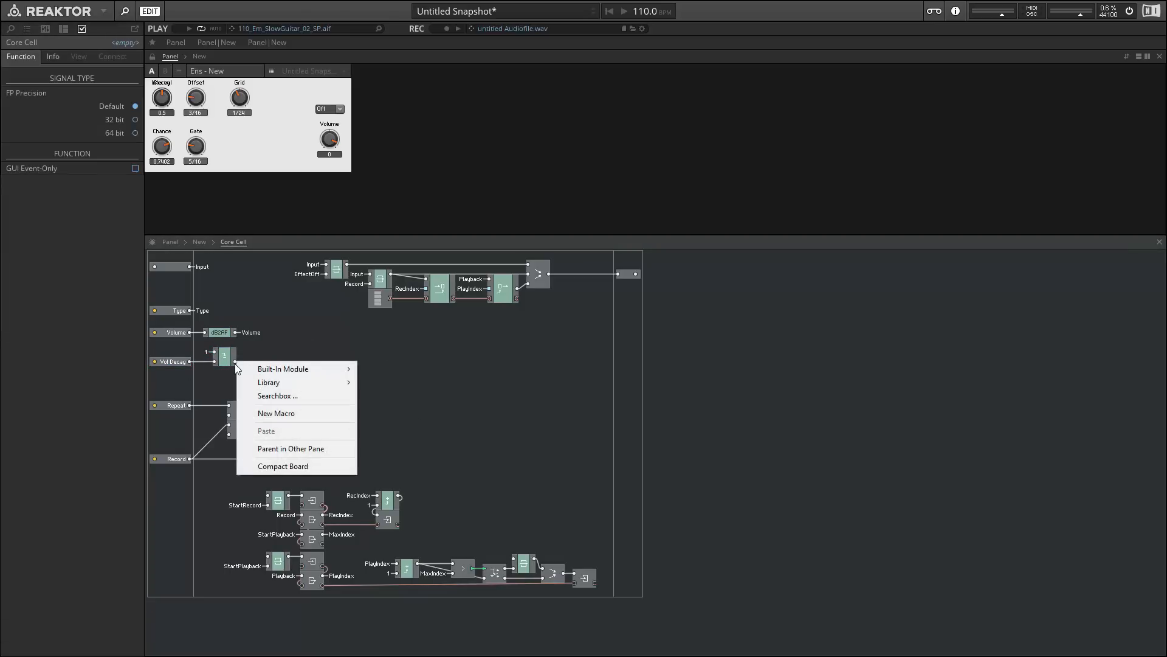
pyautogui.click(277, 396)
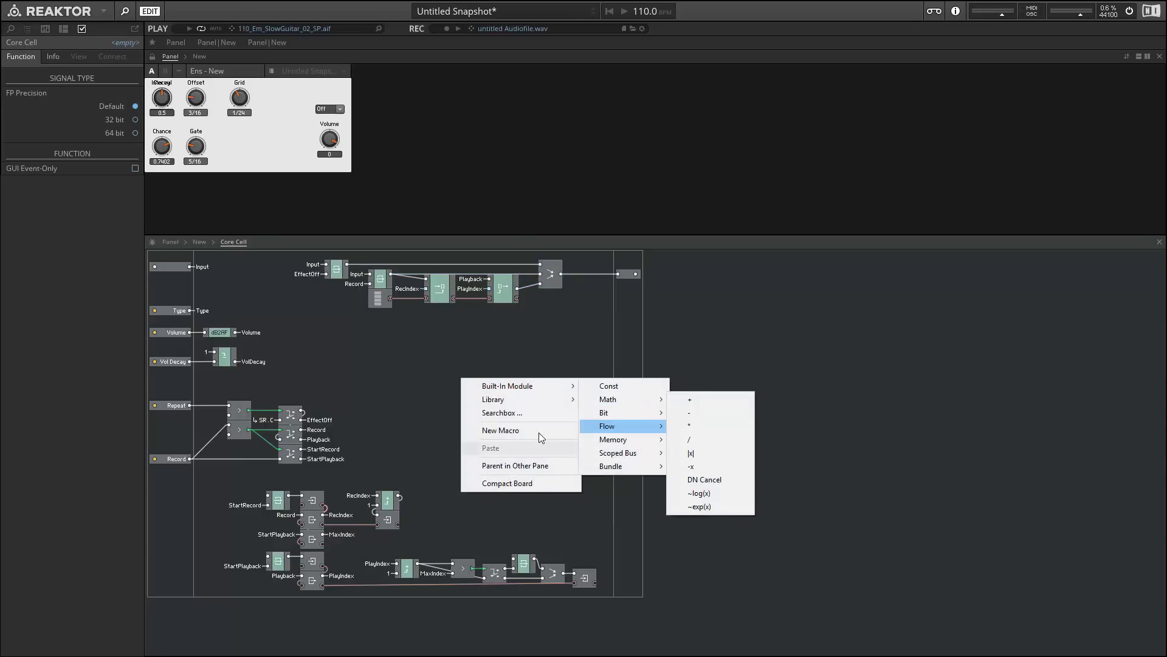
# - Create a new macro containing an ES Ctl and a Merge wired from the macro input
pyautogui.click(500, 429)
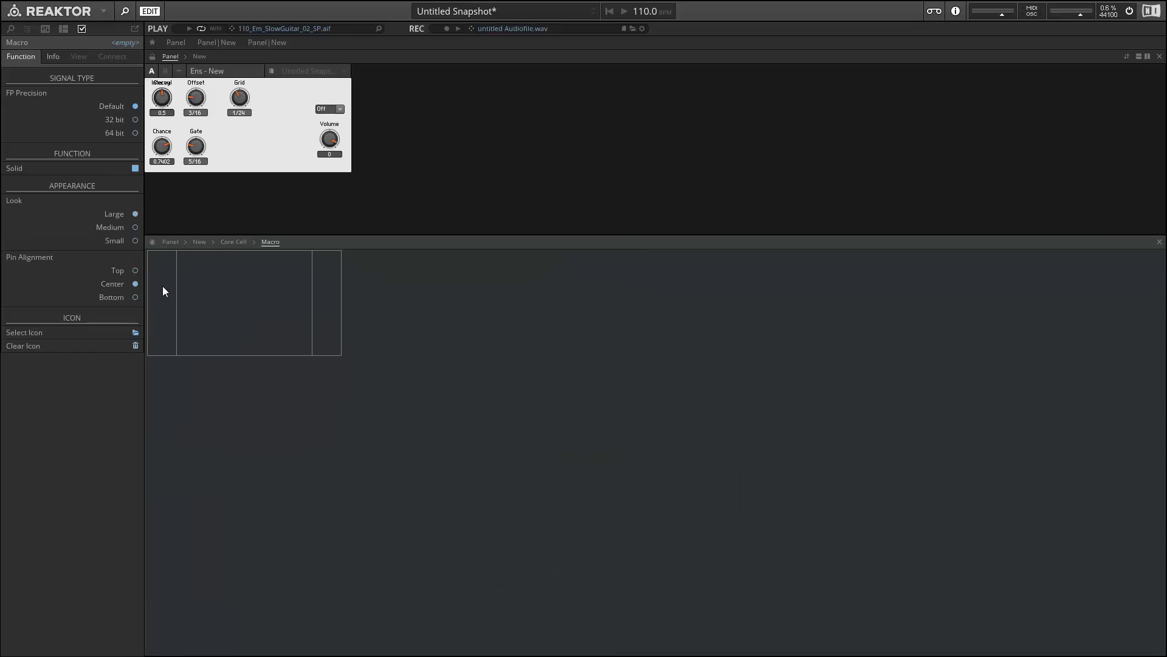
pyautogui.click(161, 296)
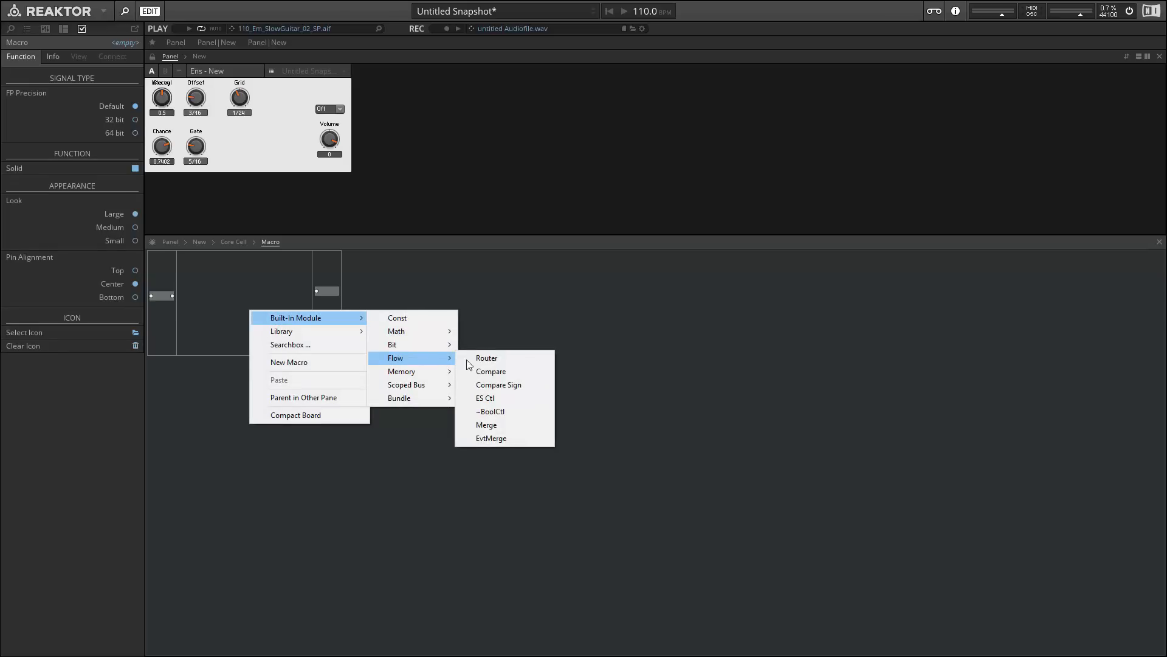
pyautogui.click(485, 398)
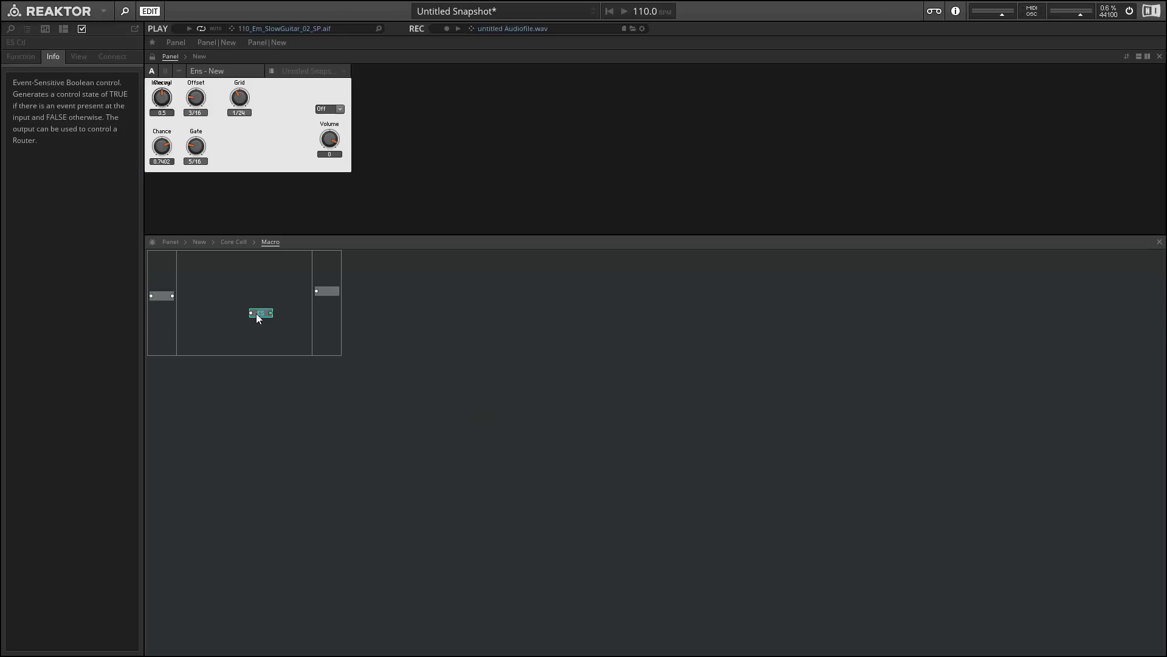
pyautogui.moveTo(259, 312); pyautogui.dragTo(234, 308)
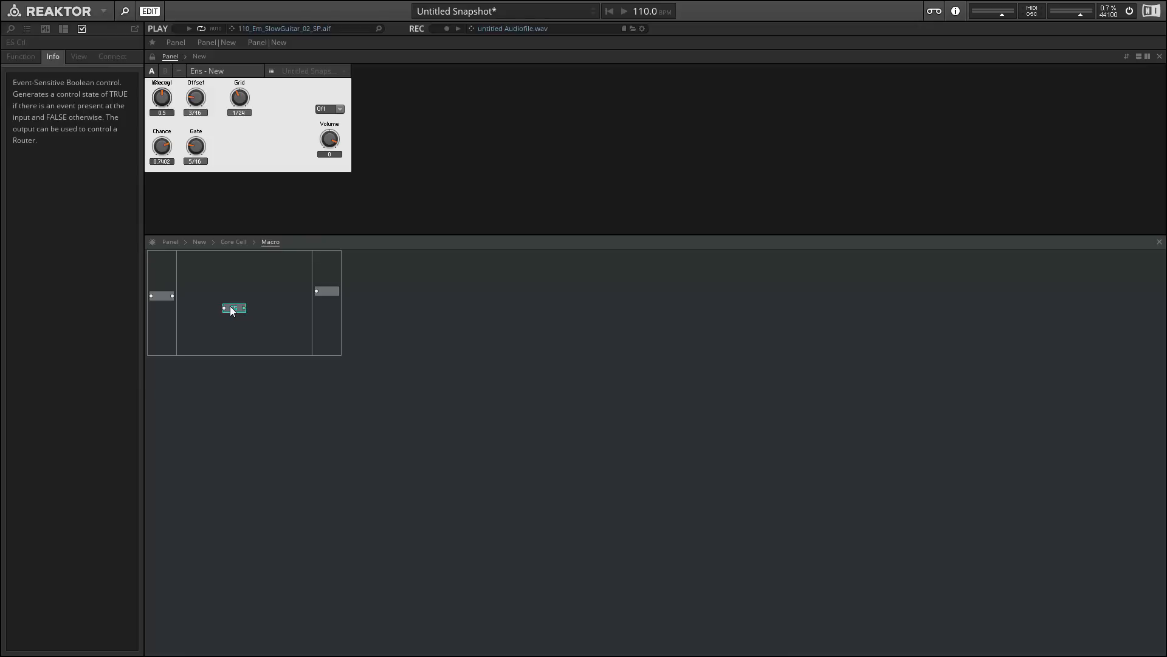
pyautogui.rightClick(232, 309)
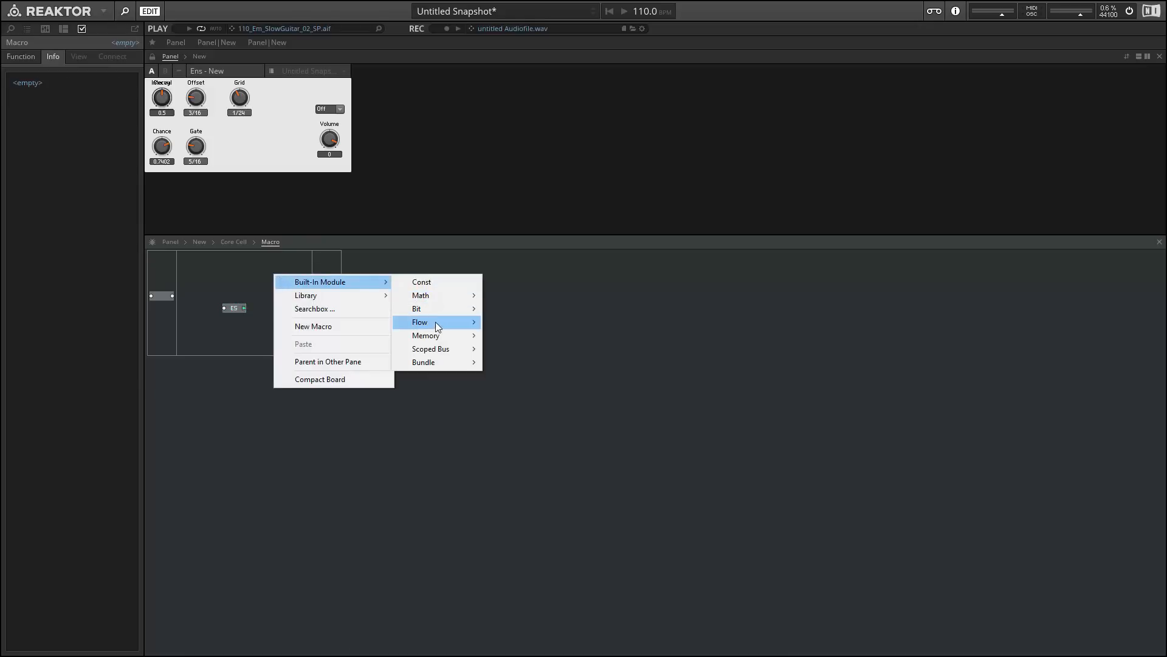
pyautogui.click(420, 322)
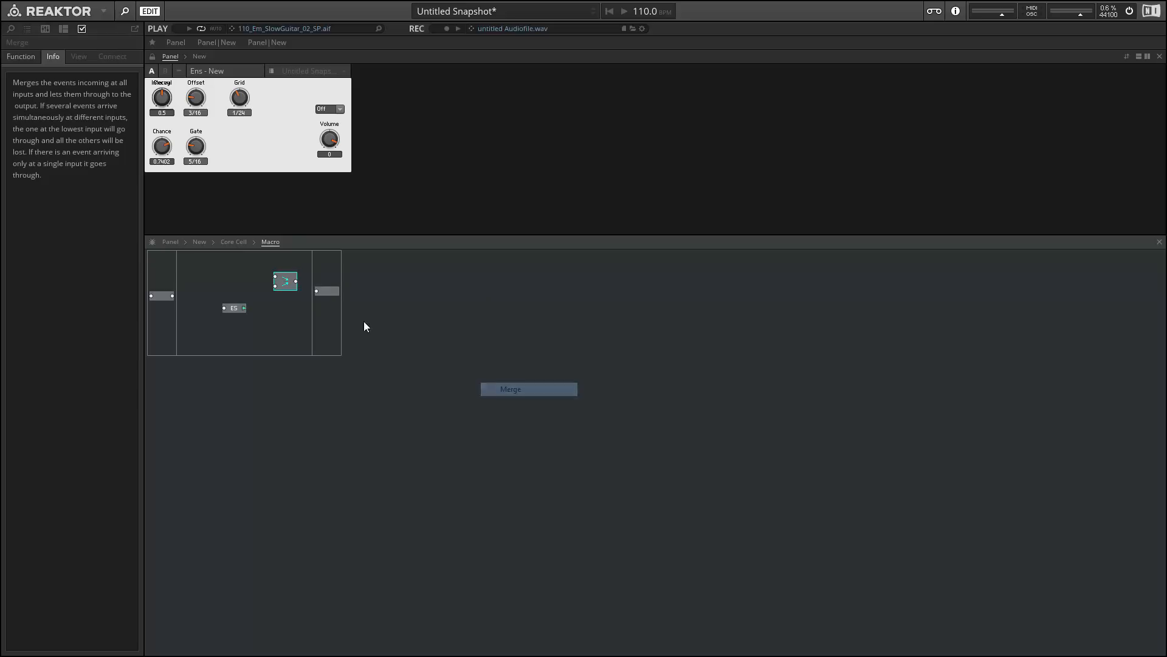
pyautogui.moveTo(285, 281); pyautogui.dragTo(296, 289)
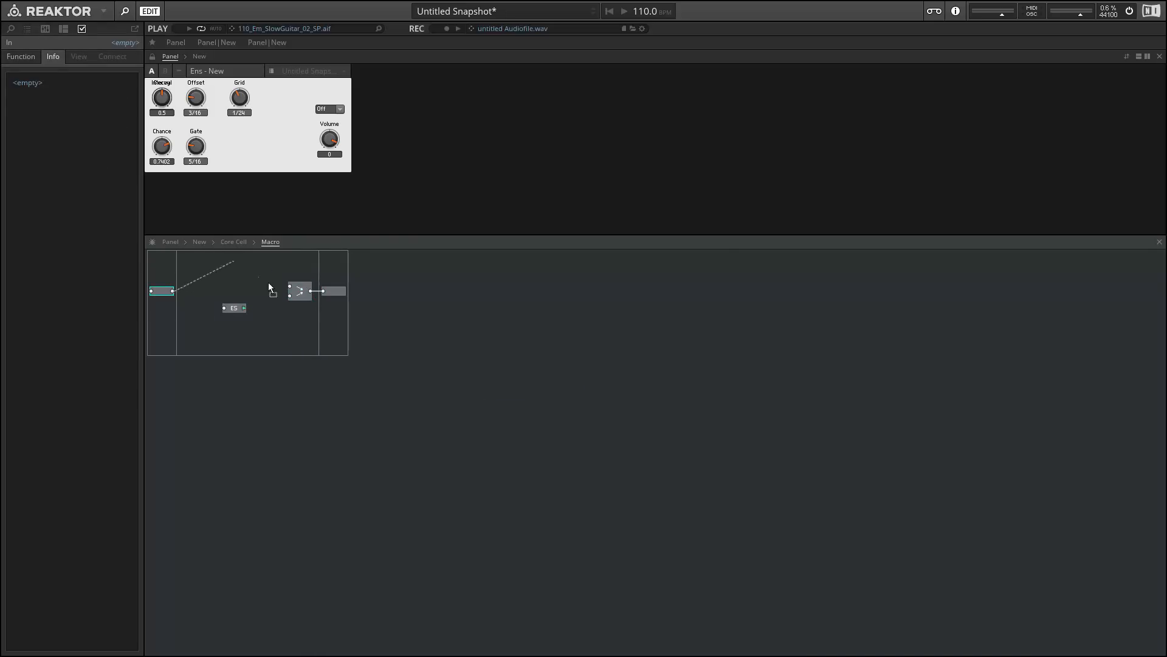
pyautogui.moveTo(171, 291); pyautogui.dragTo(288, 290)
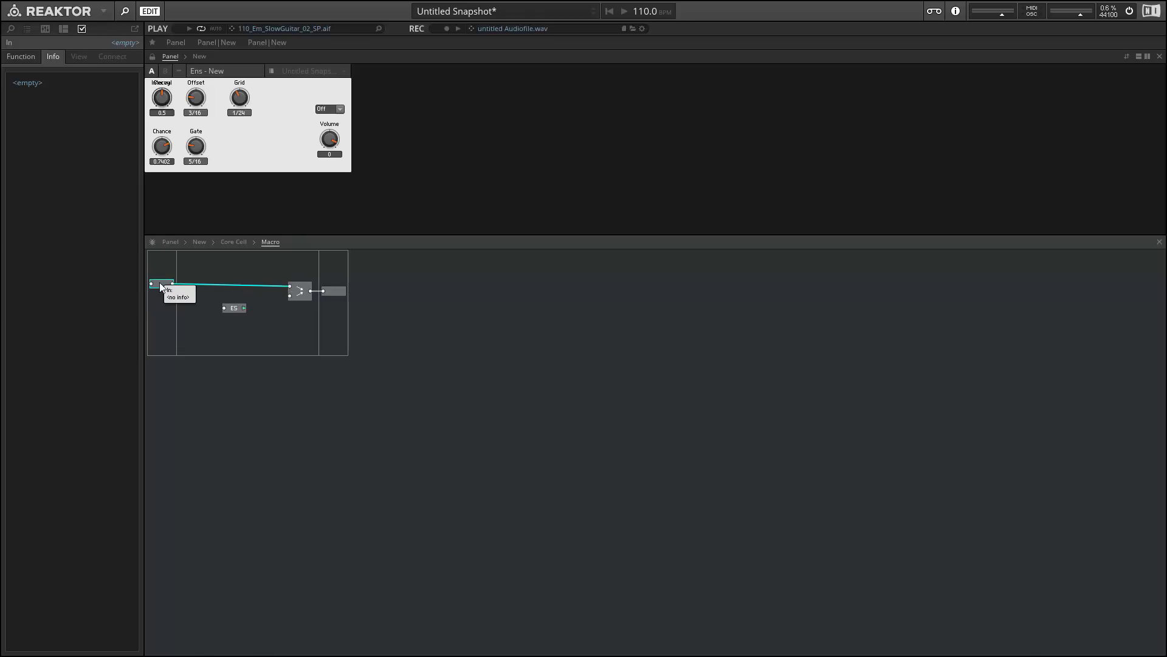
pyautogui.moveTo(205, 298)
pyautogui.write('rou')
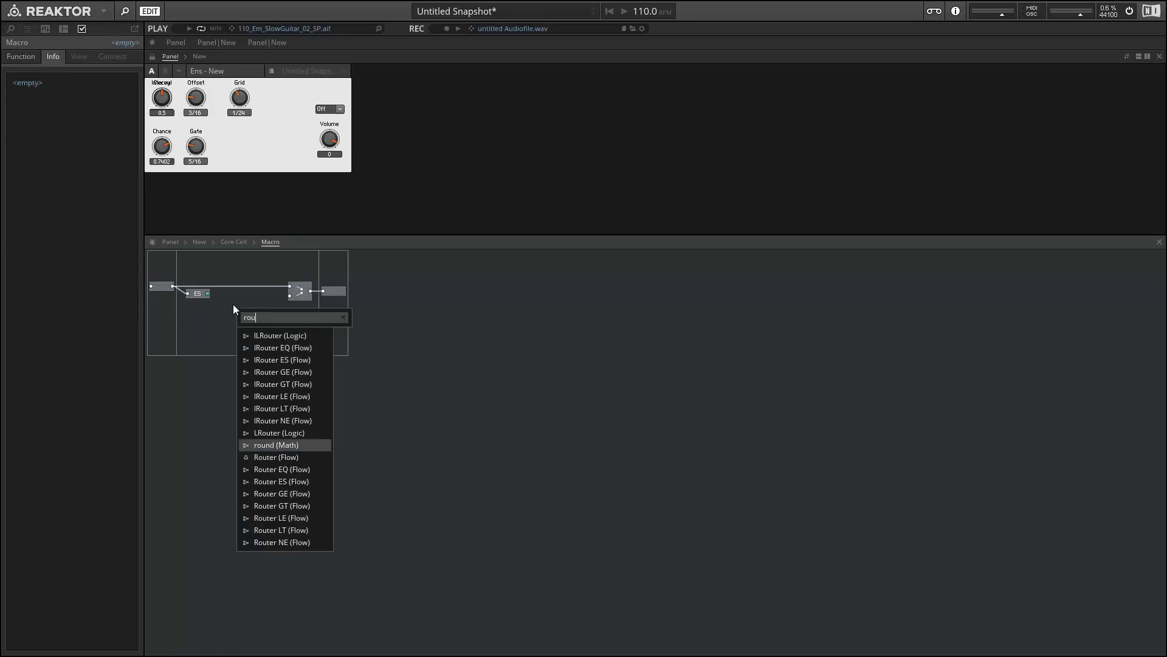
# - Add a Router picking up SR.C and a Latch between the router and Merge
pyautogui.click(276, 457)
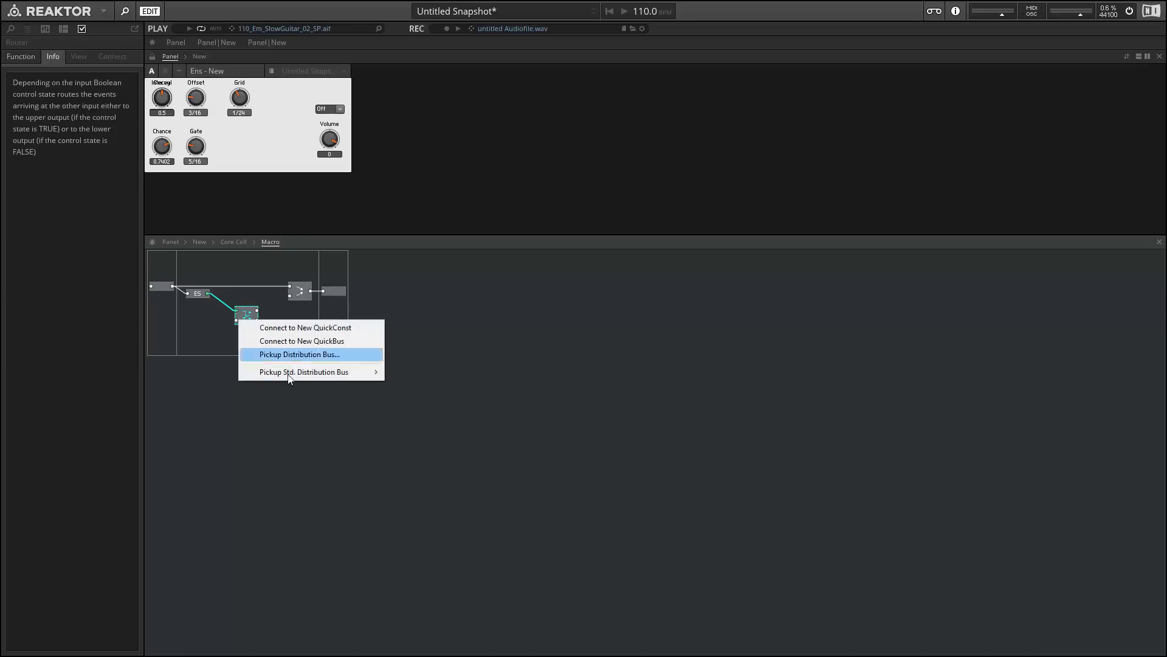
pyautogui.click(304, 371)
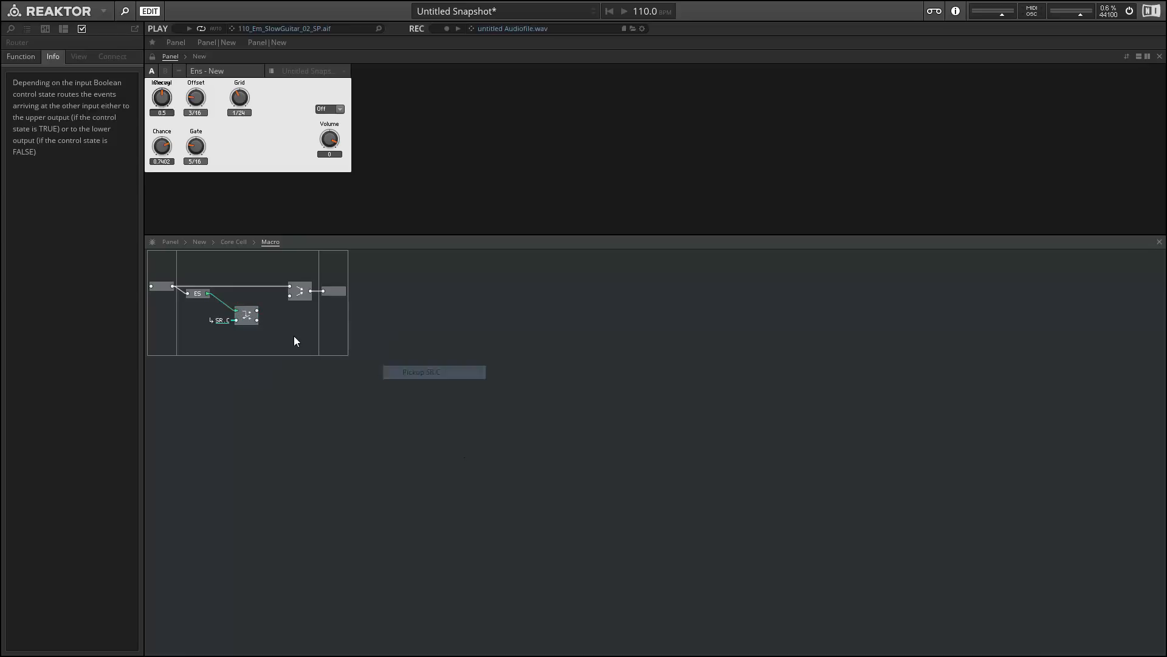
pyautogui.moveTo(225, 288)
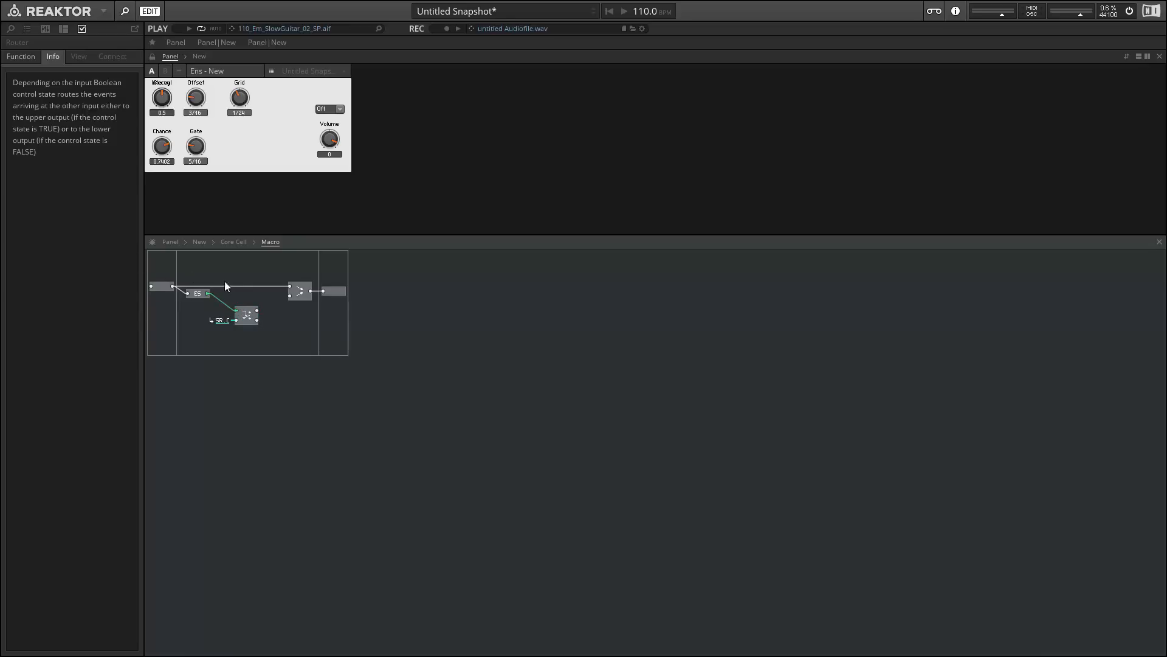
pyautogui.moveTo(246, 315); pyautogui.dragTo(227, 296)
pyautogui.write('latch')
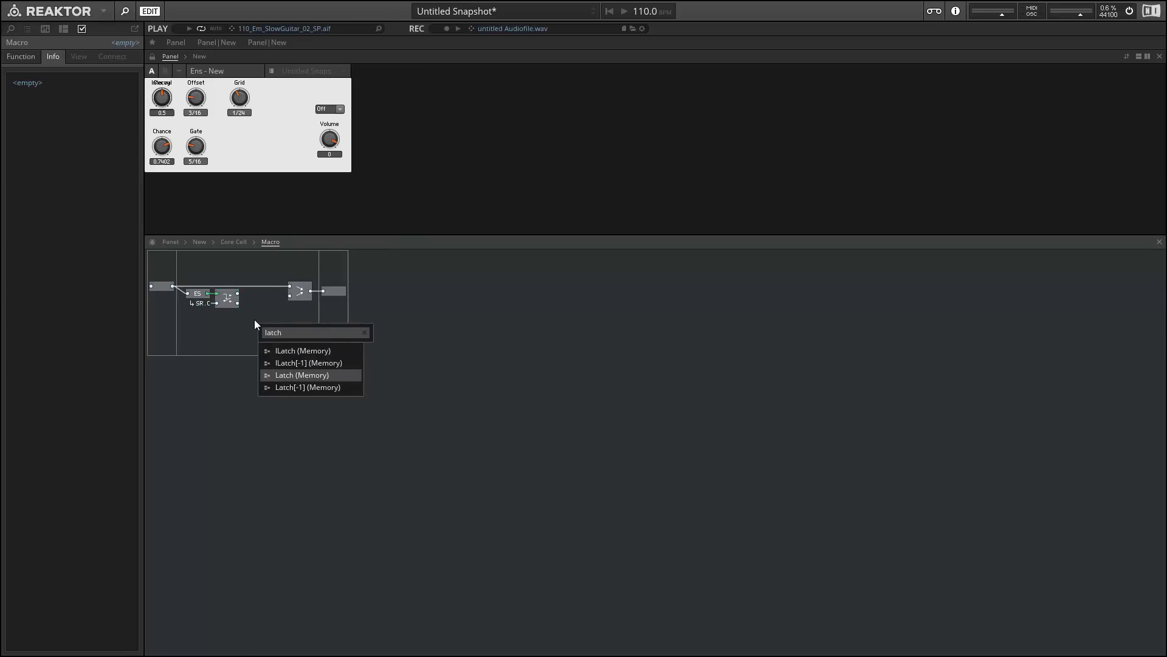
pyautogui.click(301, 375)
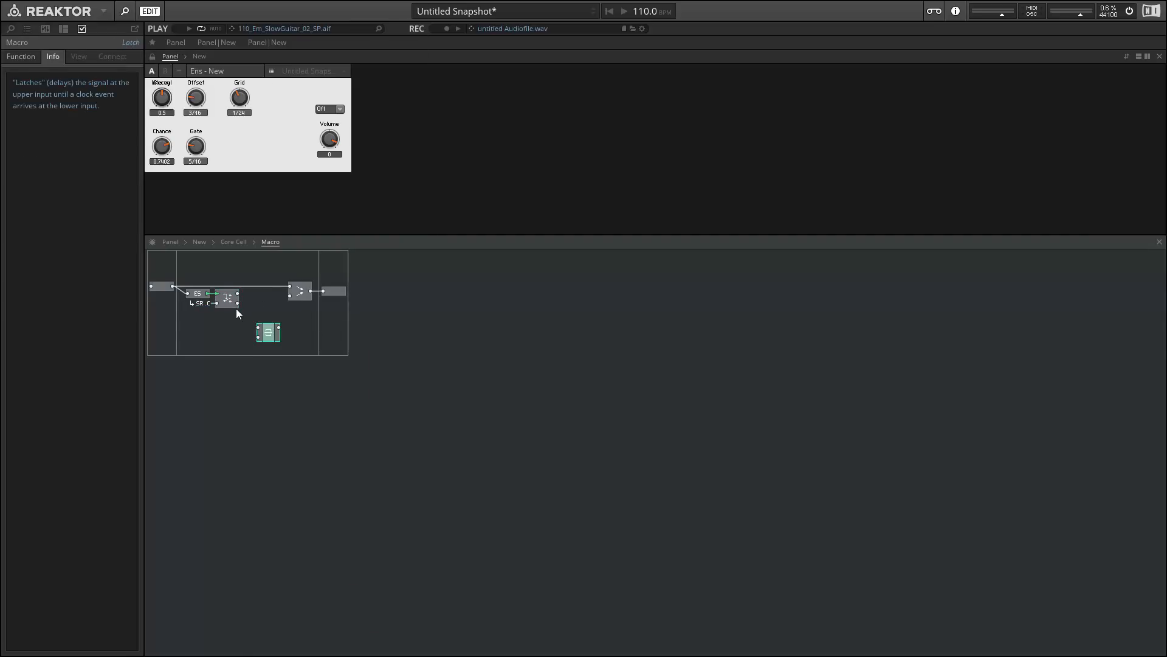
pyautogui.moveTo(268, 332); pyautogui.dragTo(263, 301)
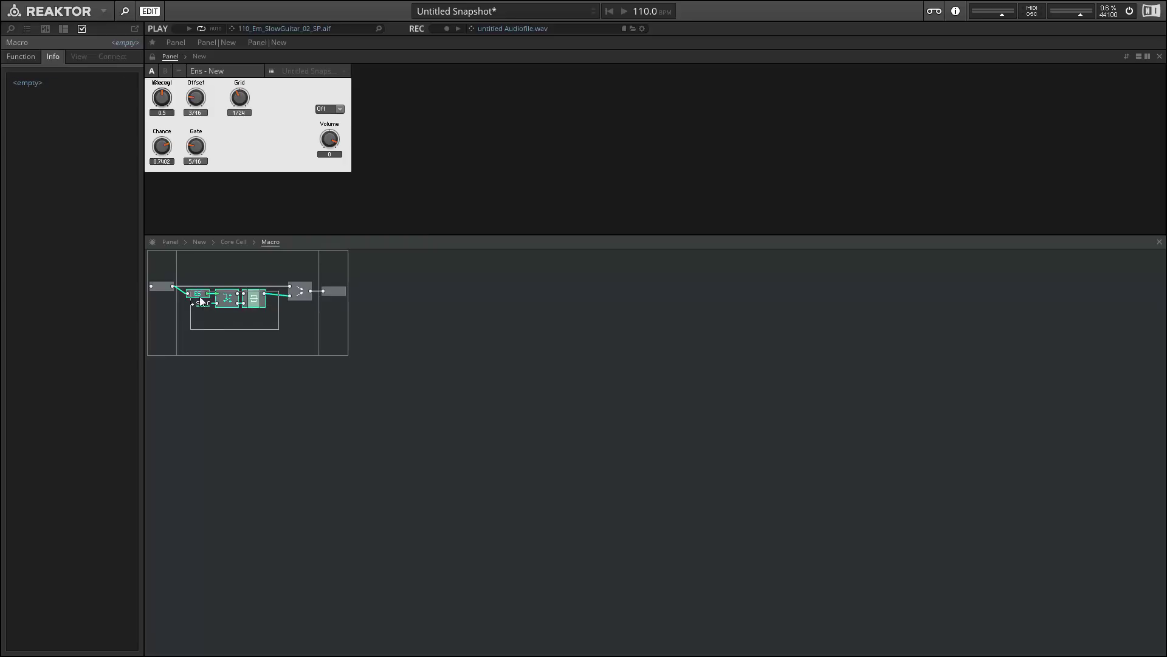
pyautogui.moveTo(255, 302)
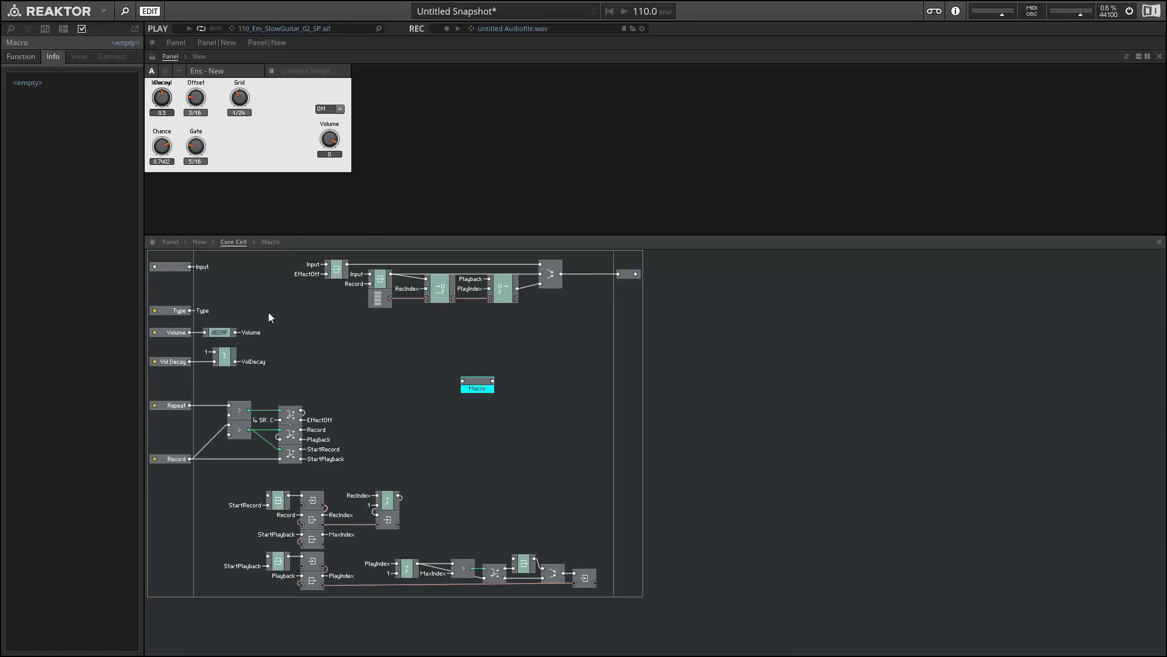
# - Rename the macro Active and add a Compare module fed from the Type QuickBus
pyautogui.doubleClick(477, 387)
pyautogui.write('Active')
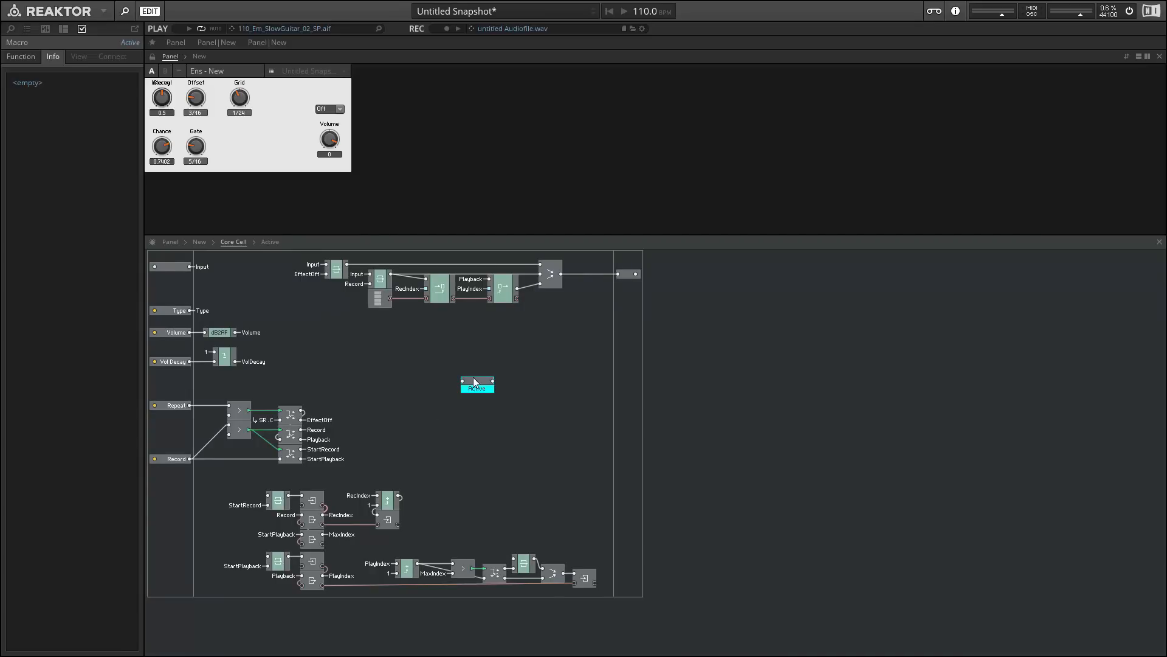
pyautogui.click(20, 56)
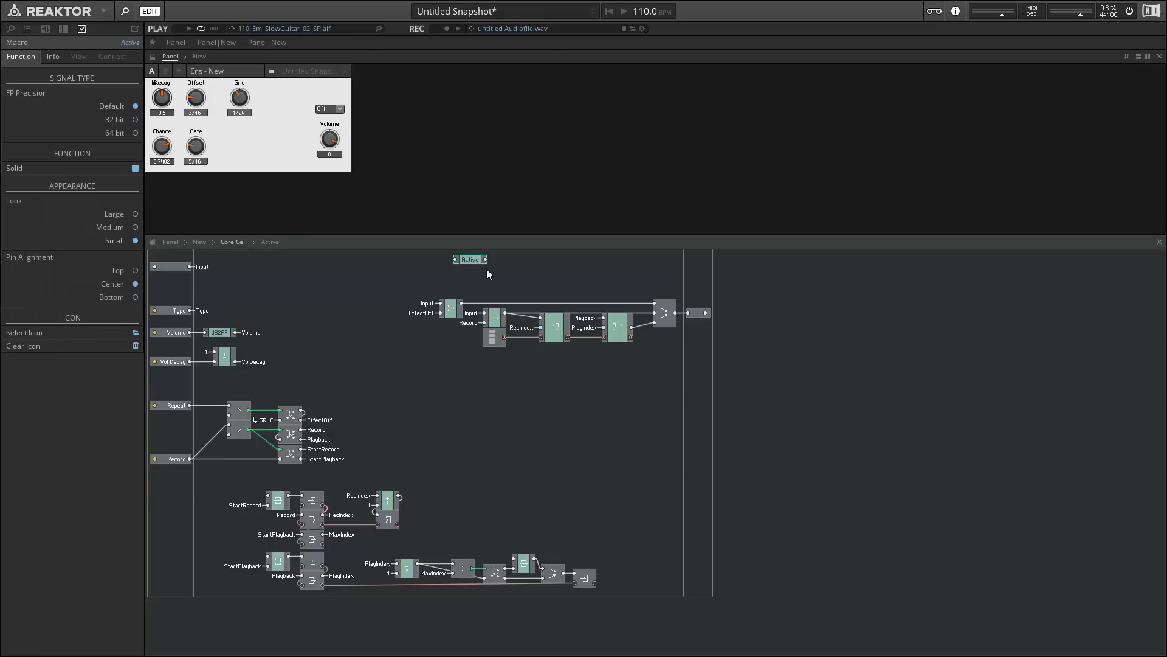
pyautogui.moveTo(446, 311)
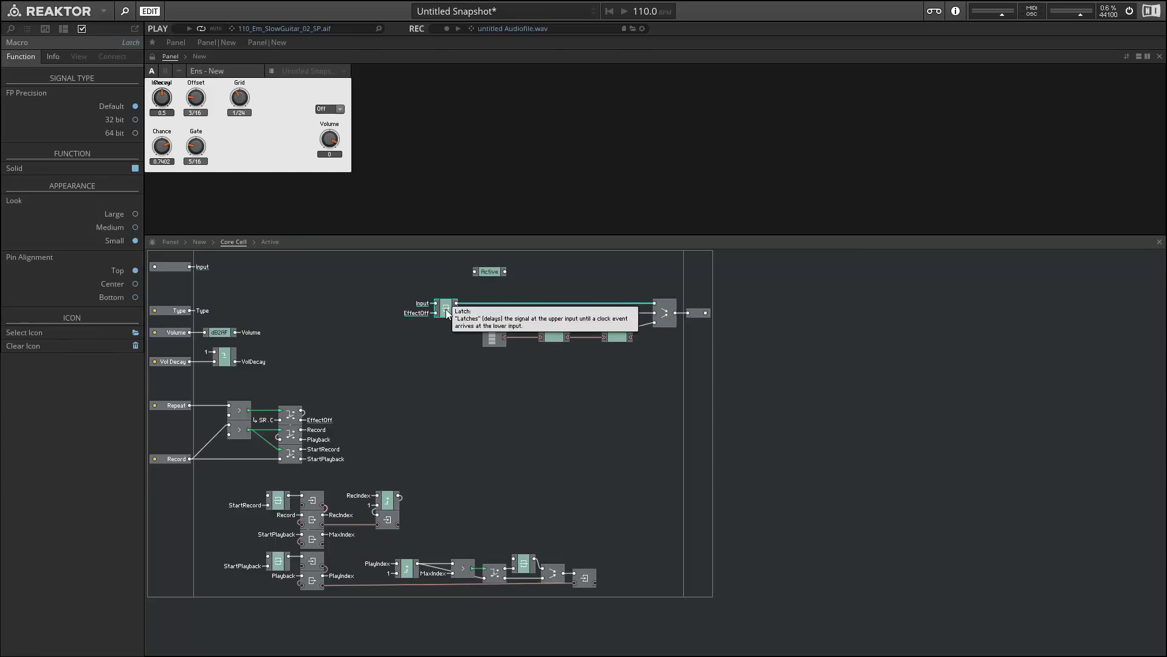
pyautogui.click(445, 306)
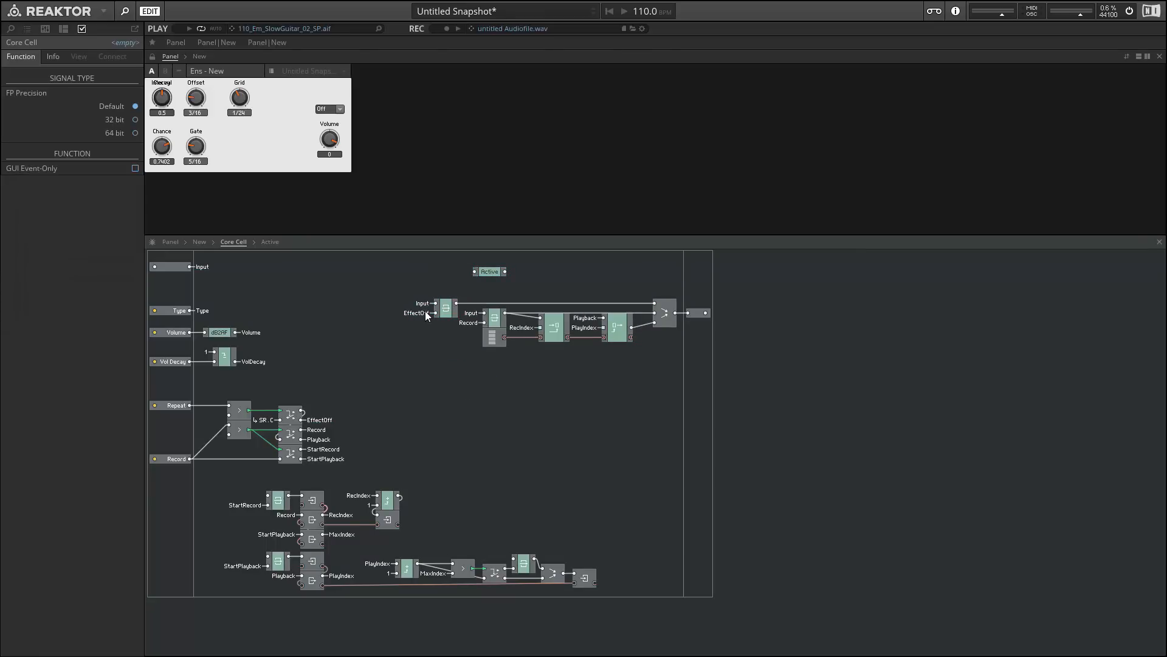
pyautogui.write('comp')
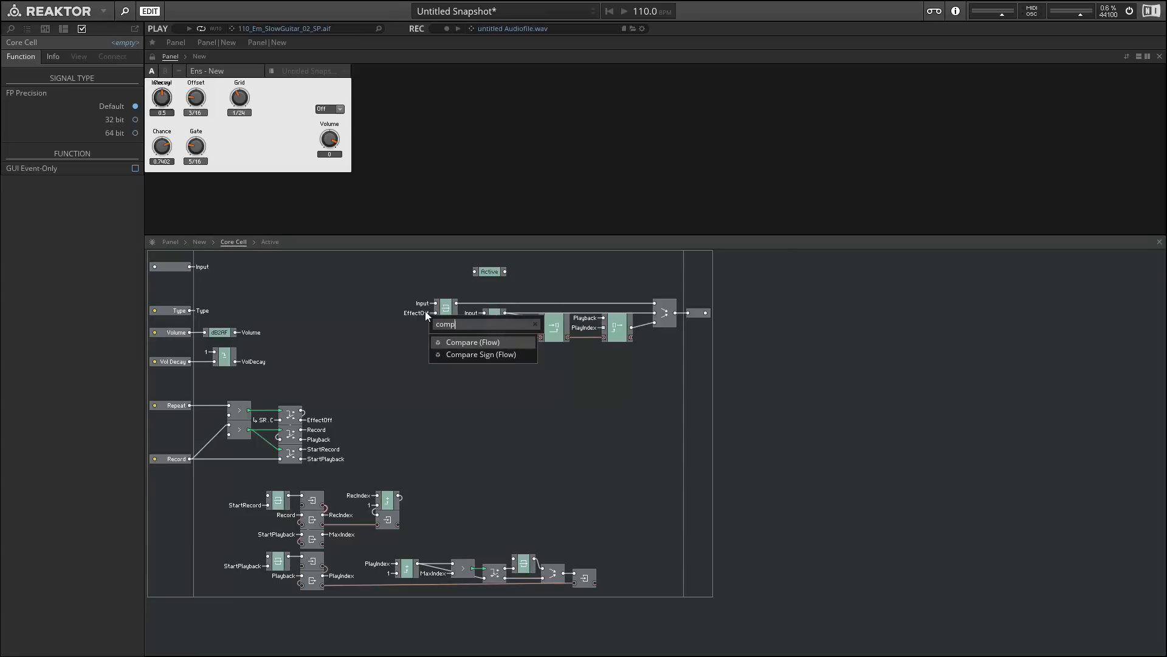
pyautogui.click(472, 341)
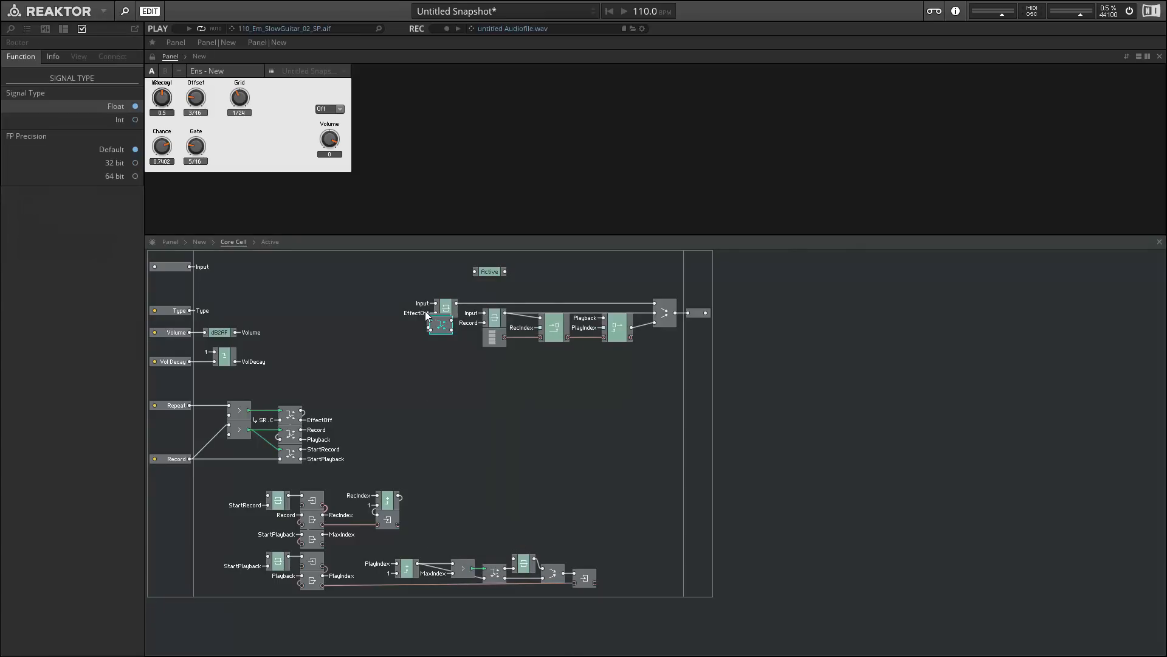
pyautogui.moveTo(441, 323); pyautogui.dragTo(451, 370)
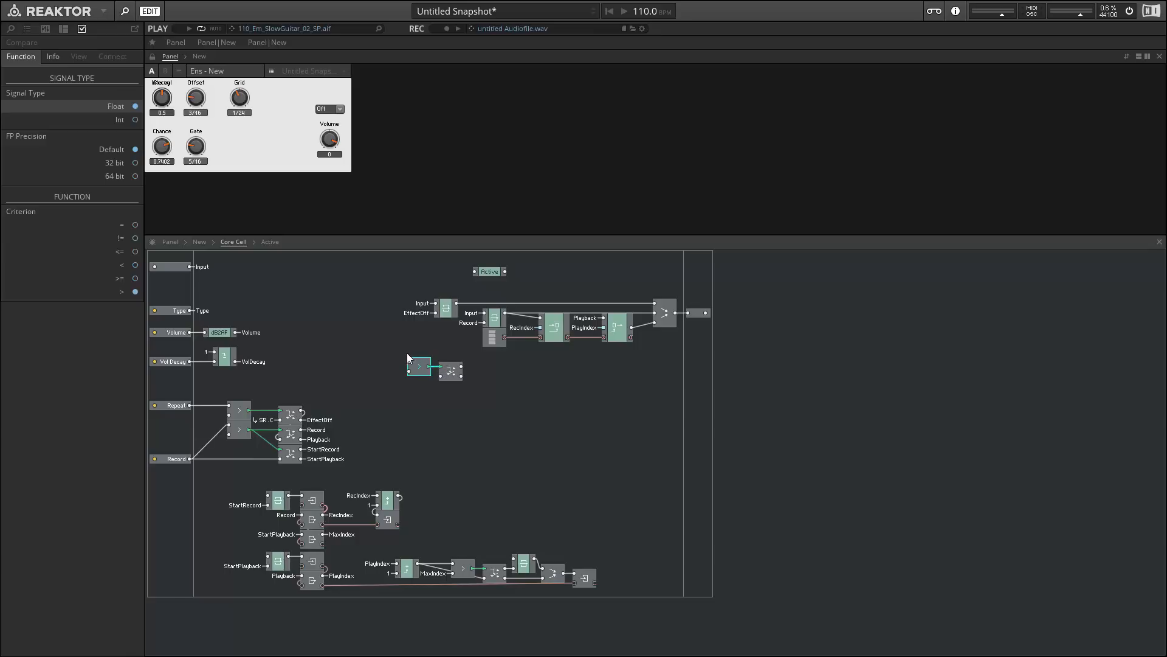
pyautogui.moveTo(129, 224)
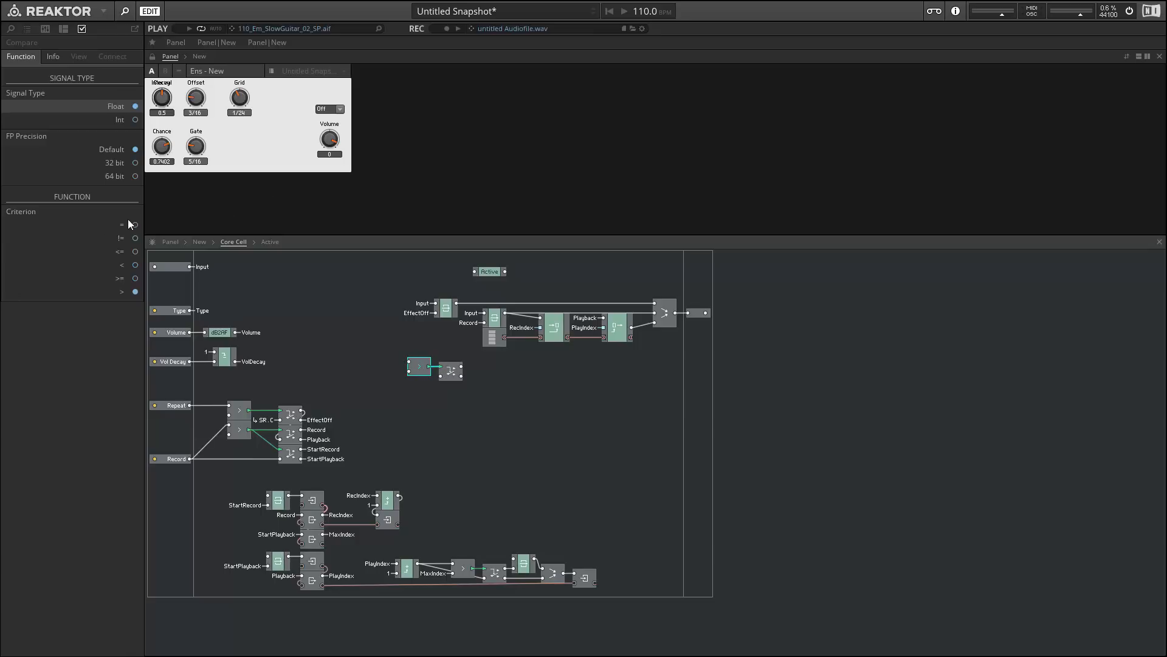
pyautogui.rightClick(417, 365)
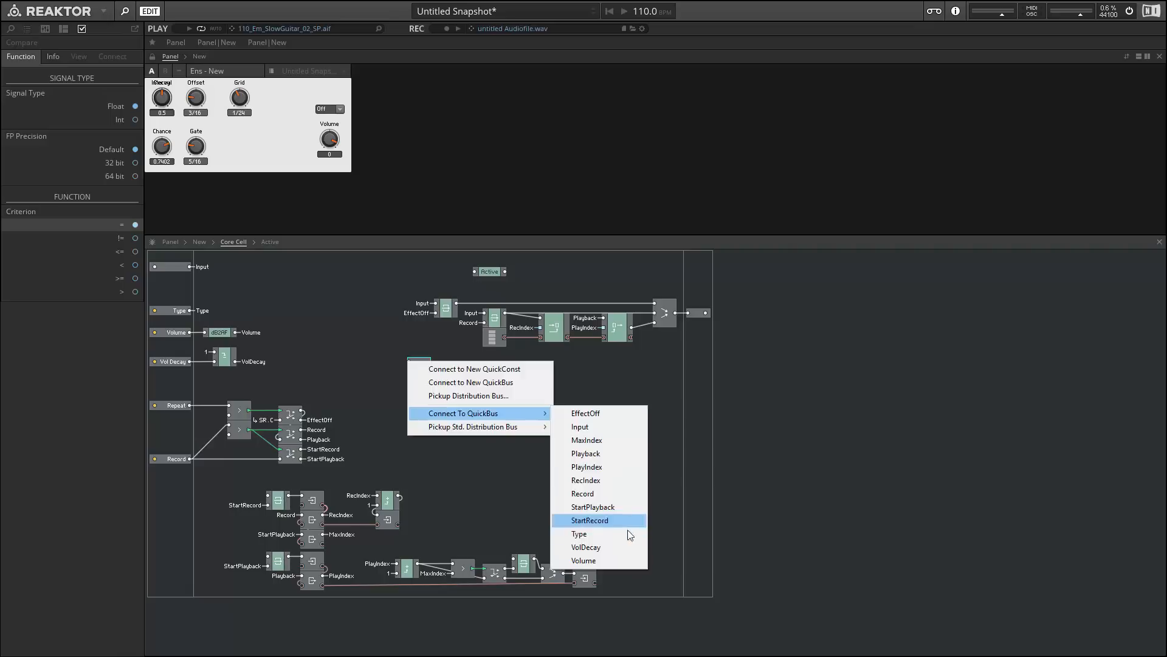
pyautogui.click(579, 533)
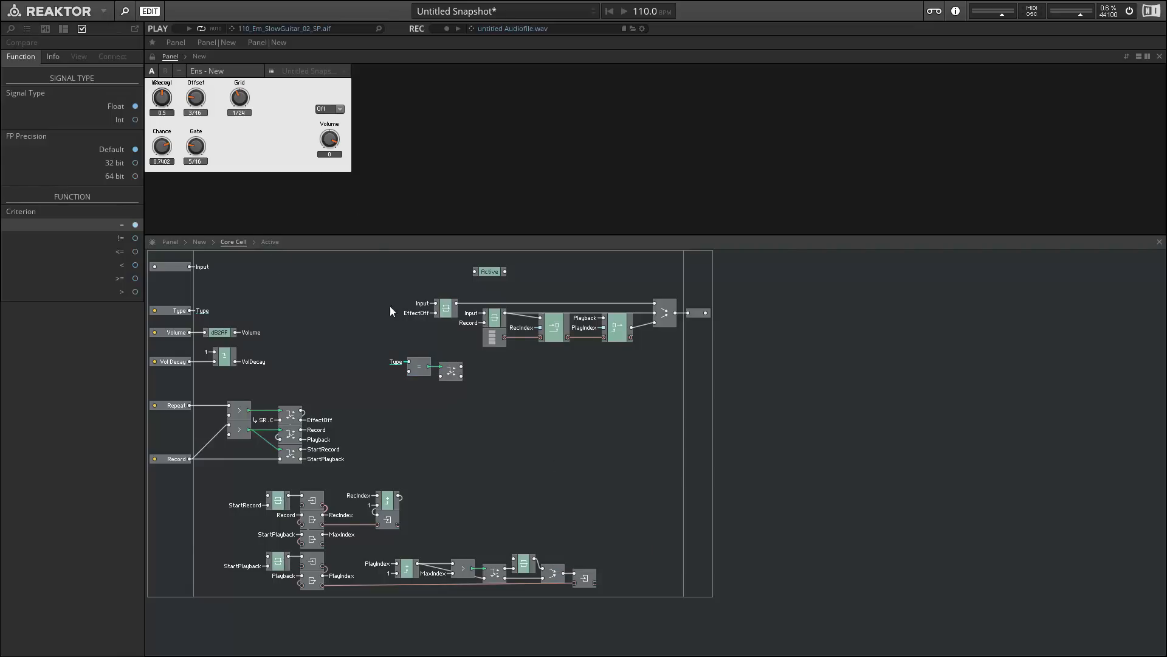
# - Connect the Compare's second input to a new constant 0 and clock the router from SR.C
pyautogui.click(330, 109)
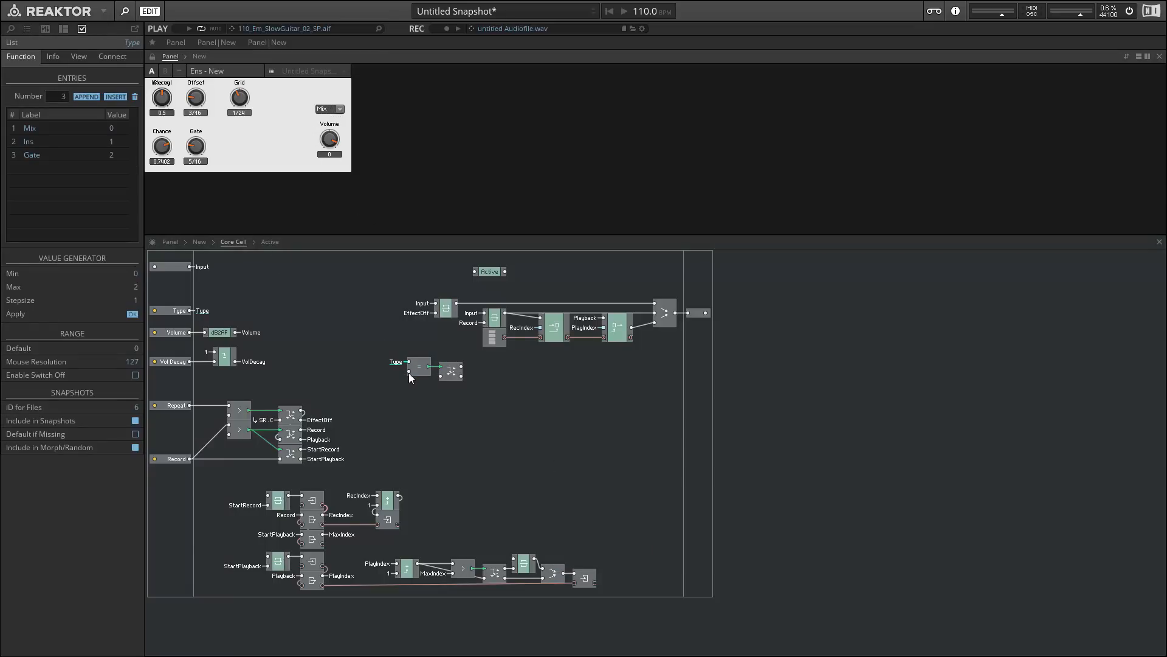
pyautogui.rightClick(418, 367)
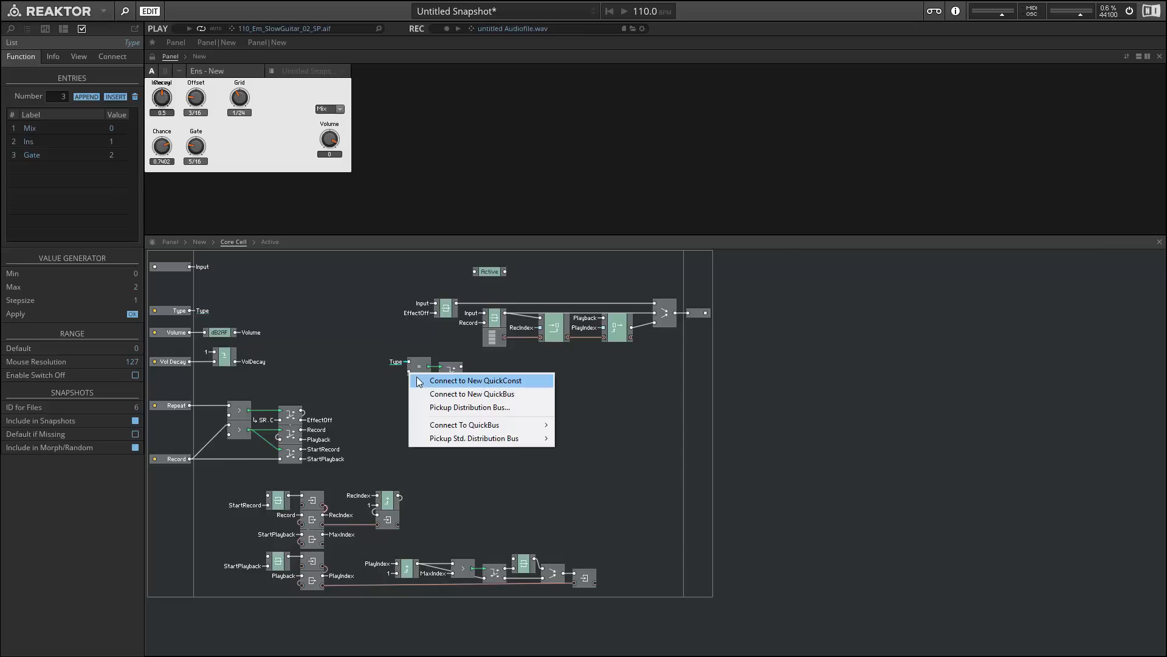
pyautogui.click(475, 380)
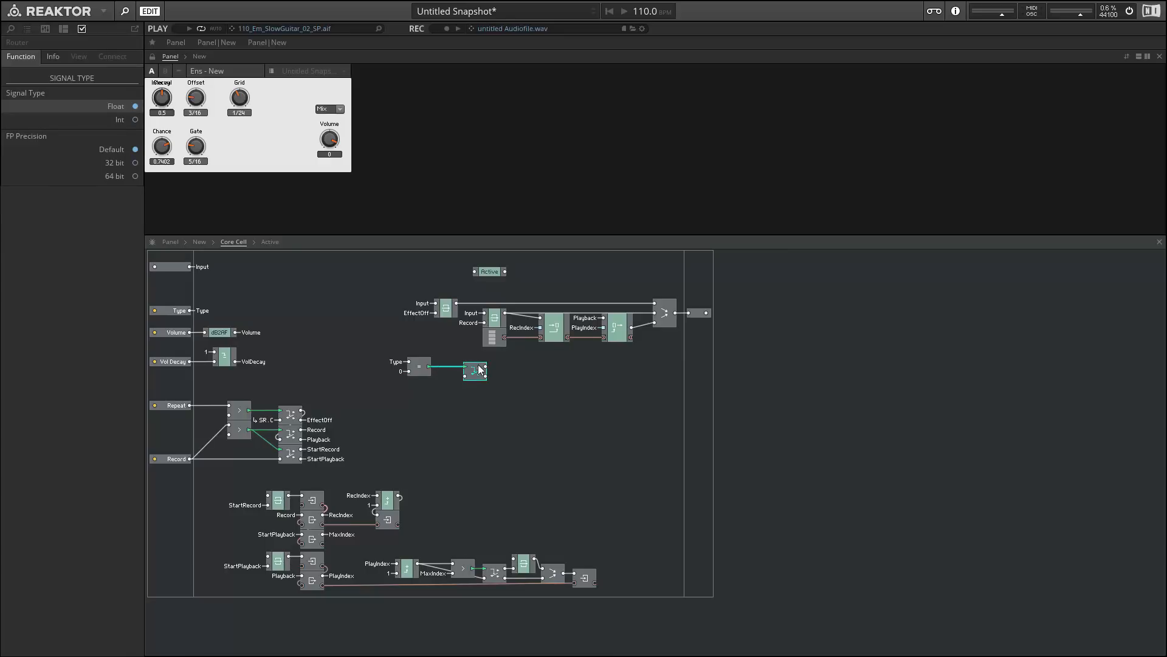
pyautogui.rightClick(475, 371)
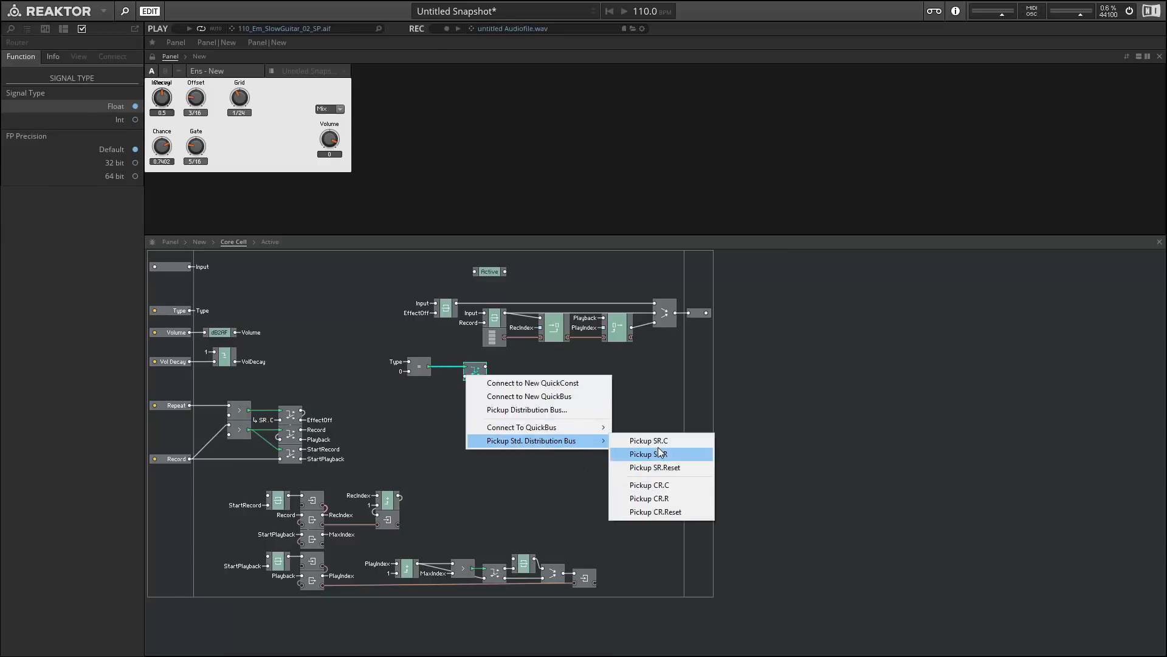
pyautogui.click(648, 453)
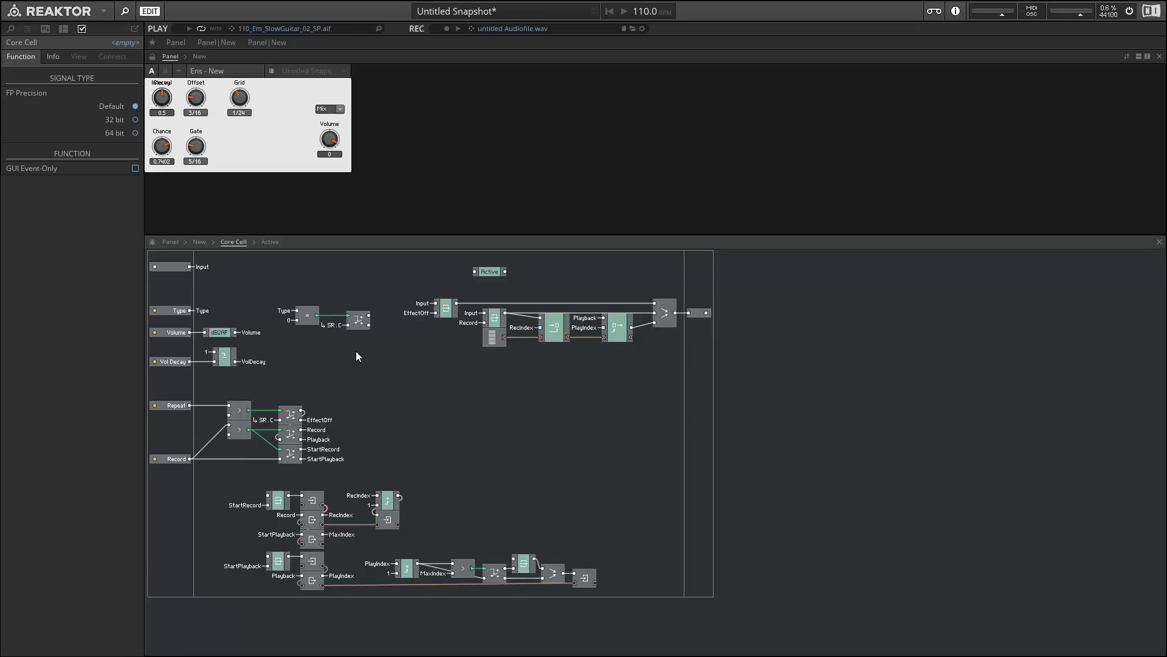
pyautogui.moveTo(405, 329)
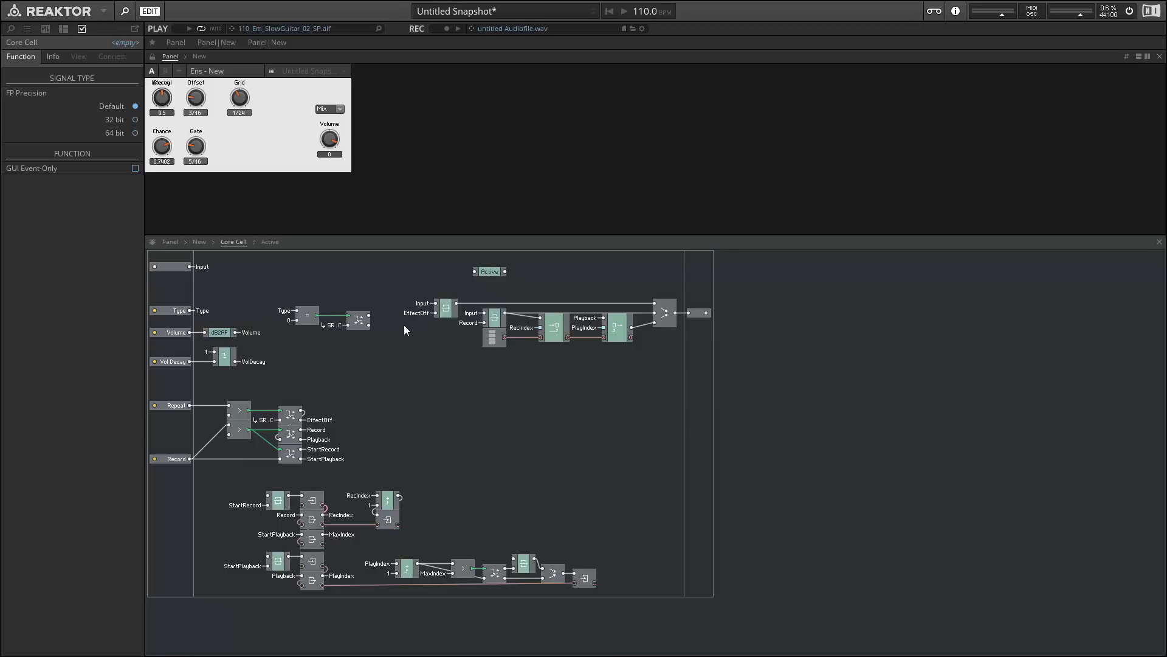
pyautogui.moveTo(396, 318)
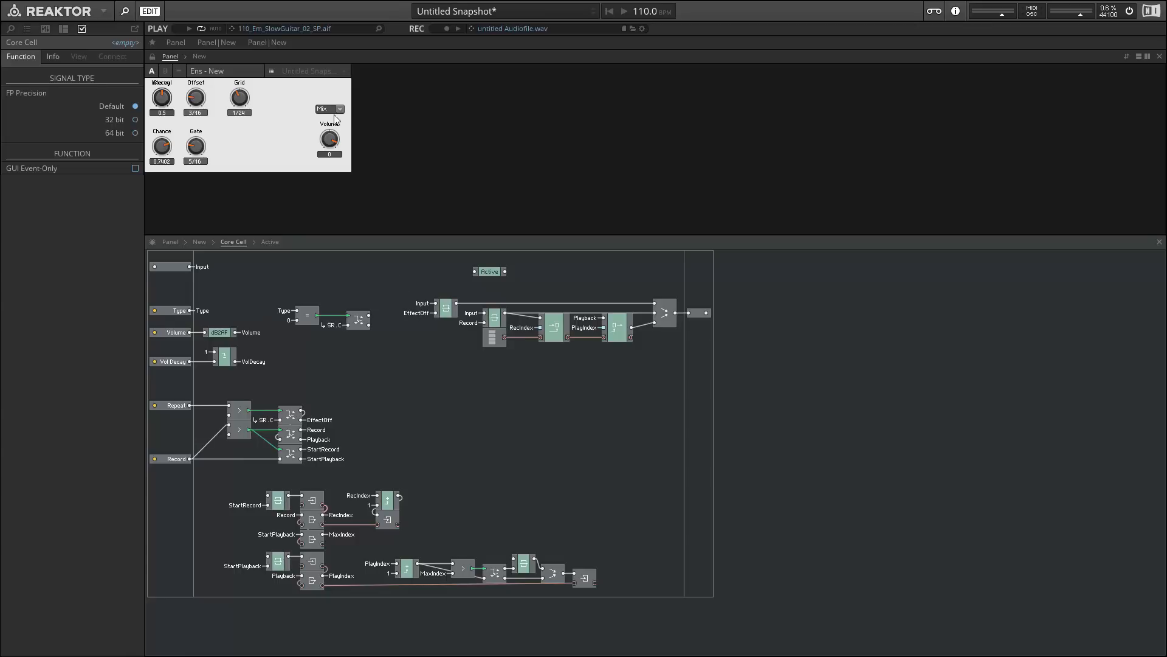
# - Add a second Compare checking Type ≠ 2, with its router fed from EffectOff
pyautogui.click(329, 109)
pyautogui.write('comp')
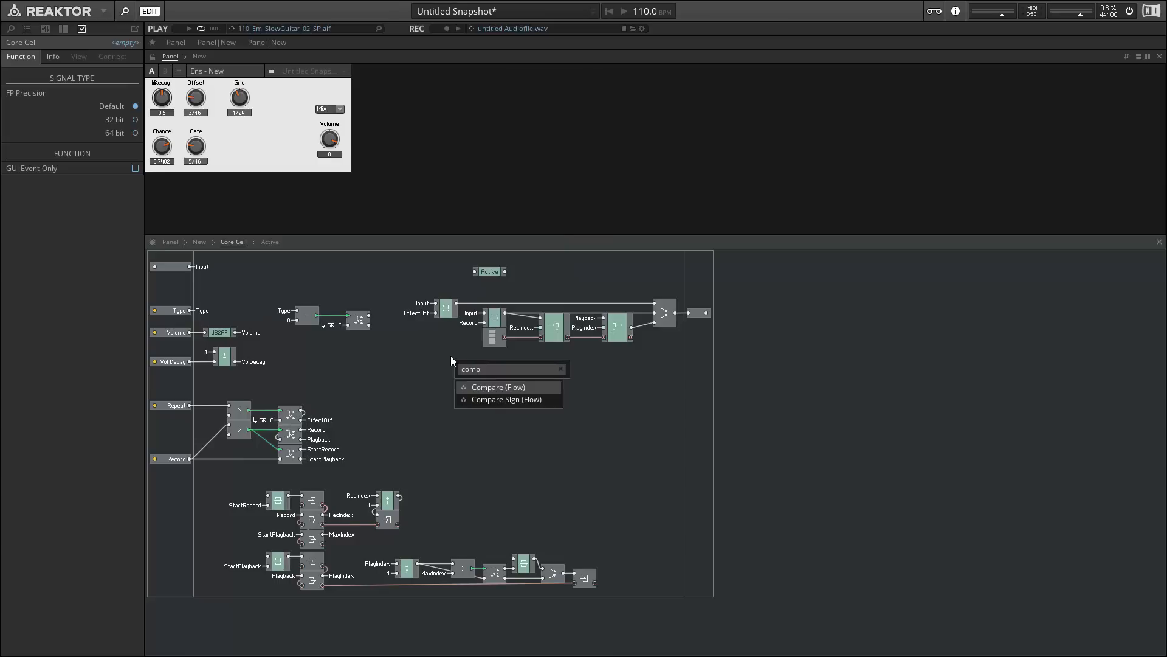
pyautogui.click(498, 387)
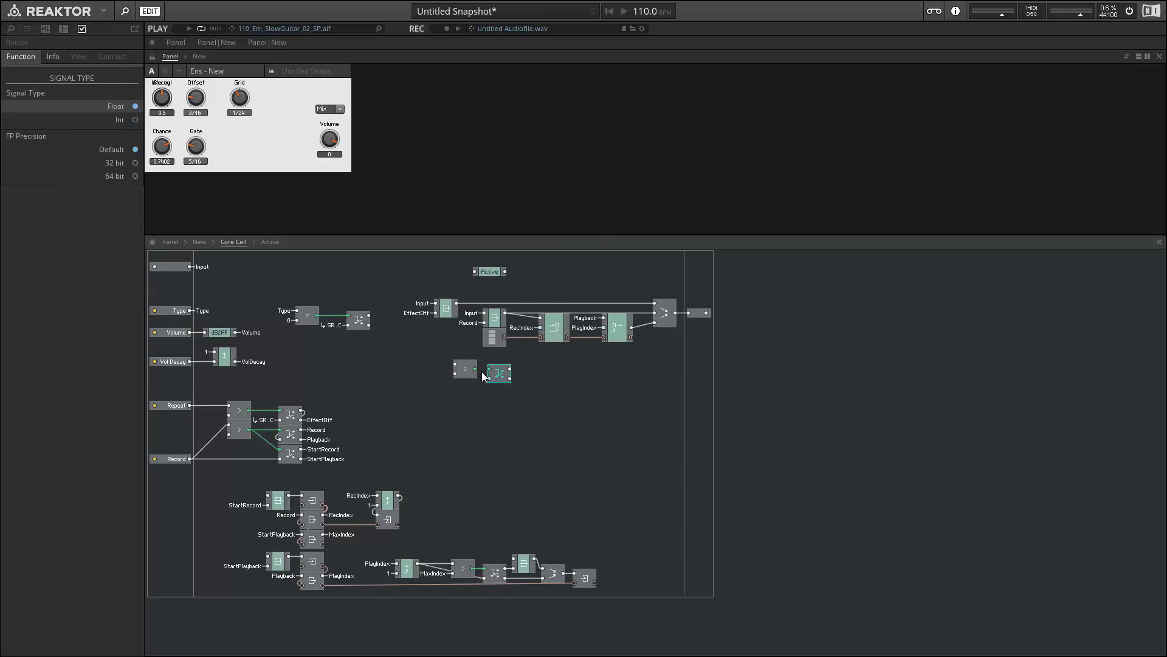
pyautogui.click(498, 374)
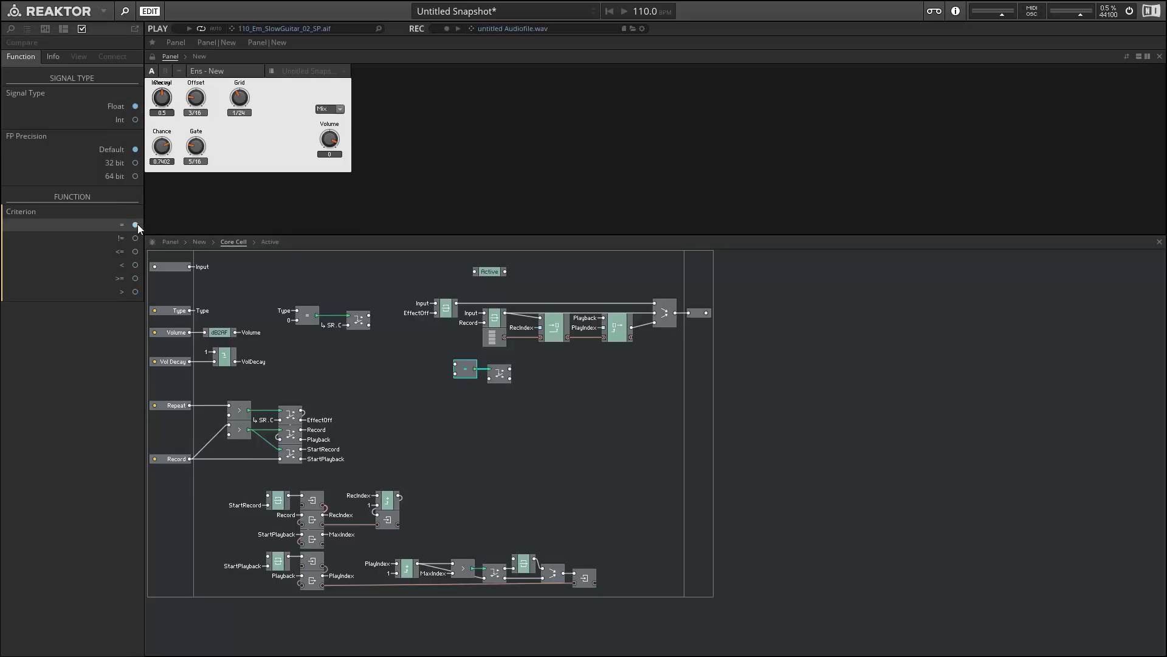
pyautogui.click(136, 224)
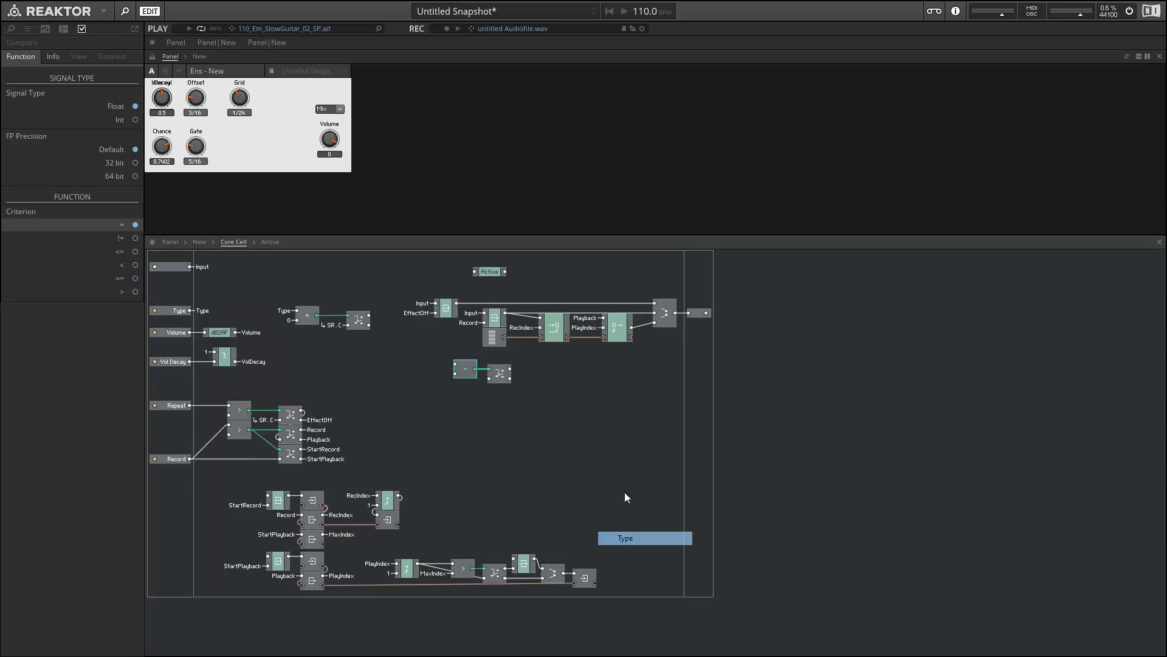
pyautogui.click(465, 369)
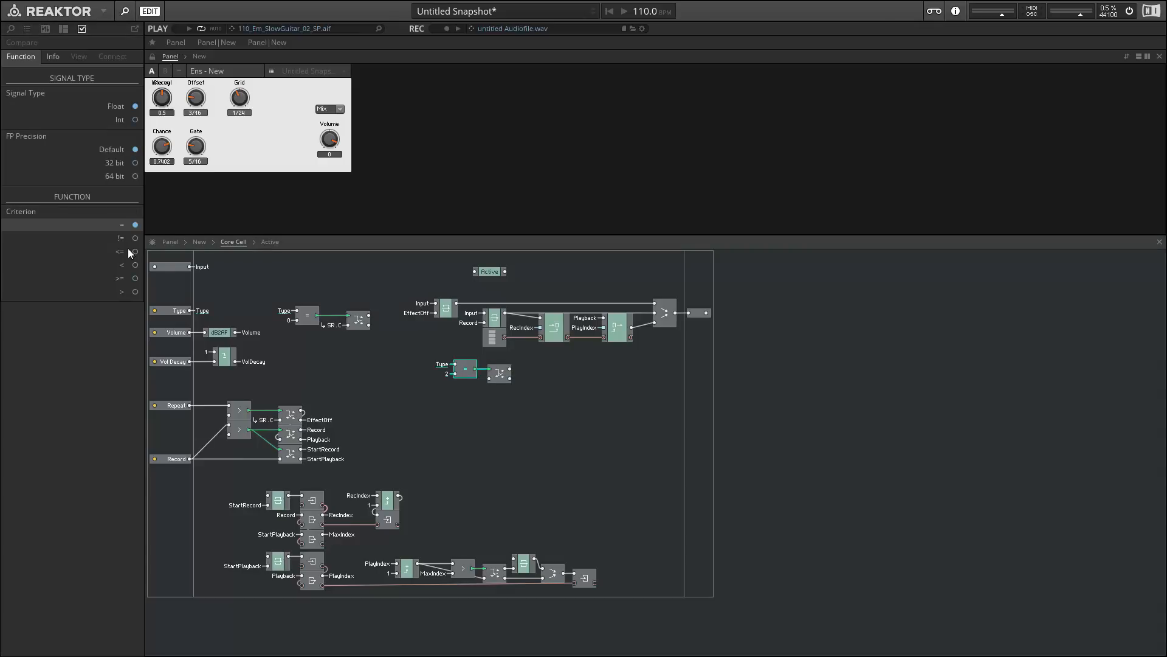
pyautogui.click(135, 238)
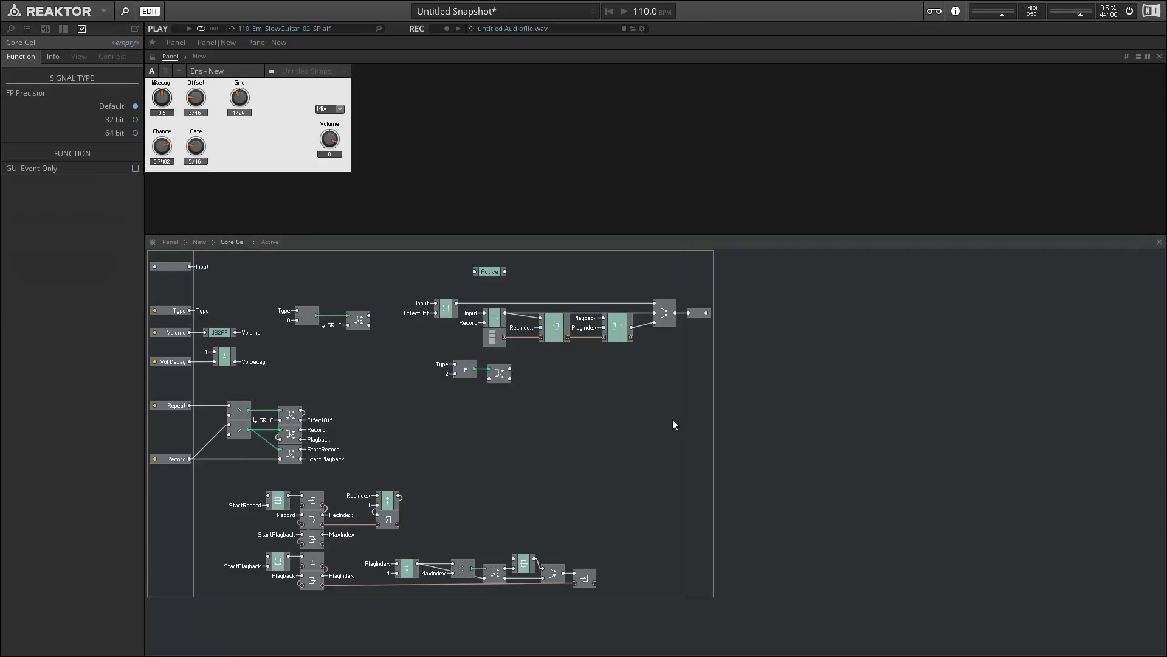
pyautogui.rightClick(504, 374)
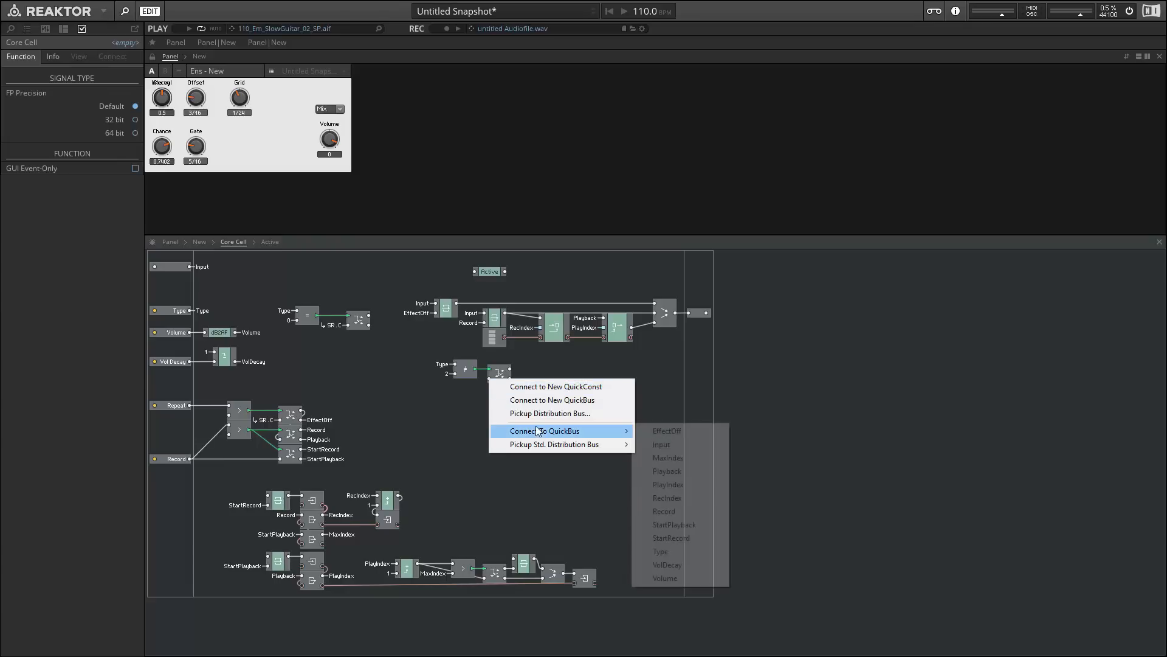
pyautogui.click(666, 430)
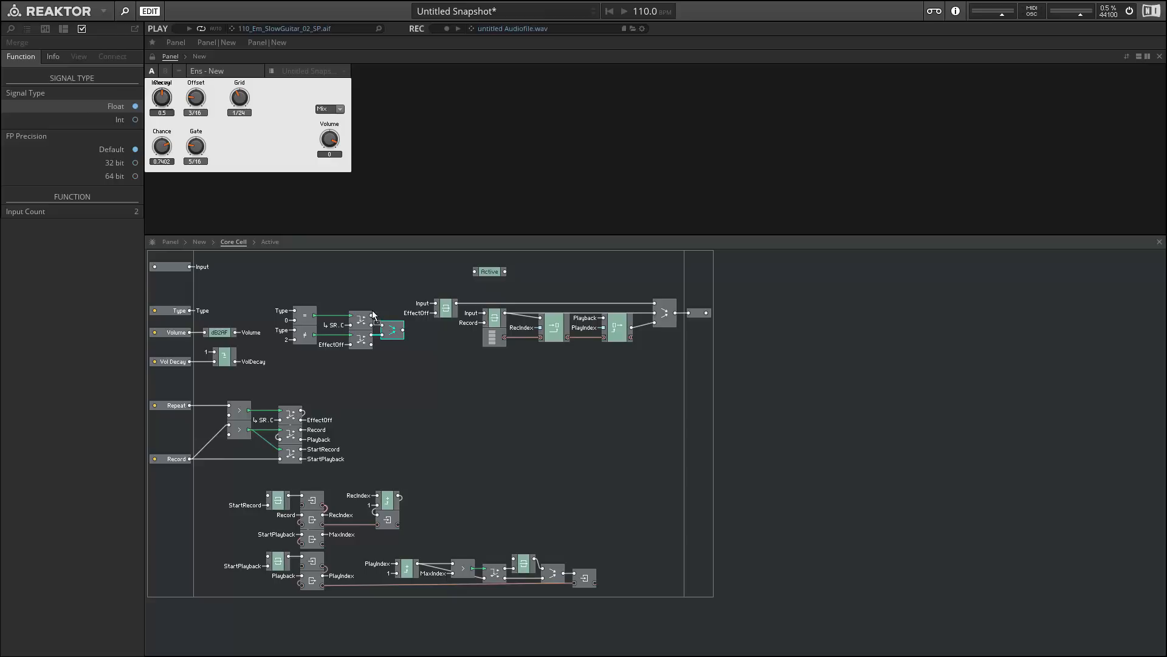
pyautogui.moveTo(300, 286)
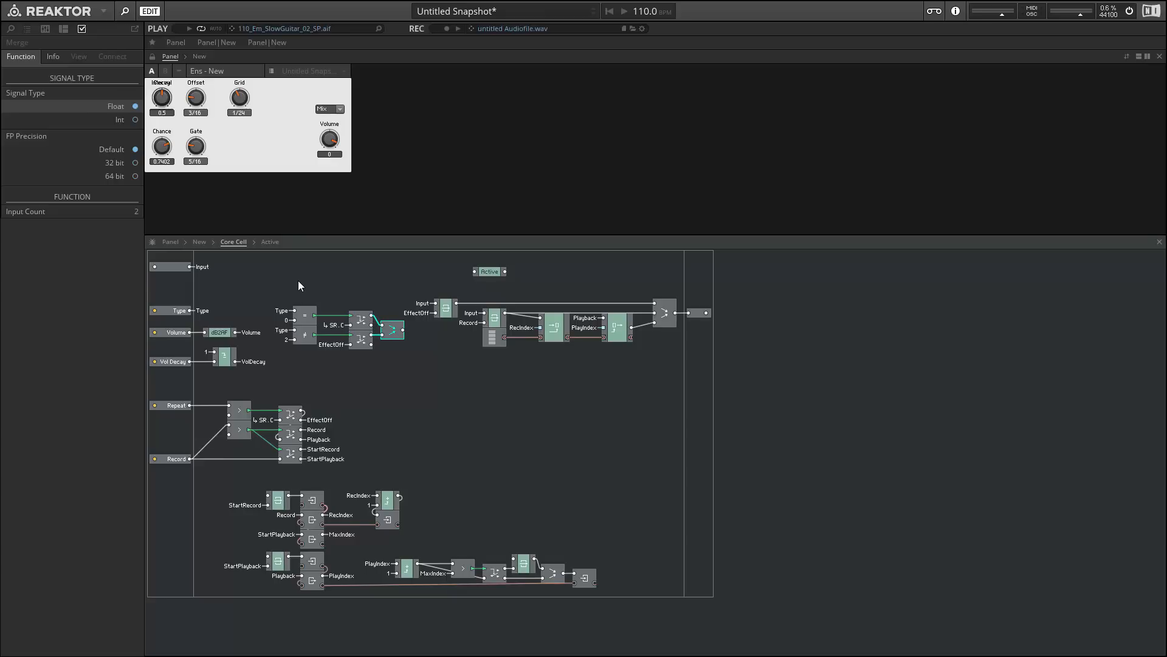
pyautogui.moveTo(388, 362)
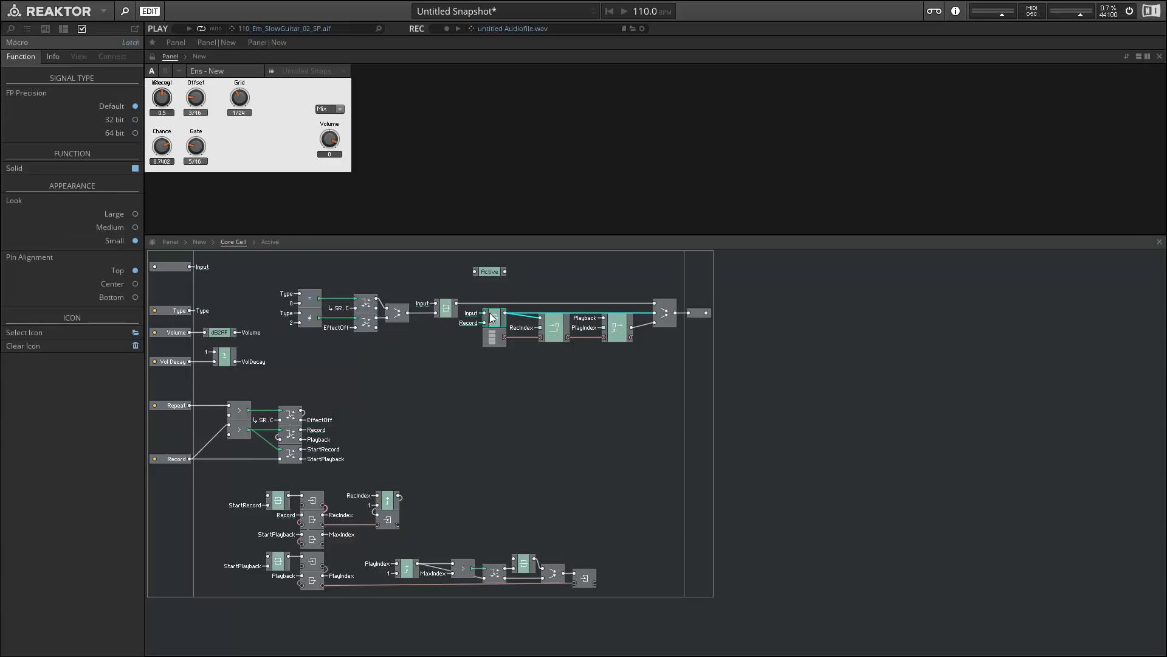
# - Move the recording macro down and place a copied Compare/Router pair above it
pyautogui.click(495, 320)
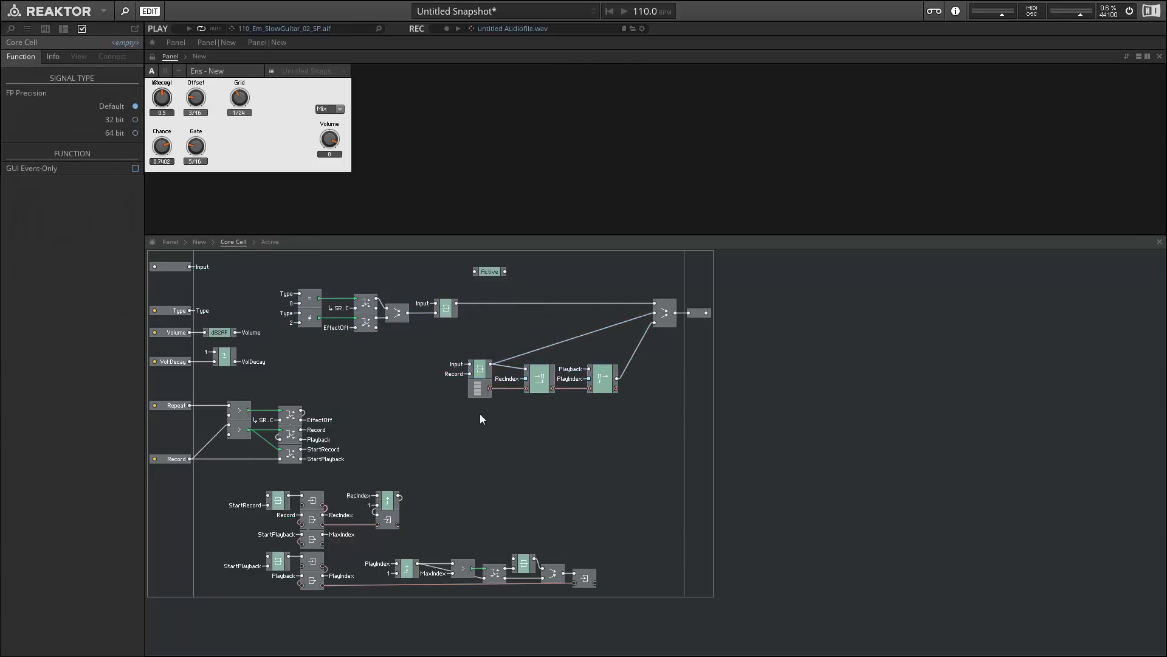
pyautogui.click(450, 377)
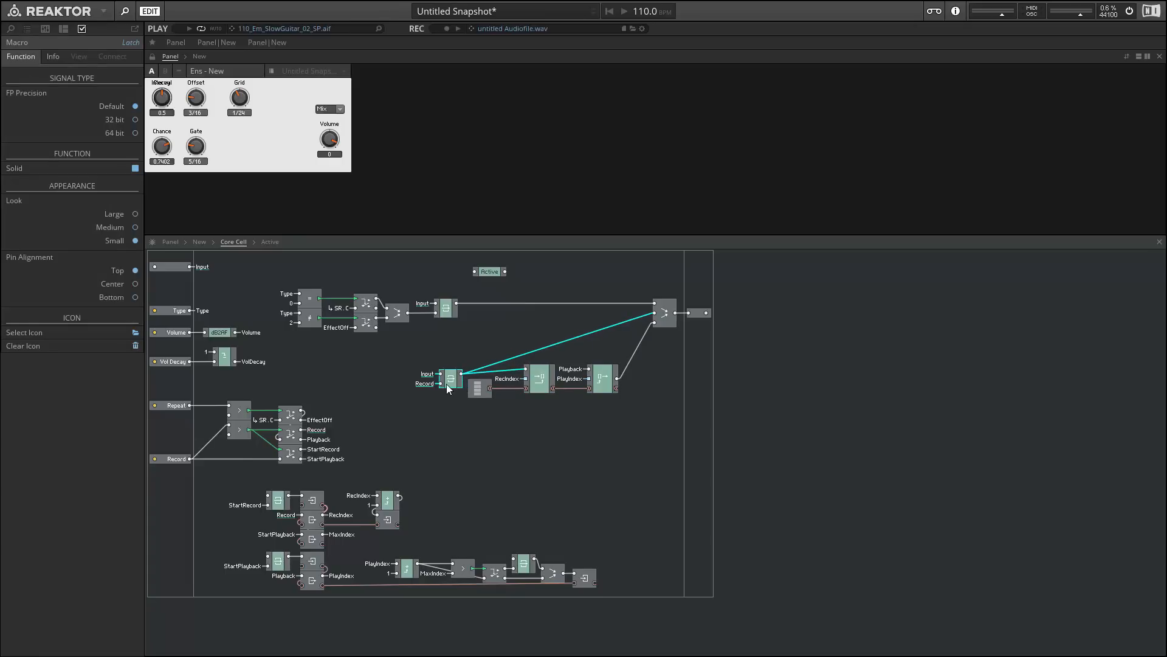
pyautogui.moveTo(450, 377)
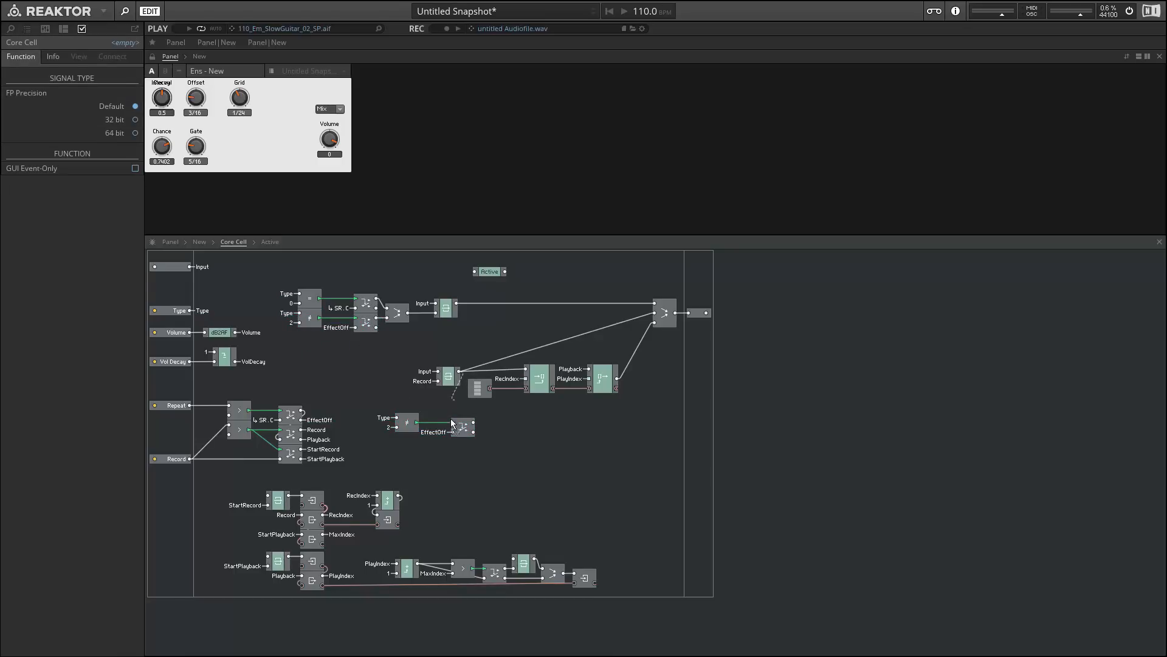
pyautogui.click(463, 426)
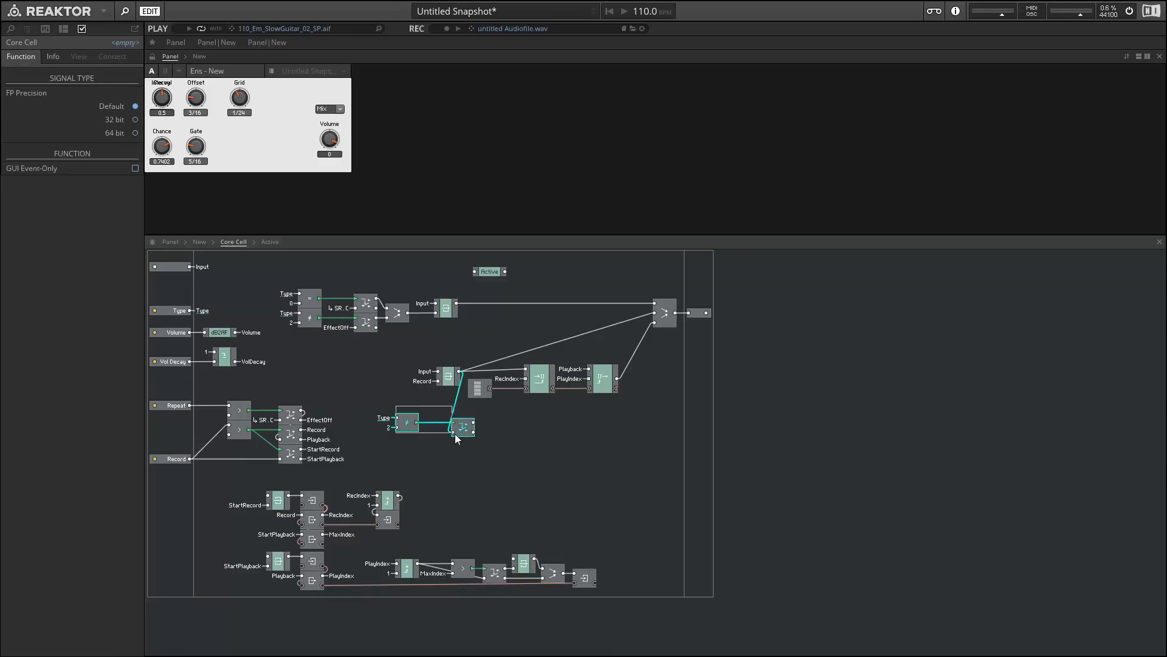
pyautogui.moveTo(455, 427); pyautogui.dragTo(502, 361)
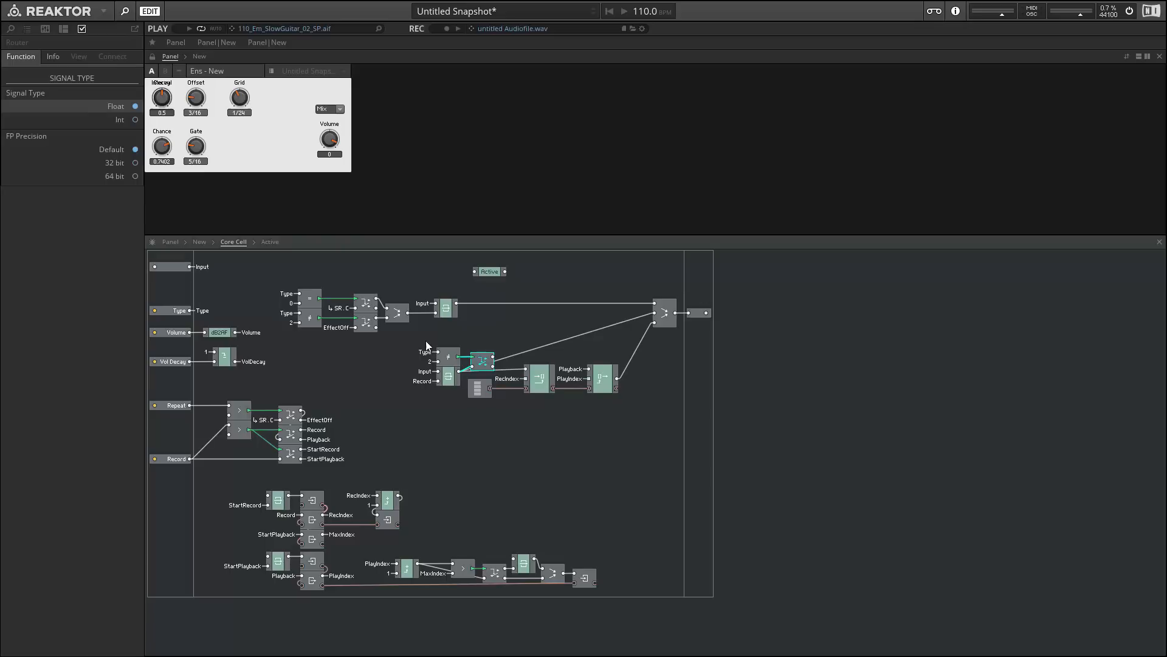
pyautogui.click(446, 369)
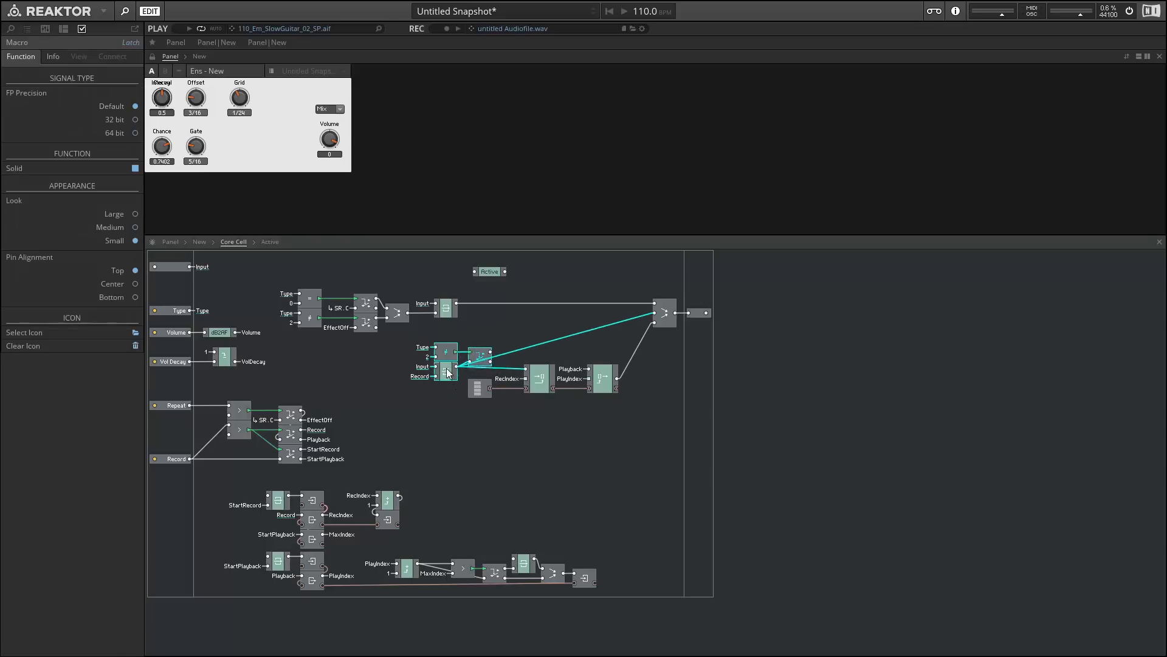
pyautogui.moveTo(446, 371)
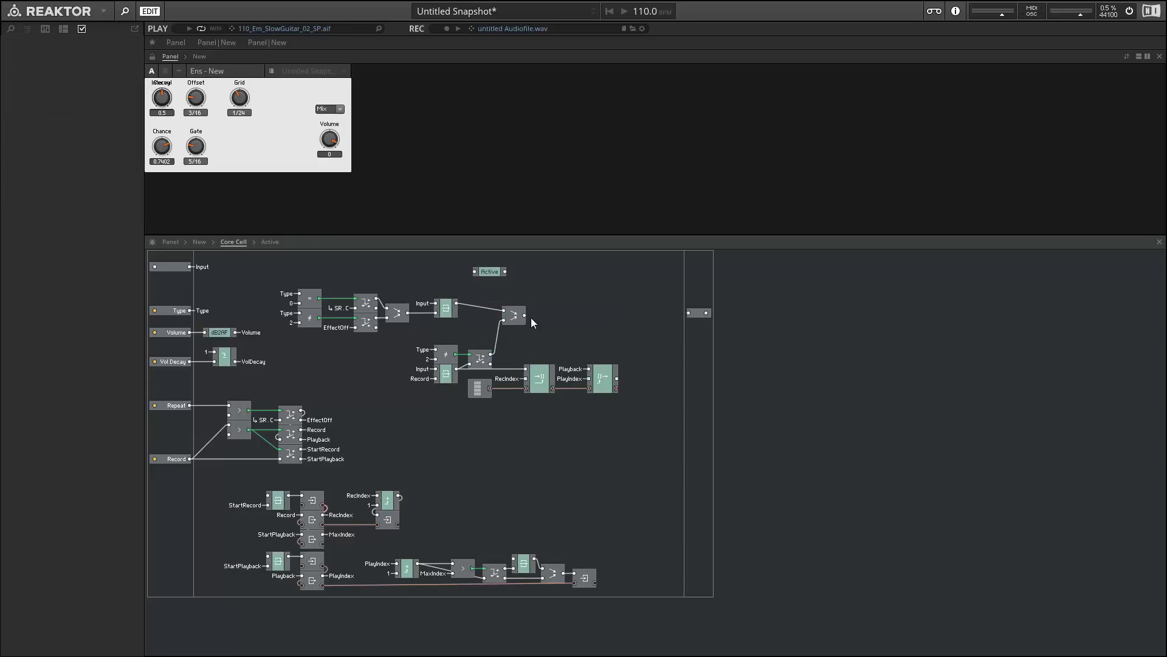
# - Place the Active block after the router output
pyautogui.click(513, 308)
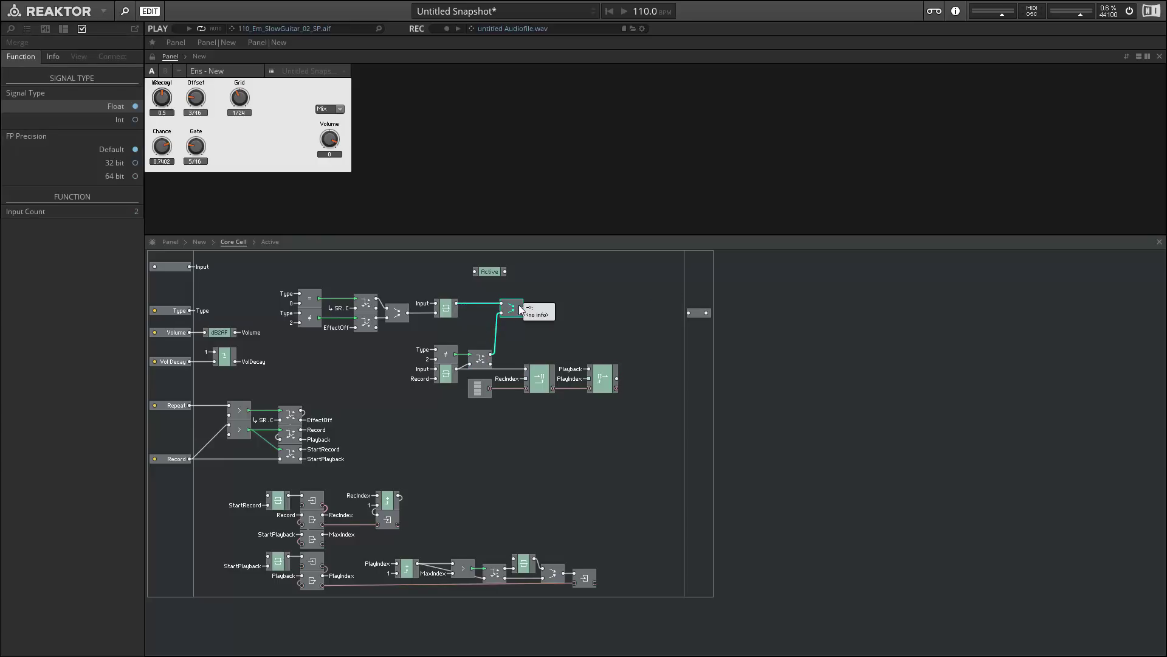
pyautogui.moveTo(528, 312)
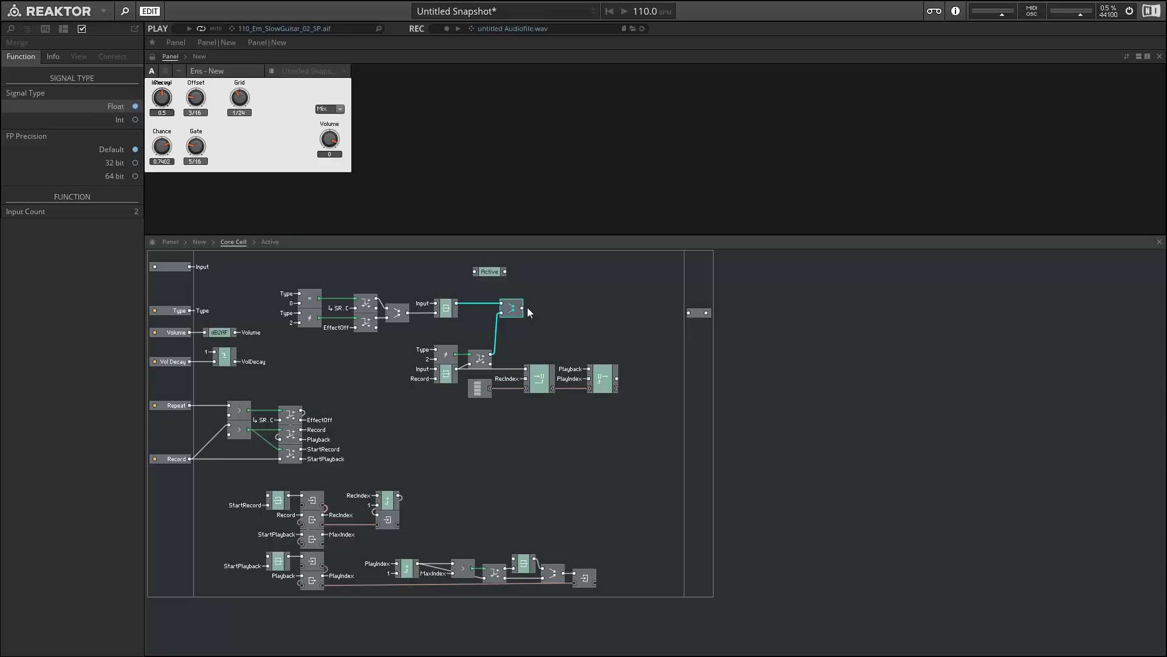
pyautogui.click(489, 271)
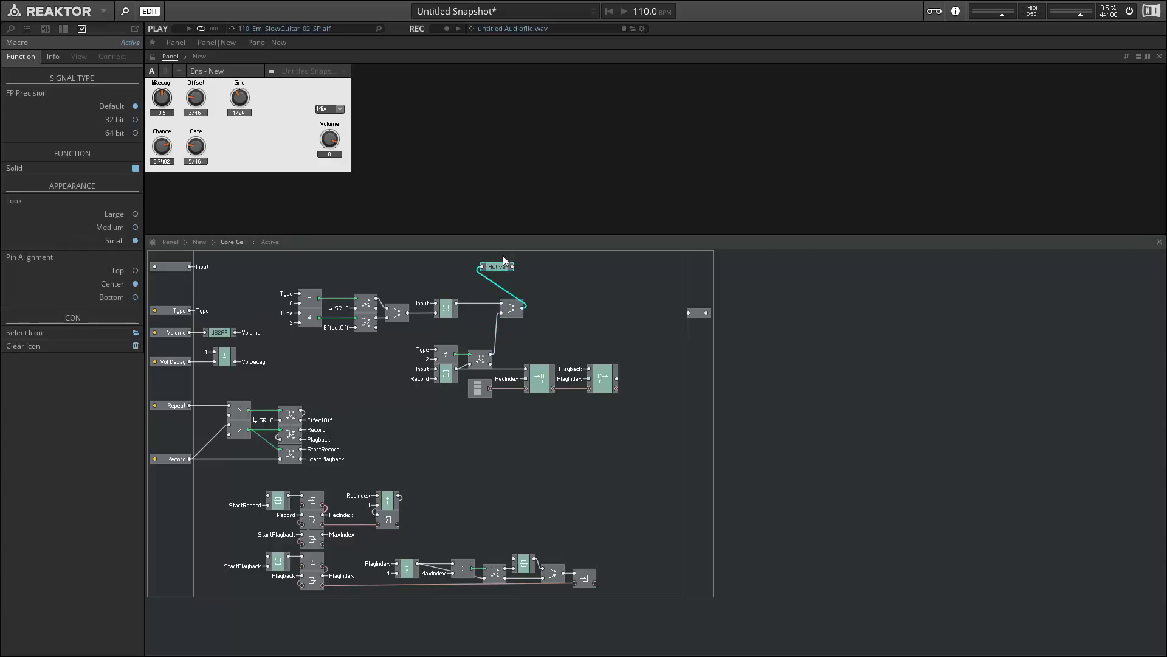
pyautogui.moveTo(497, 266); pyautogui.dragTo(548, 305)
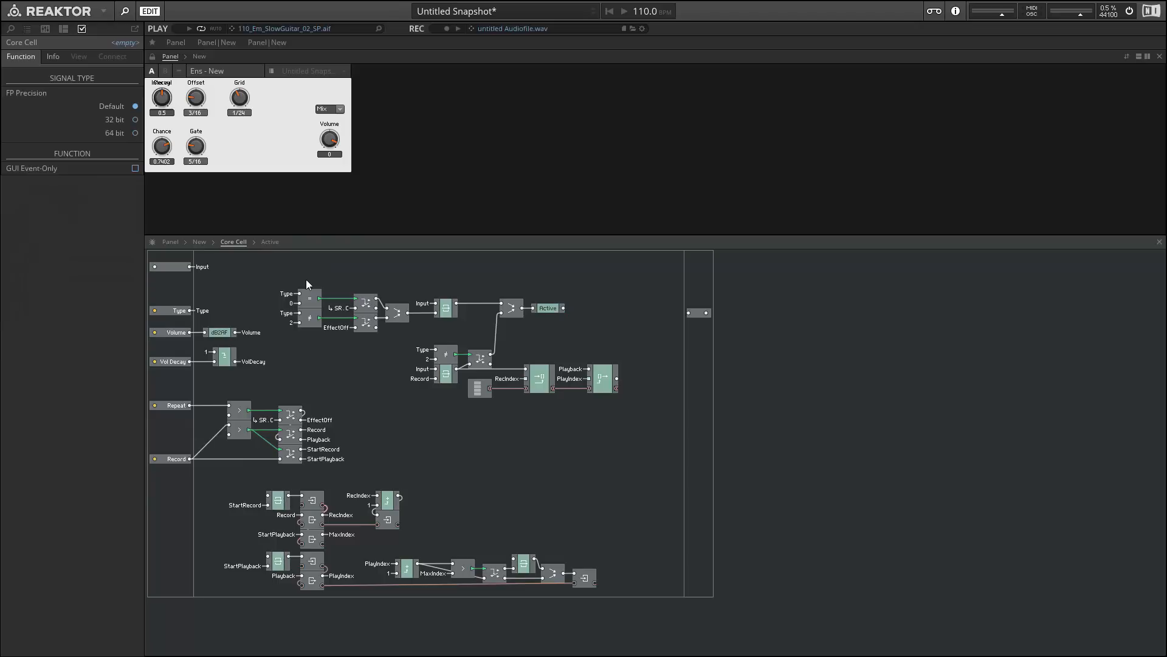
pyautogui.click(445, 307)
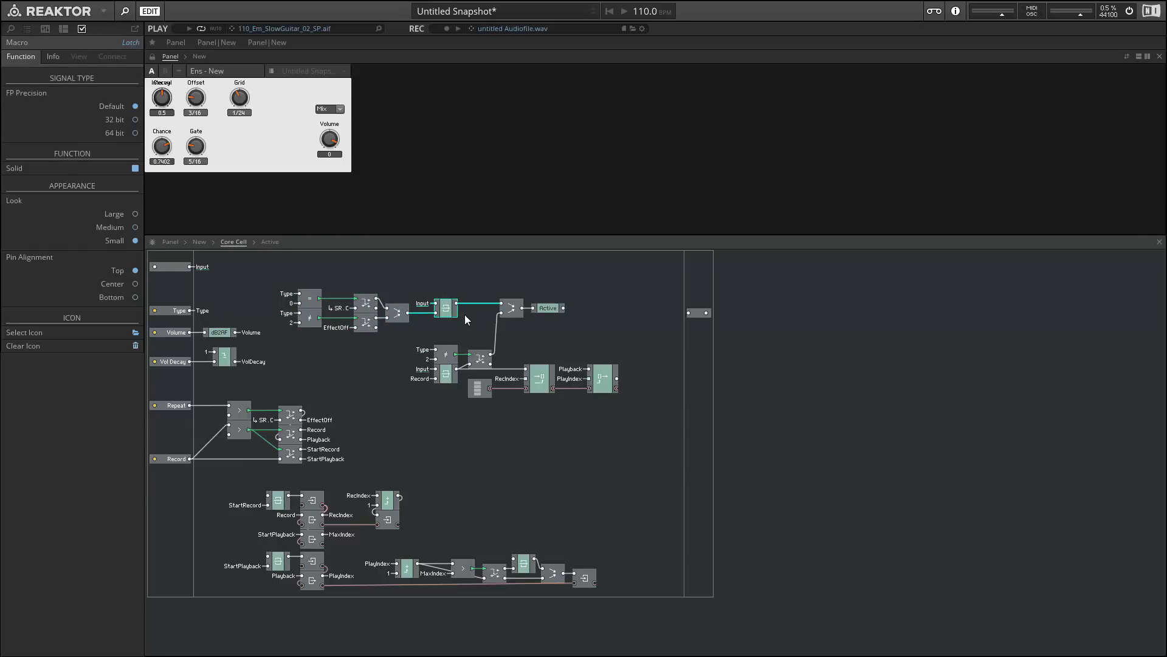
# - Copy the Active block after the array Read output and add an x mul a module
pyautogui.click(343, 307)
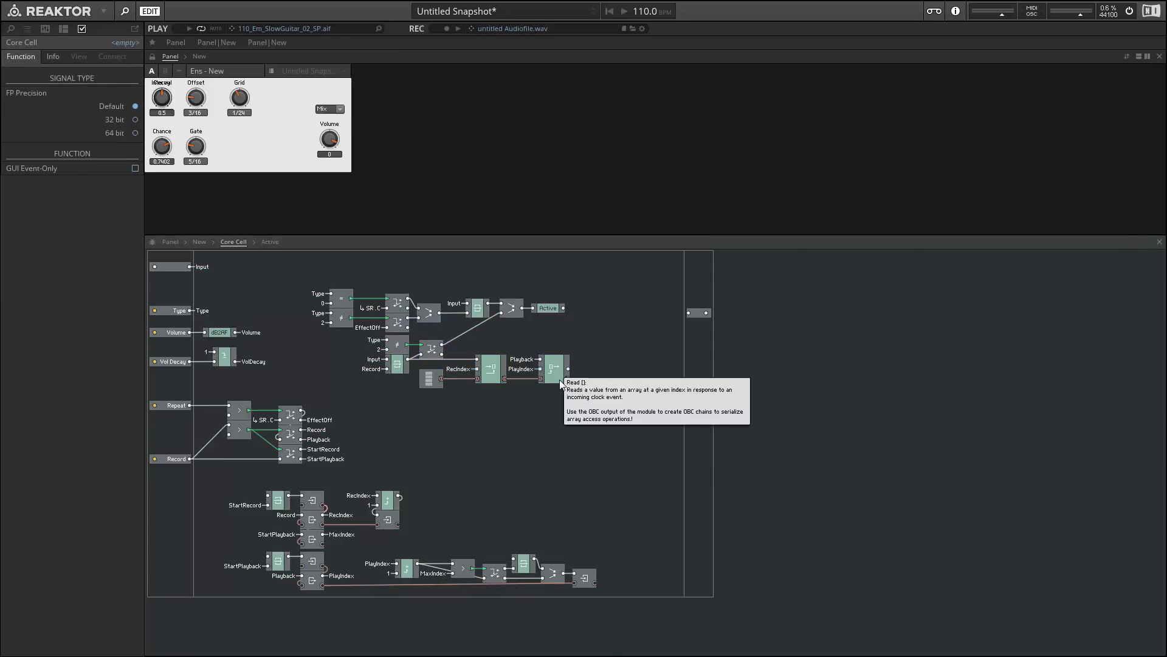
pyautogui.moveTo(562, 322)
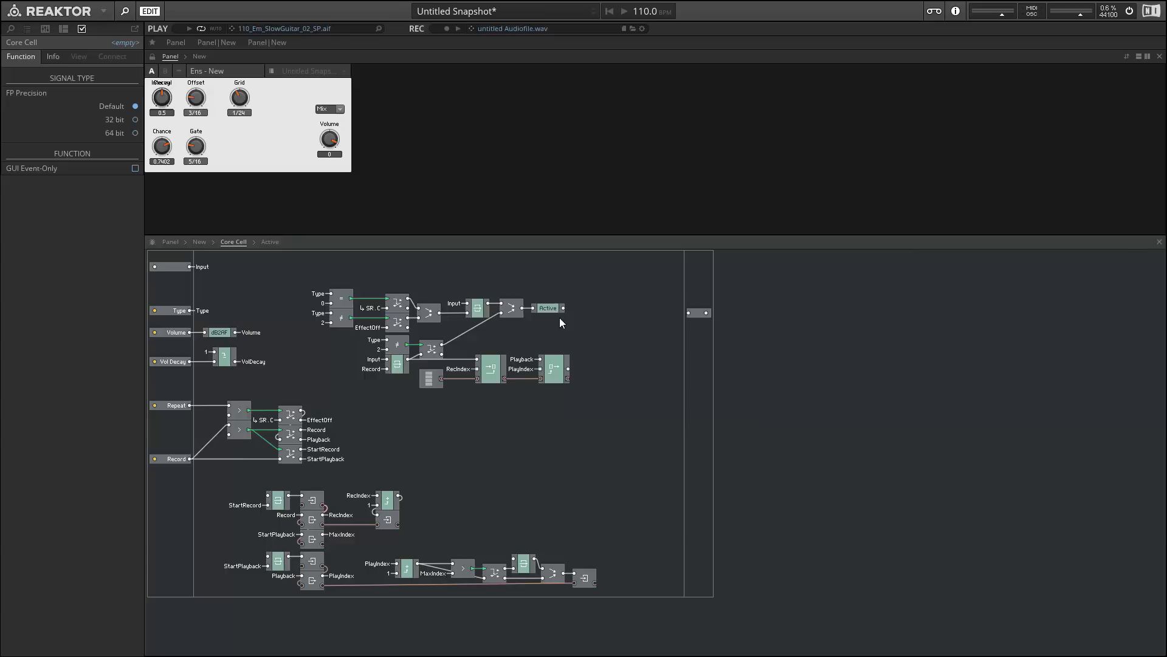
pyautogui.click(547, 309)
pyautogui.write('x')
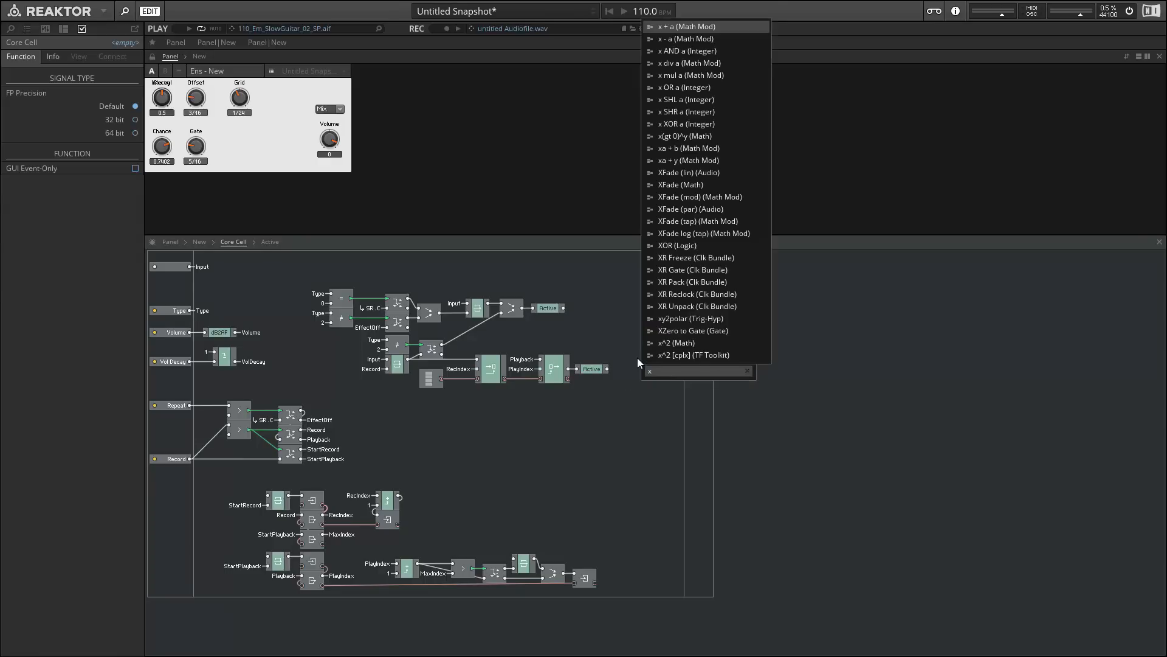
pyautogui.click(691, 75)
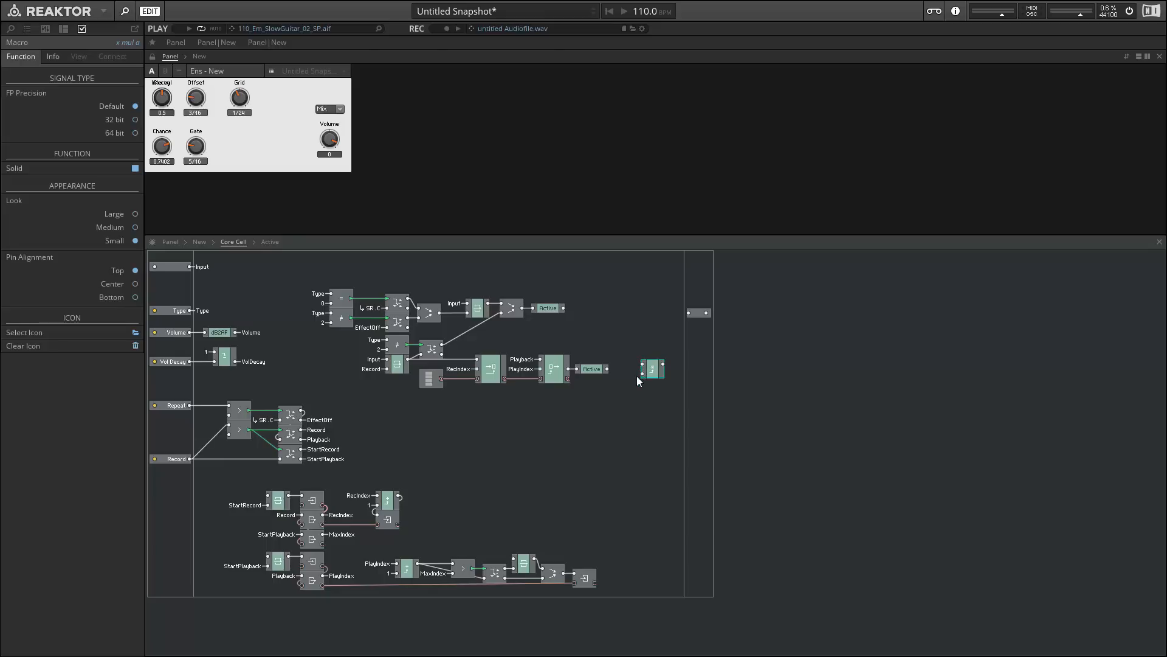
pyautogui.moveTo(609, 373)
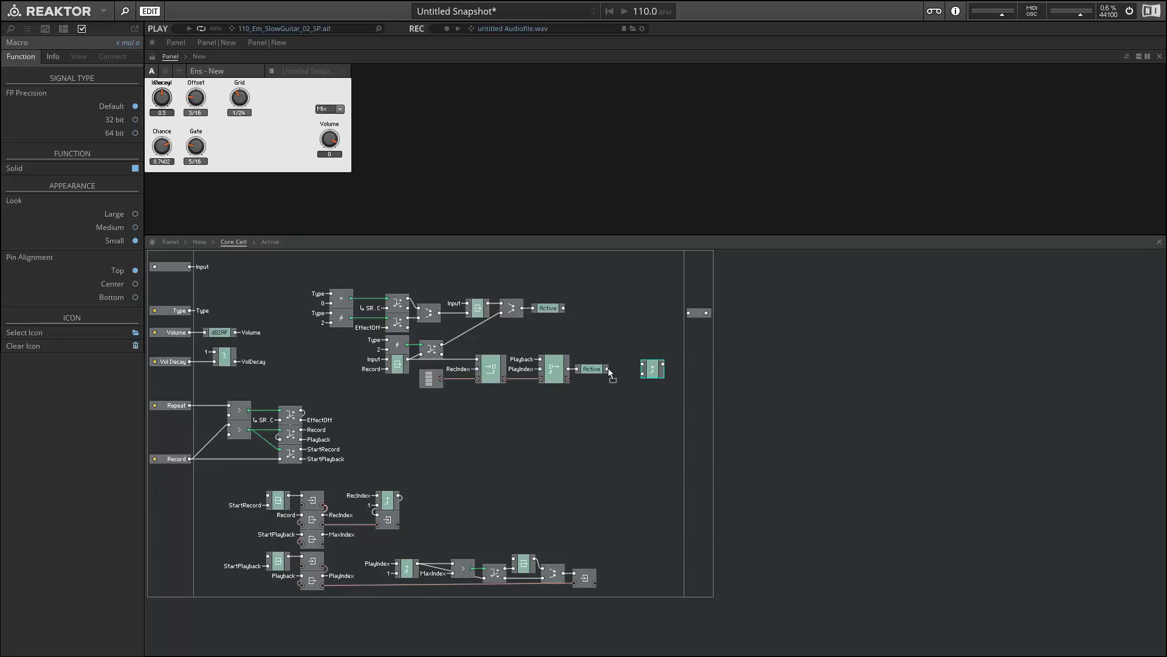
# - Feed the multiplier's lower input from the Volume QuickBus
pyautogui.rightClick(610, 372)
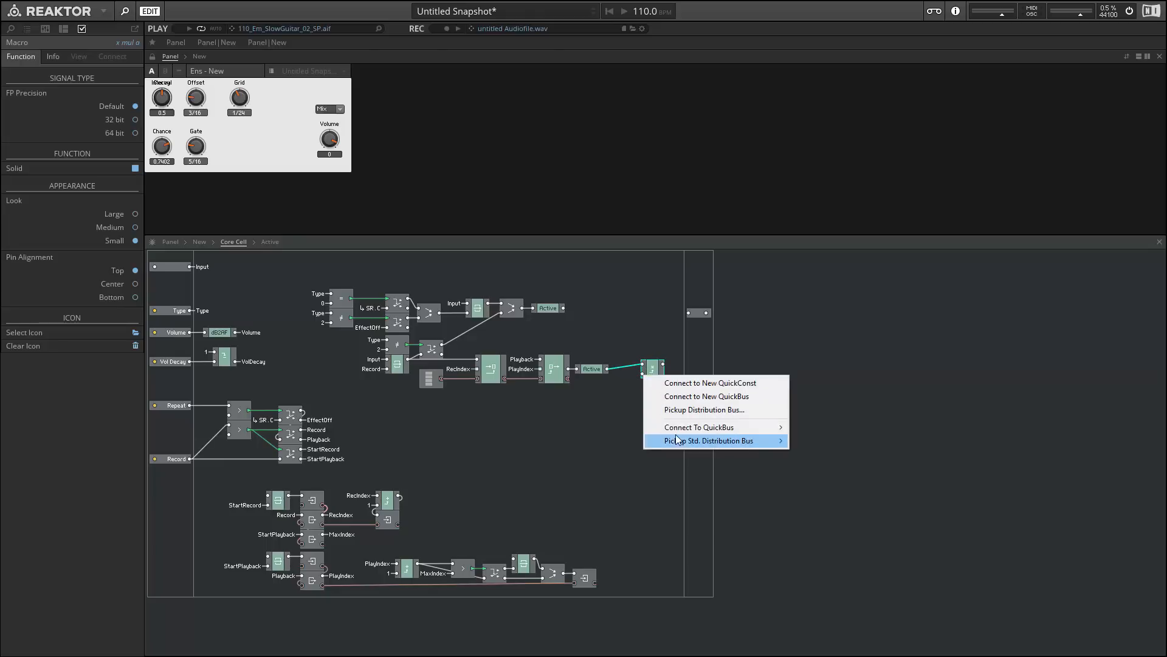
pyautogui.moveTo(699, 427)
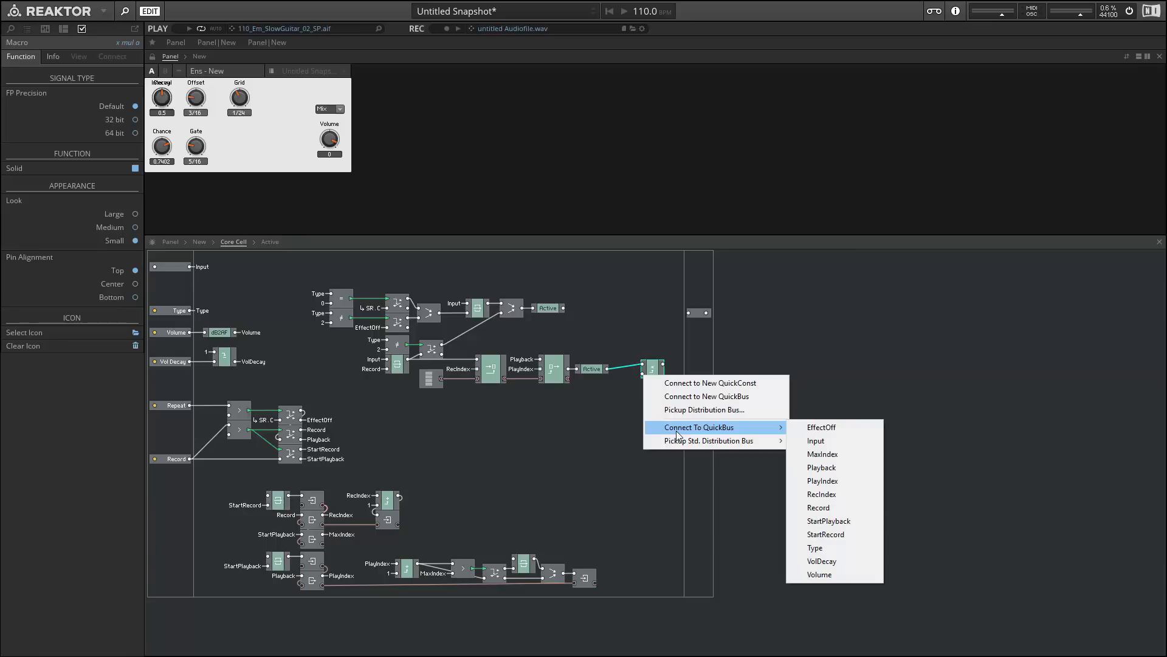
pyautogui.click(819, 574)
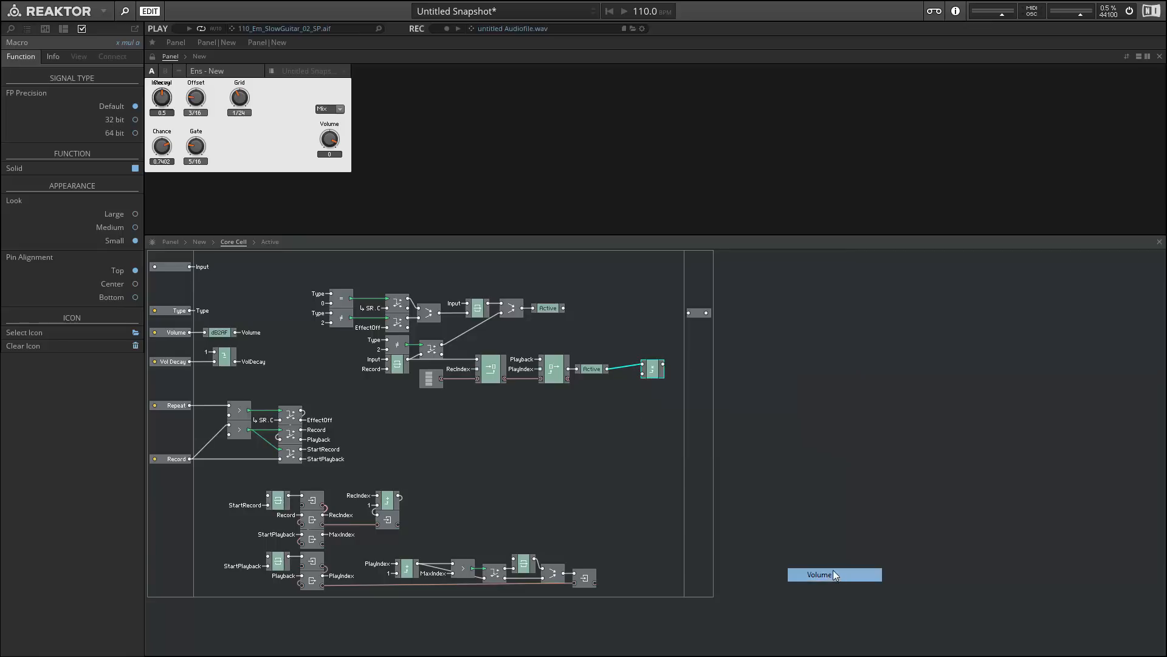
pyautogui.moveTo(641, 387)
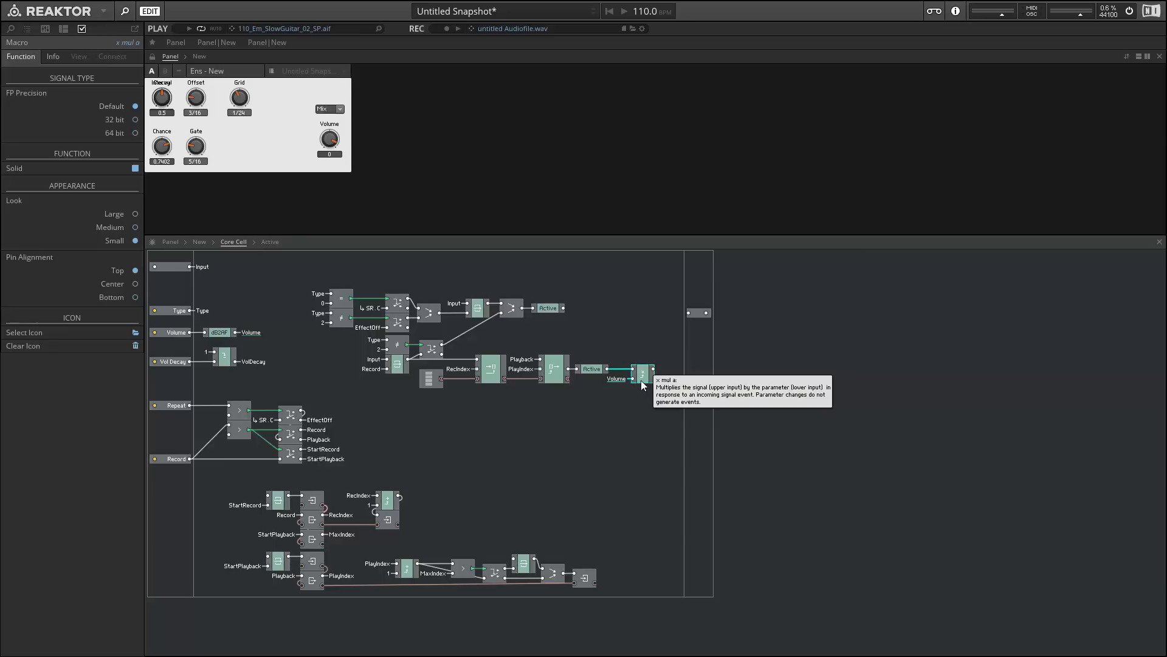
pyautogui.click(630, 372)
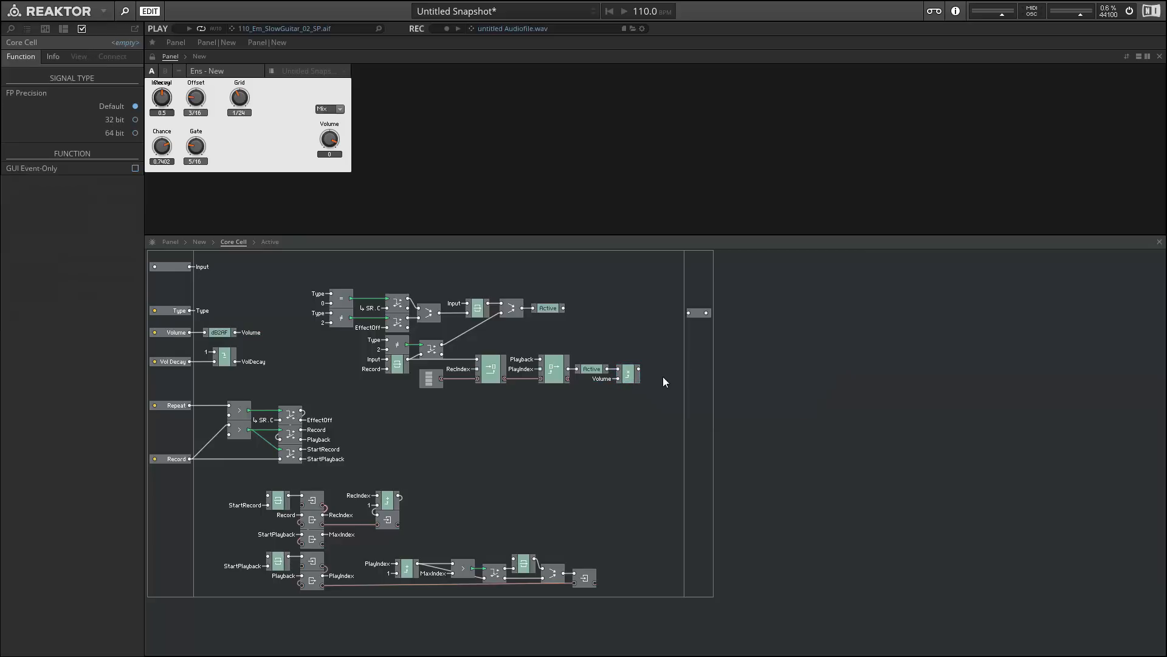
# - Add an adder merging both Active paths into the cell output
pyautogui.rightClick(665, 382)
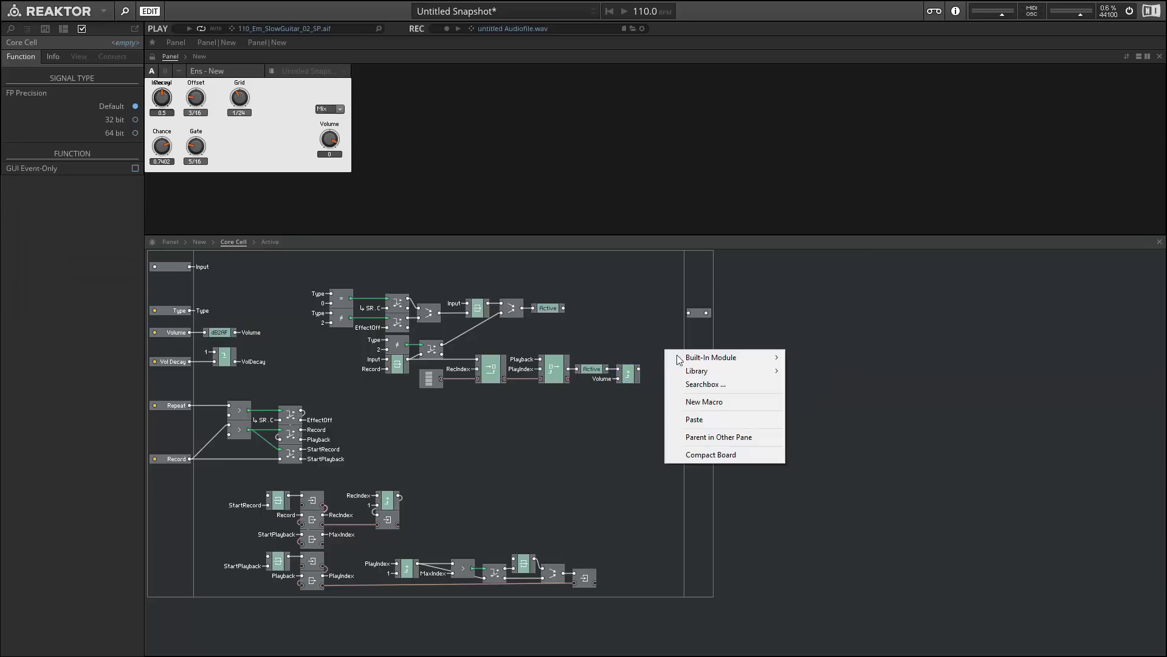
pyautogui.click(710, 357)
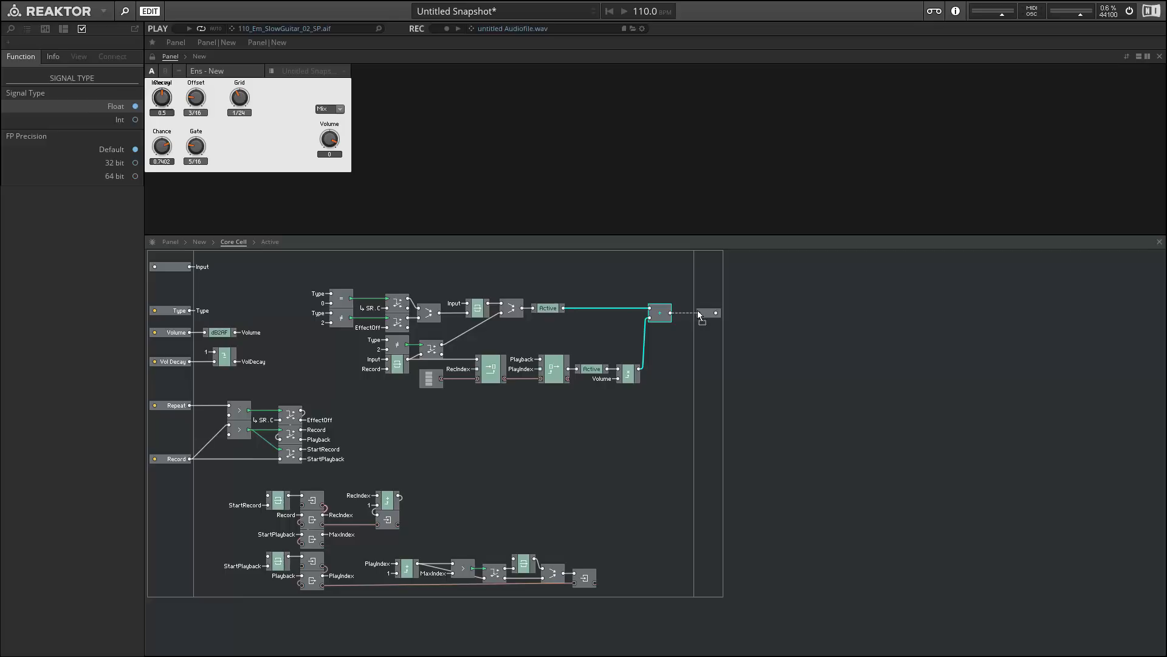
pyautogui.click(628, 371)
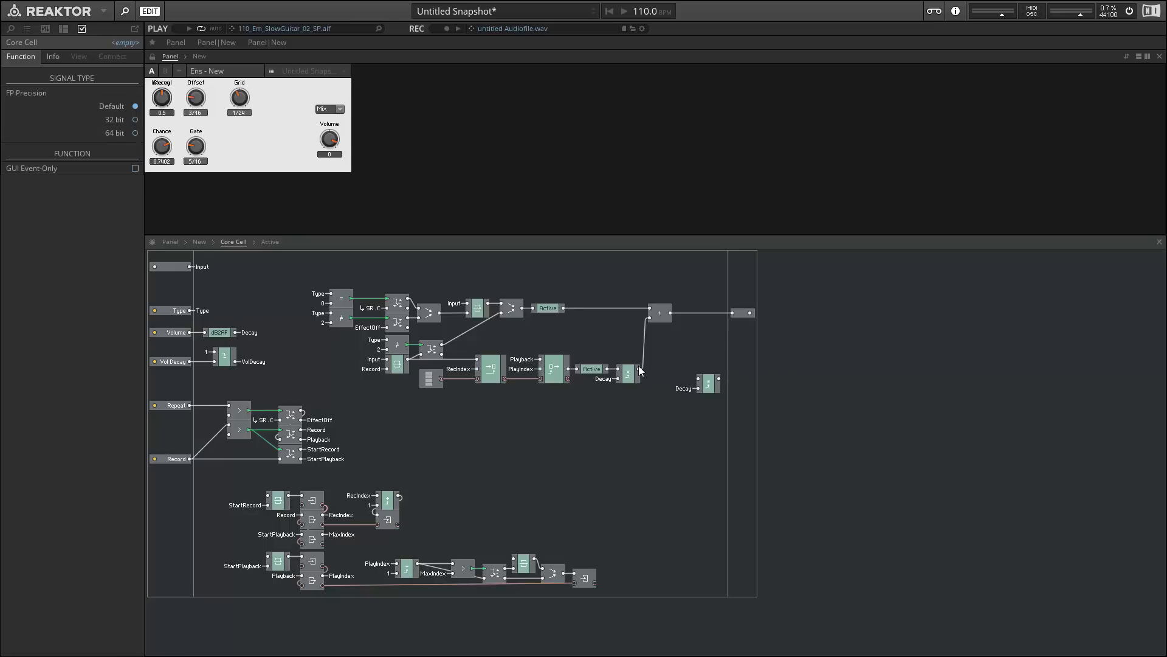
# - Feed the second x mul a from VolDecay and the volume-scaled signal, outputting to the adder
pyautogui.click(709, 383)
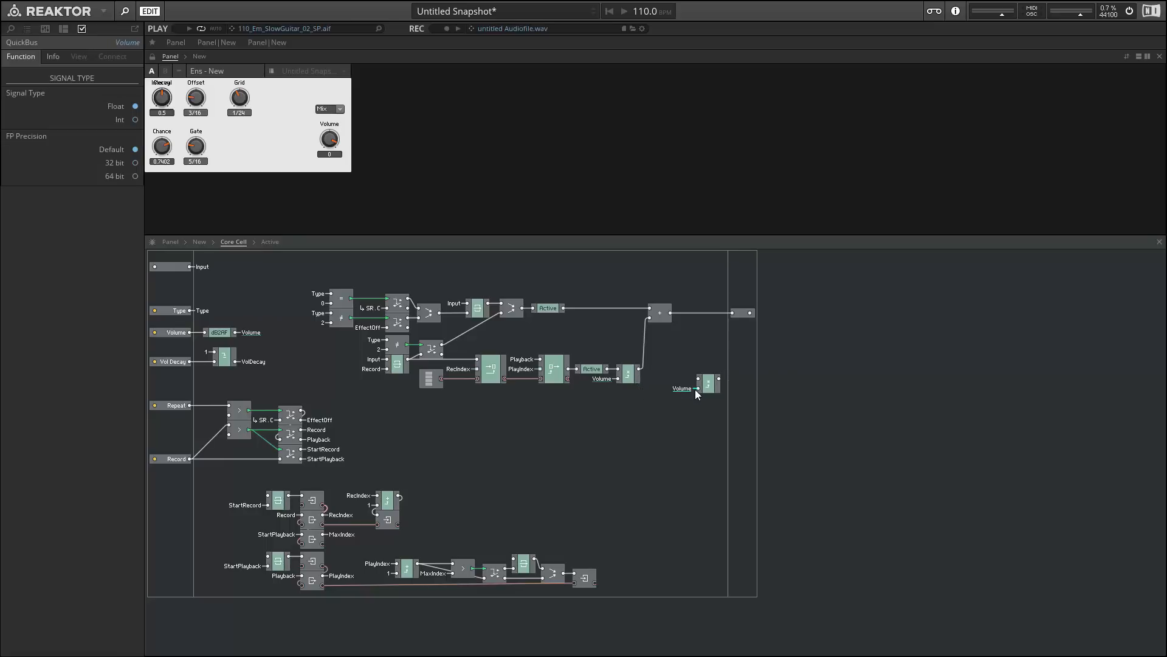
pyautogui.rightClick(682, 388)
pyautogui.write('Decay')
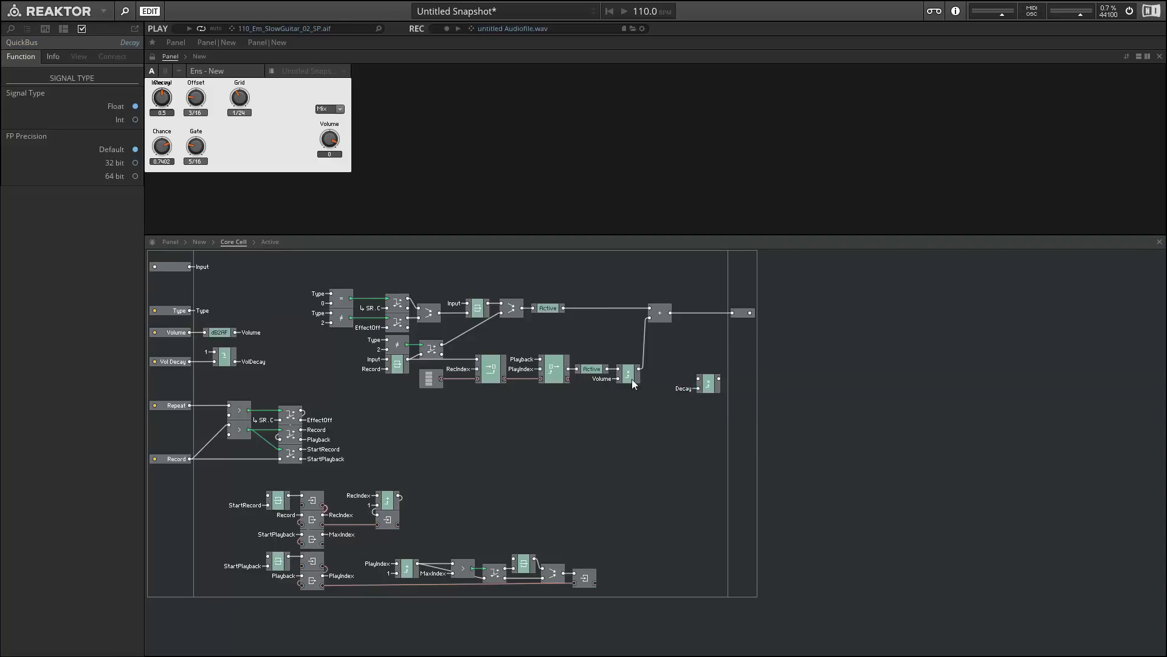
pyautogui.click(629, 372)
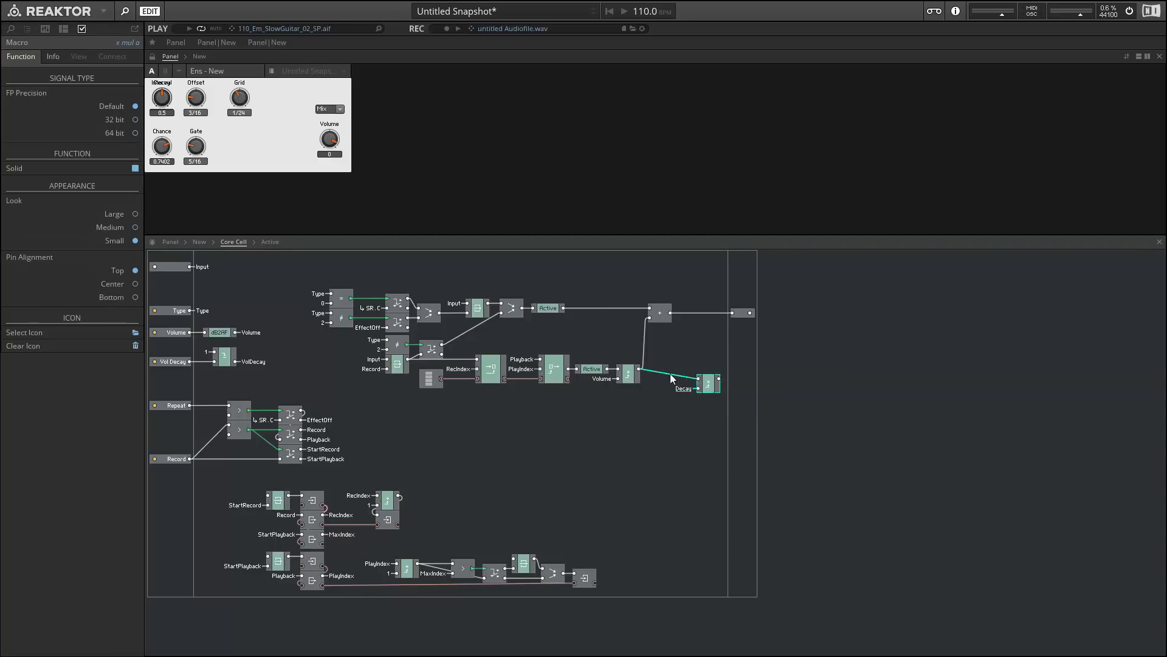
pyautogui.moveTo(706, 381); pyautogui.dragTo(677, 375)
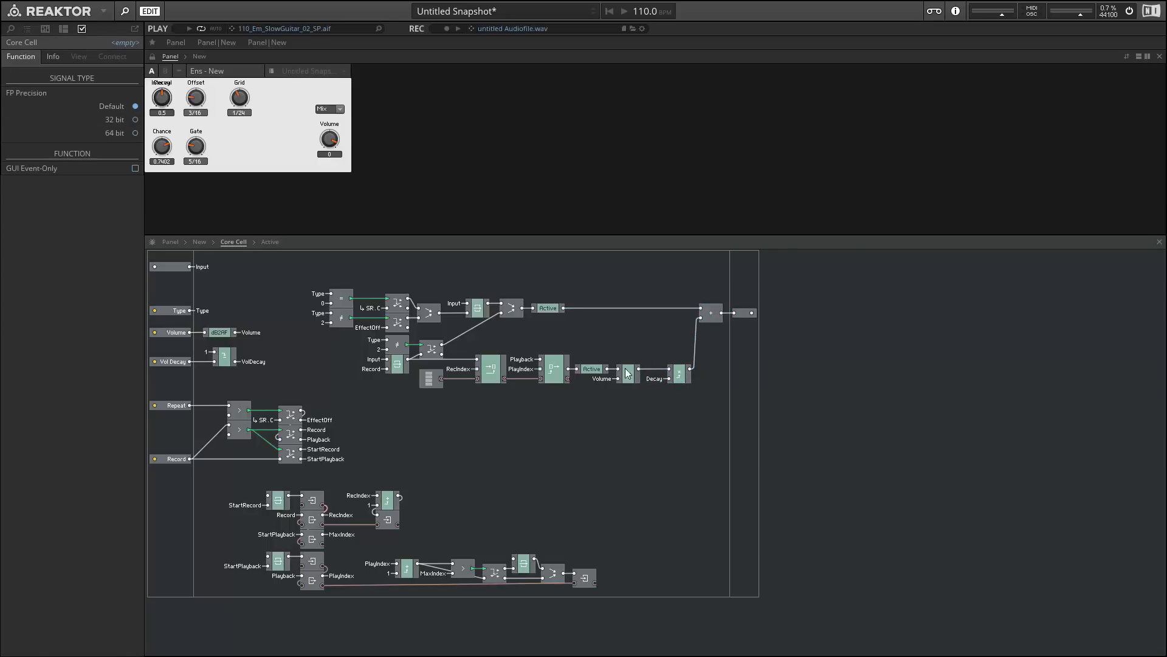
pyautogui.click(653, 378)
pyautogui.write('Tot')
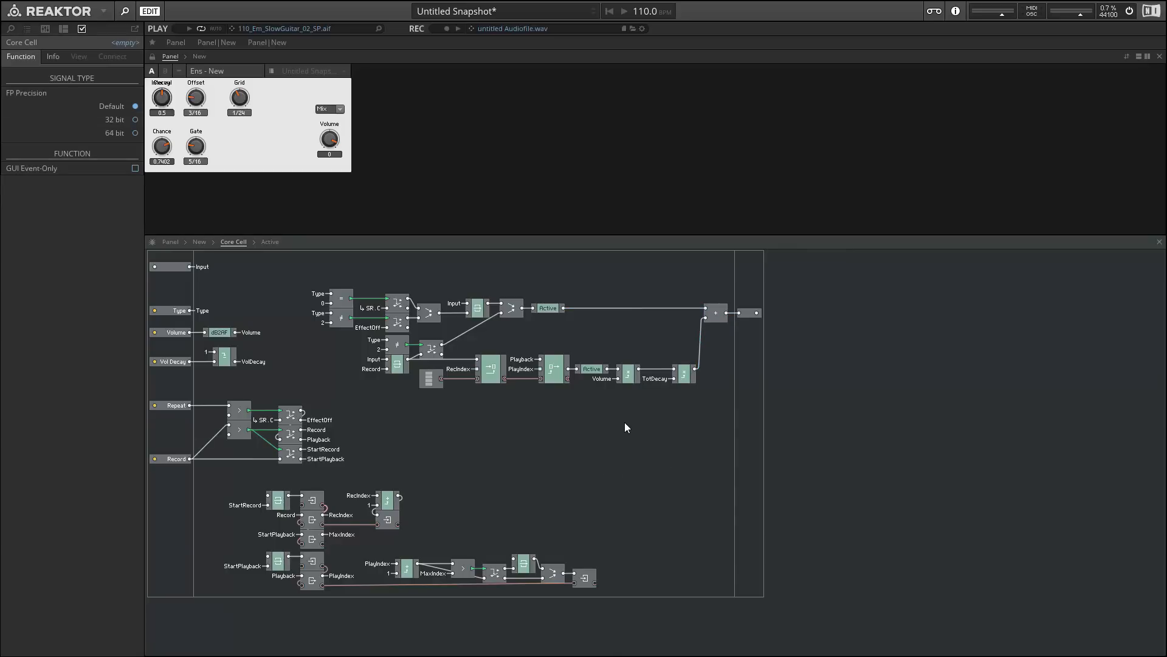
pyautogui.moveTo(224, 607)
pyautogui.write('latch')
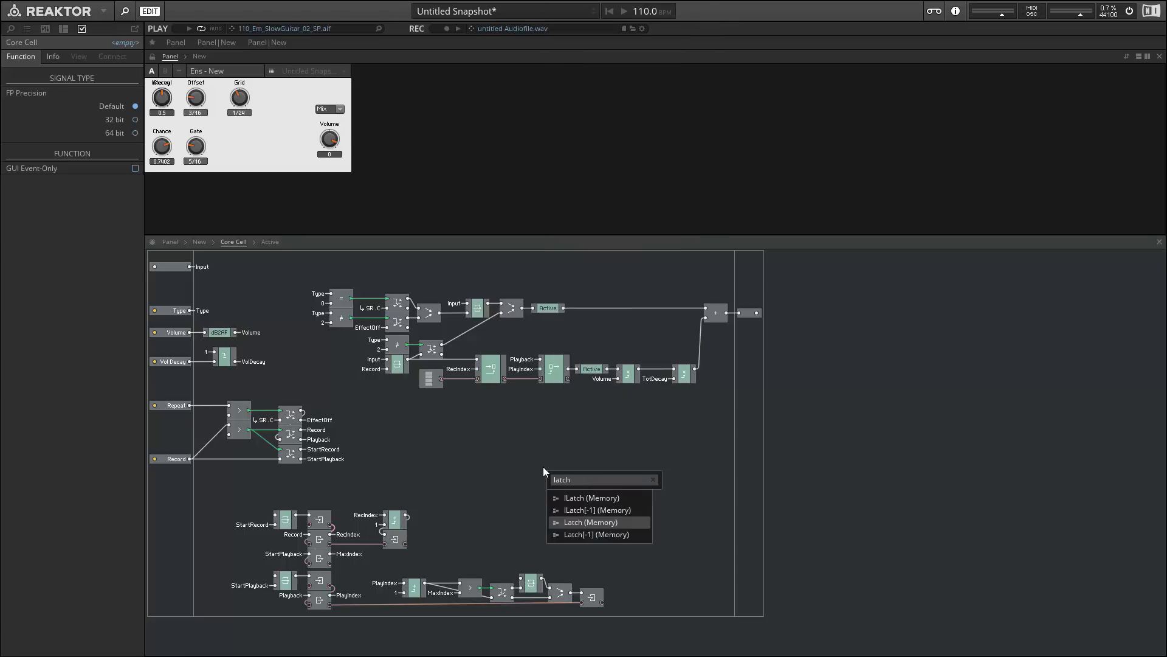
# - Add a VolDecay Latch module with its lower input connected to StartPlayback
pyautogui.click(590, 522)
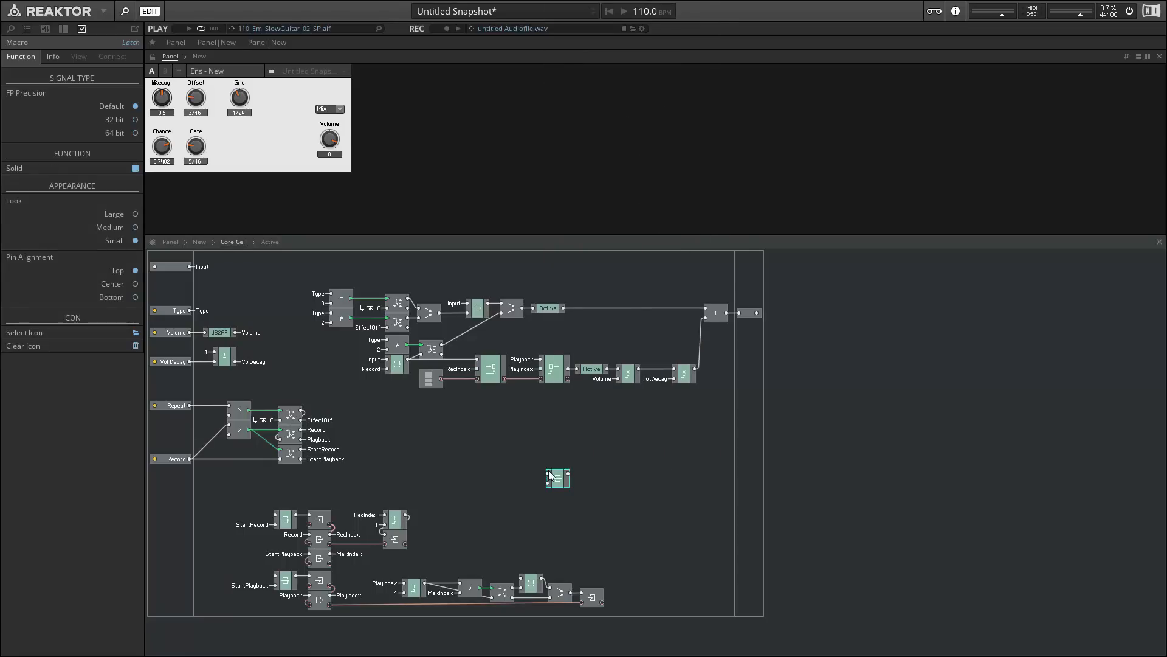
pyautogui.rightClick(557, 477)
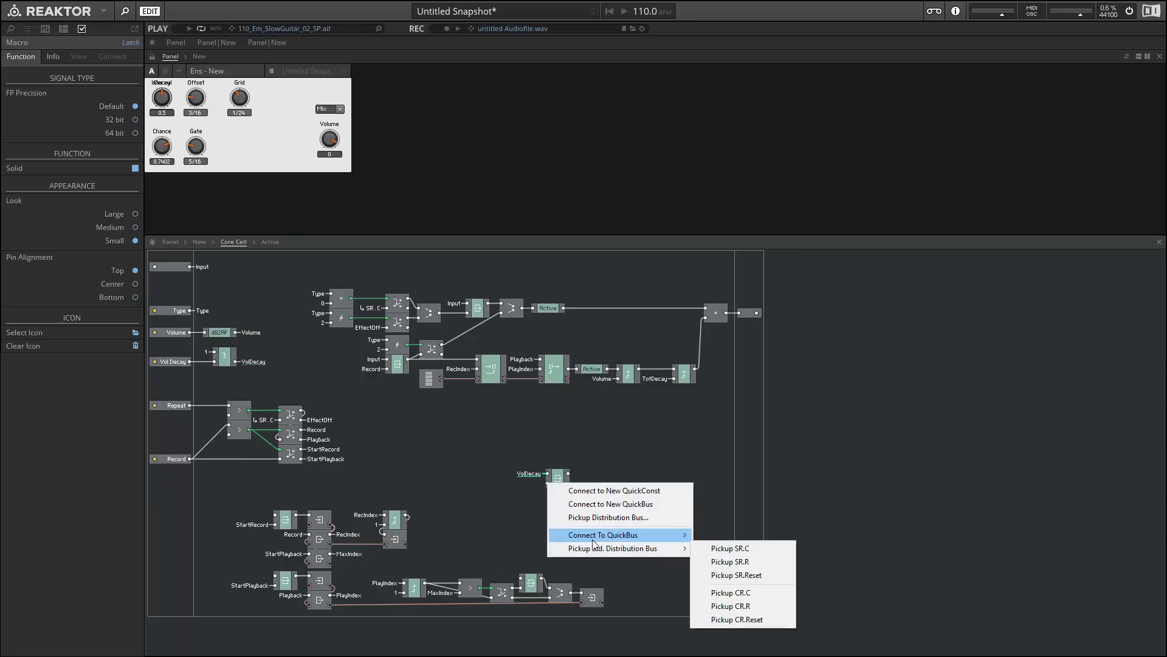
pyautogui.click(603, 534)
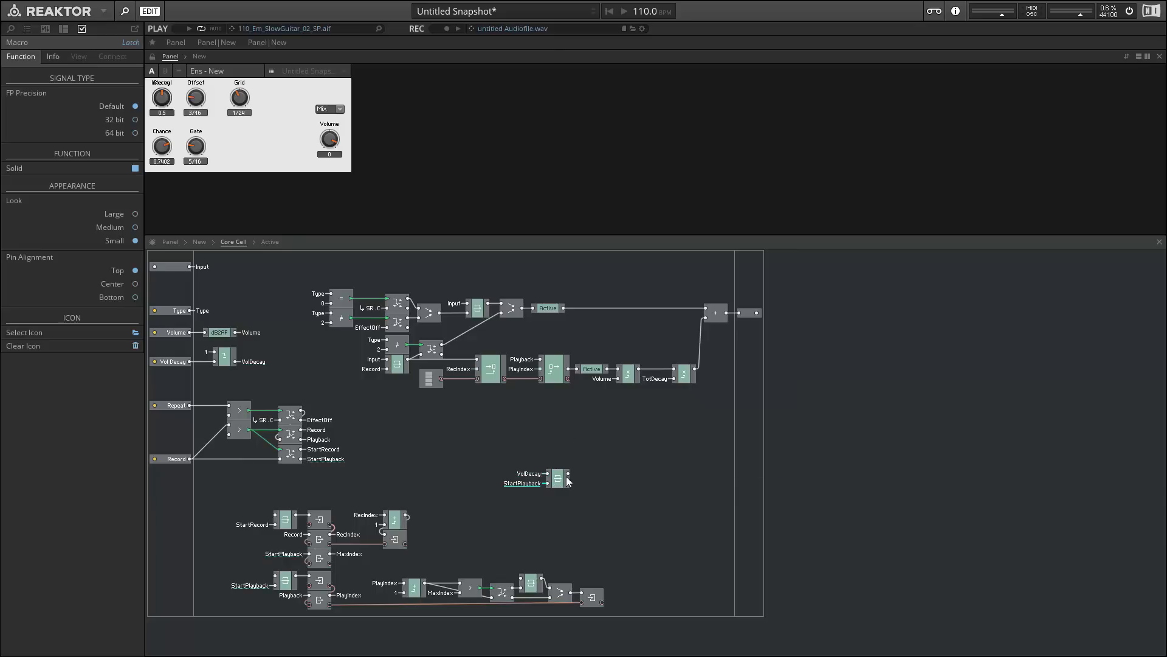
pyautogui.moveTo(557, 474); pyautogui.dragTo(530, 460)
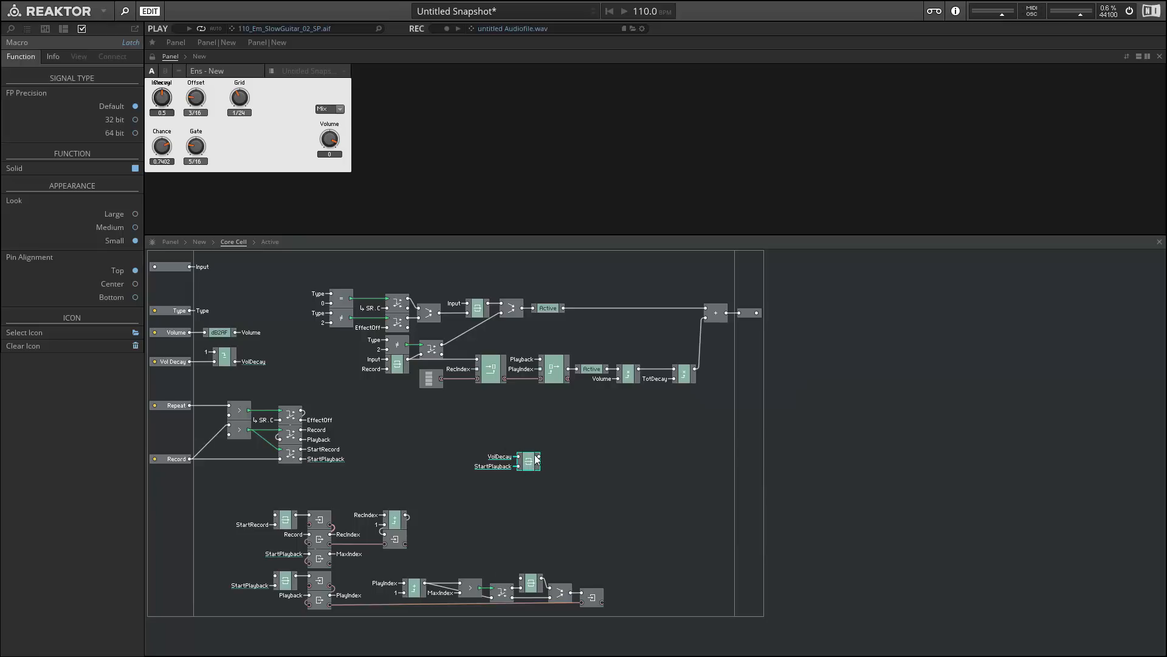
pyautogui.moveTo(546, 449)
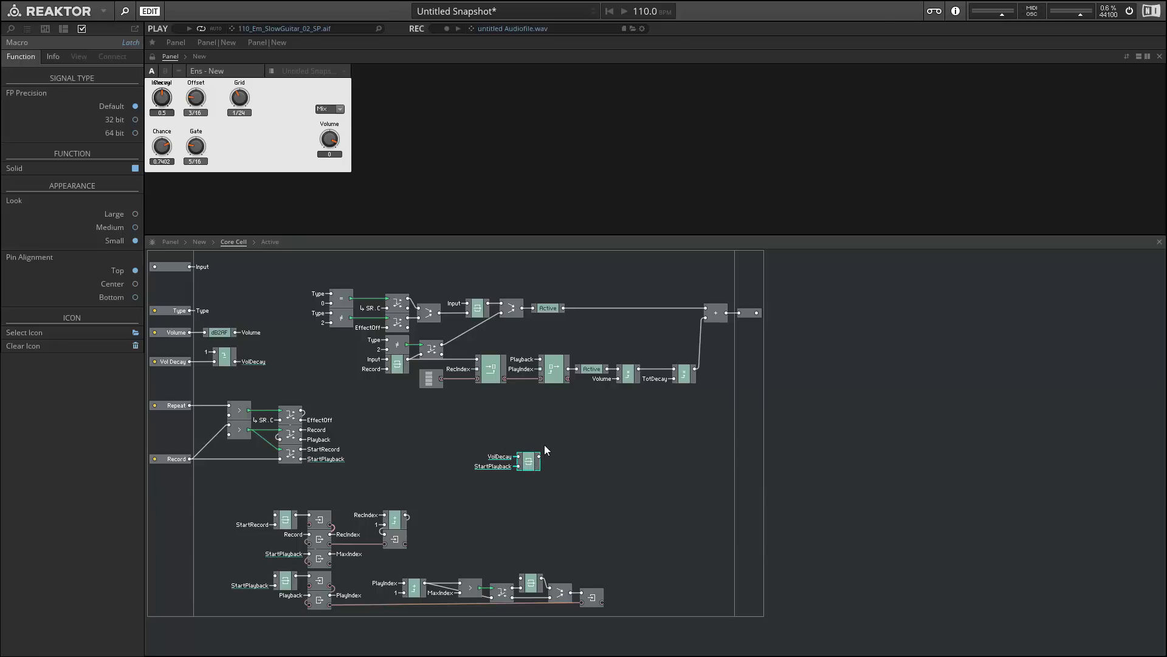
# - Multiply the latch and stored value, send the result to TotDecay, and search 'write'
pyautogui.rightClick(545, 450)
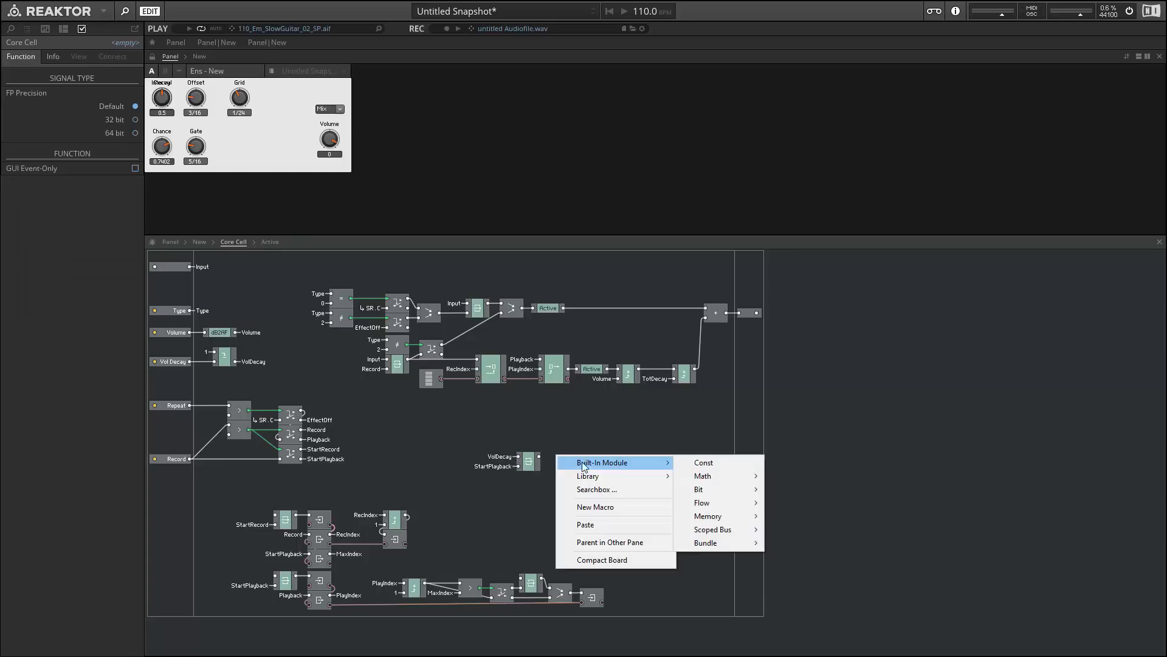
pyautogui.click(703, 475)
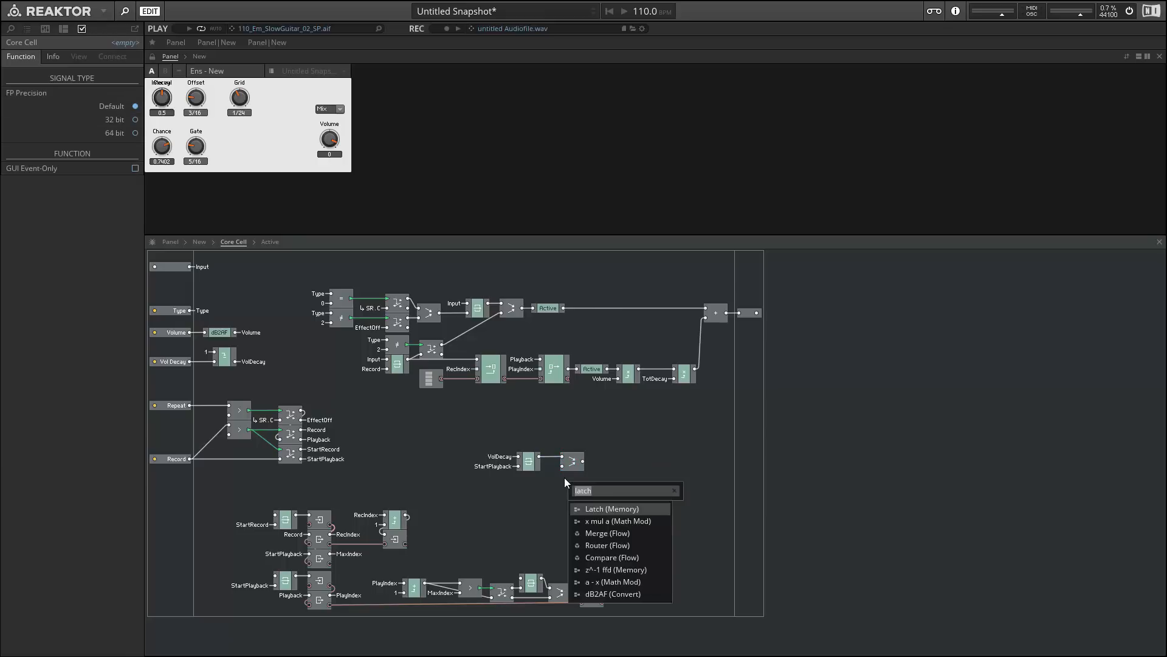
pyautogui.click(612, 508)
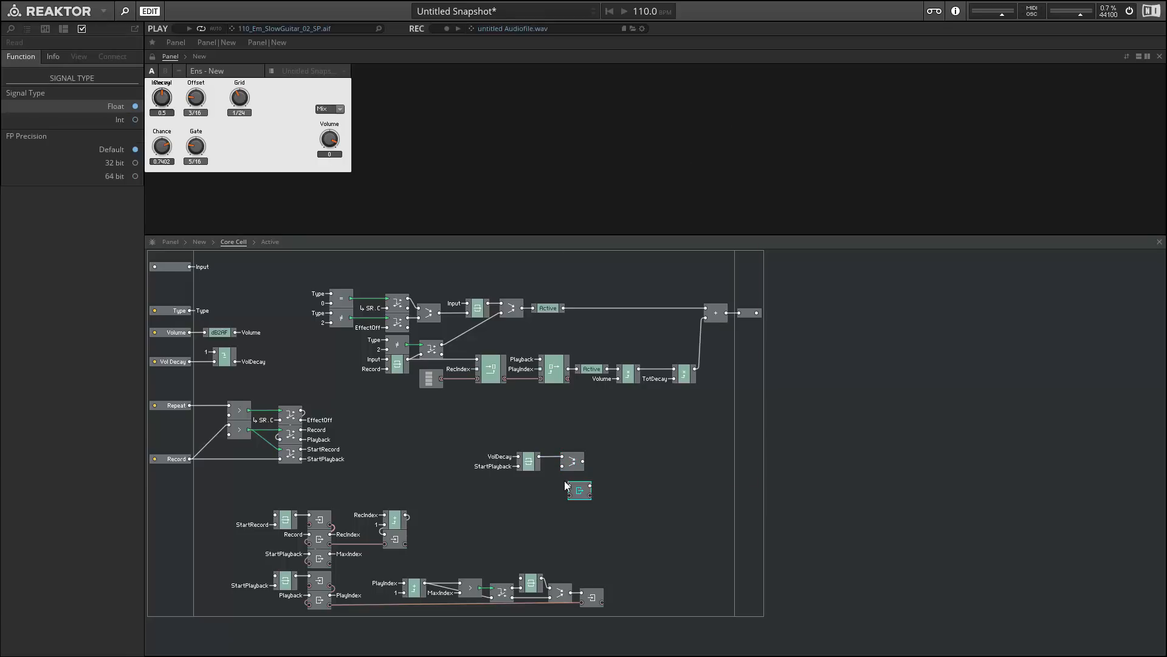
pyautogui.moveTo(579, 490); pyautogui.dragTo(523, 479)
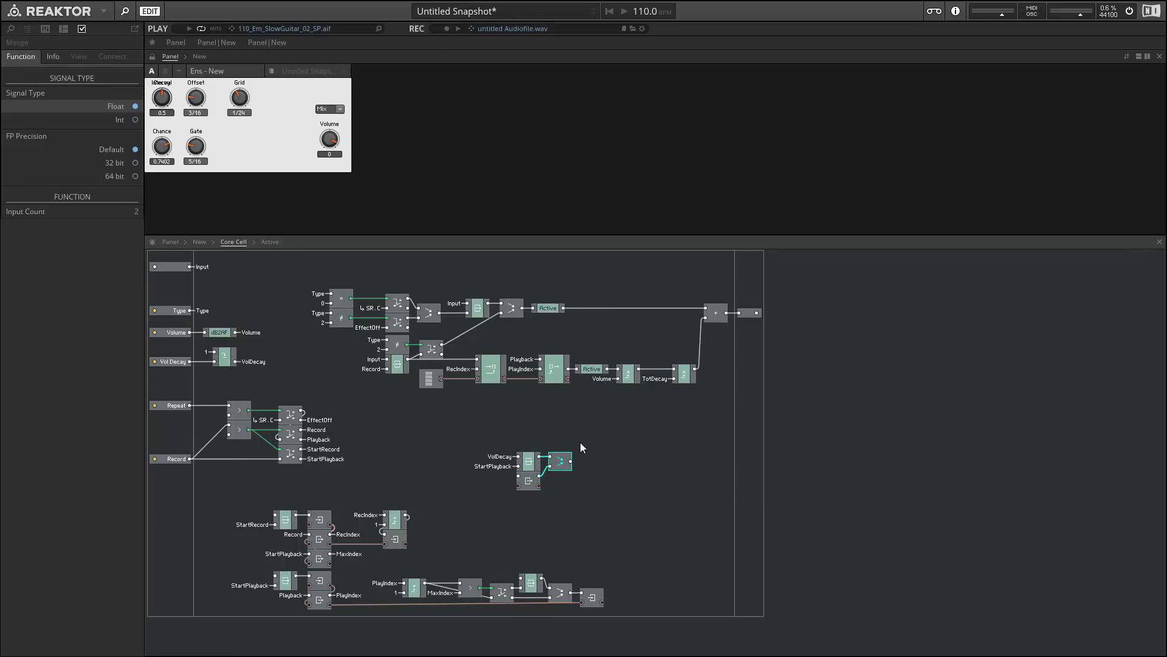
pyautogui.rightClick(559, 460)
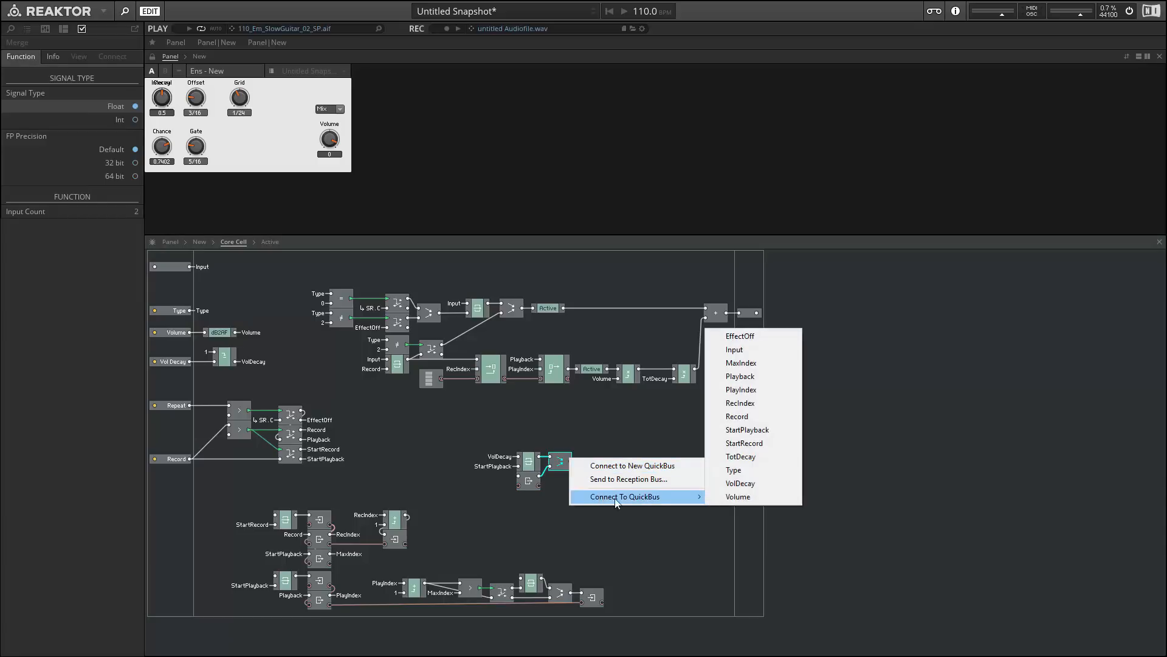
pyautogui.click(740, 456)
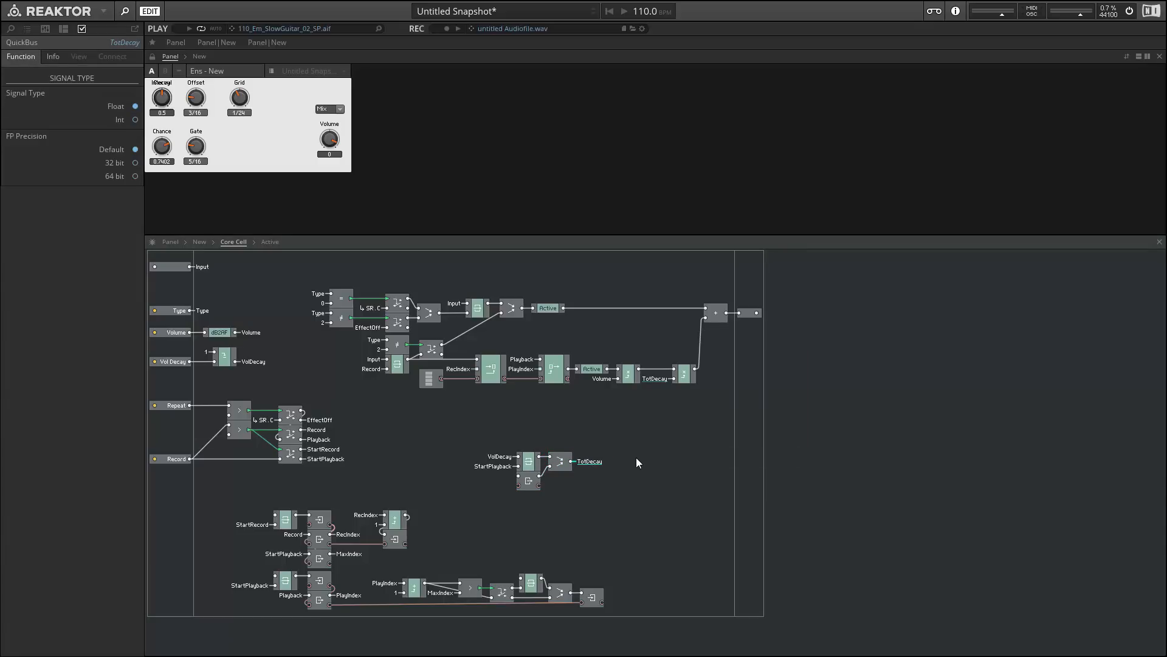
pyautogui.write('write')
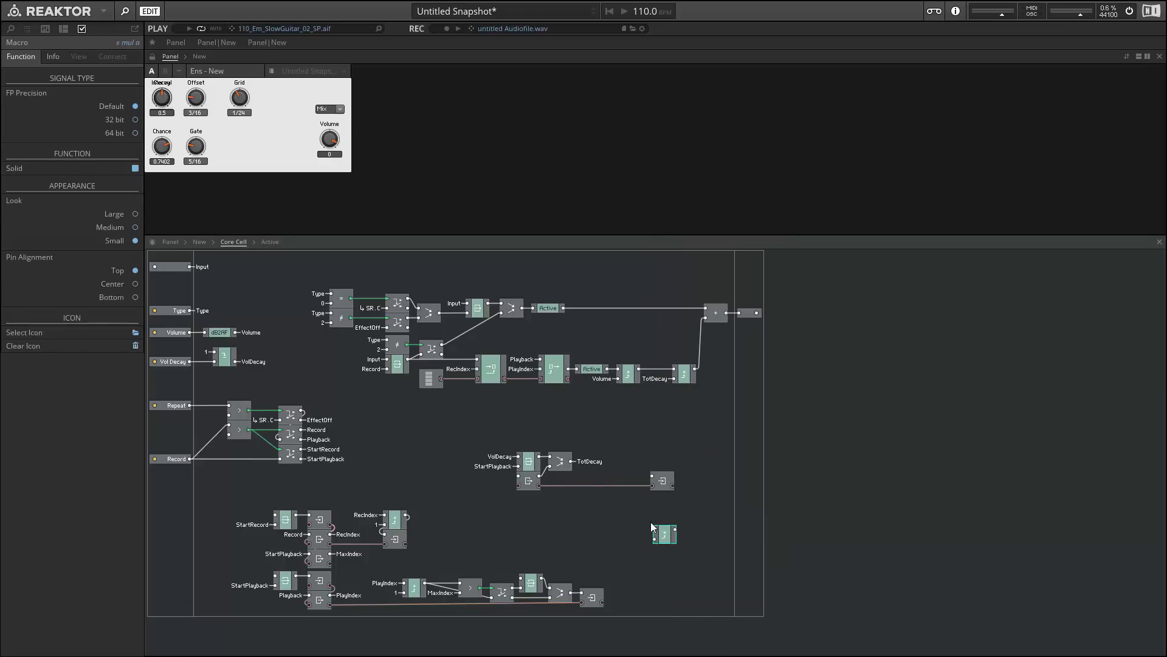
# - Feed TotDecay into the new multiplier and group decay modules beside the PlayIndex chain
pyautogui.rightClick(664, 534)
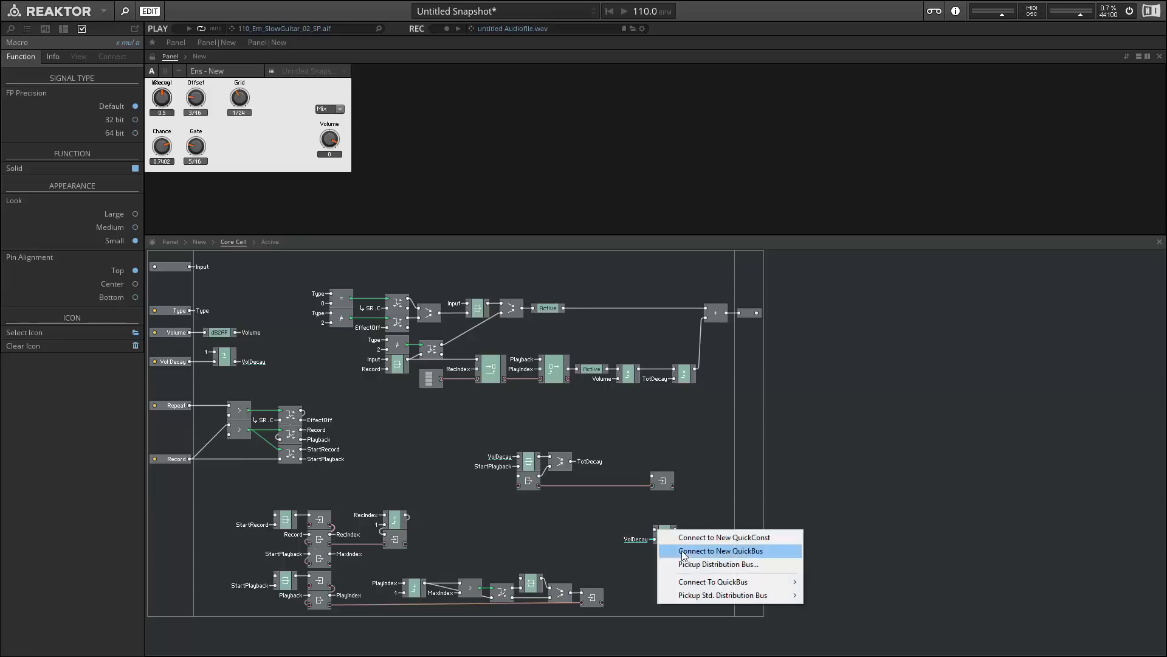
pyautogui.moveTo(713, 581)
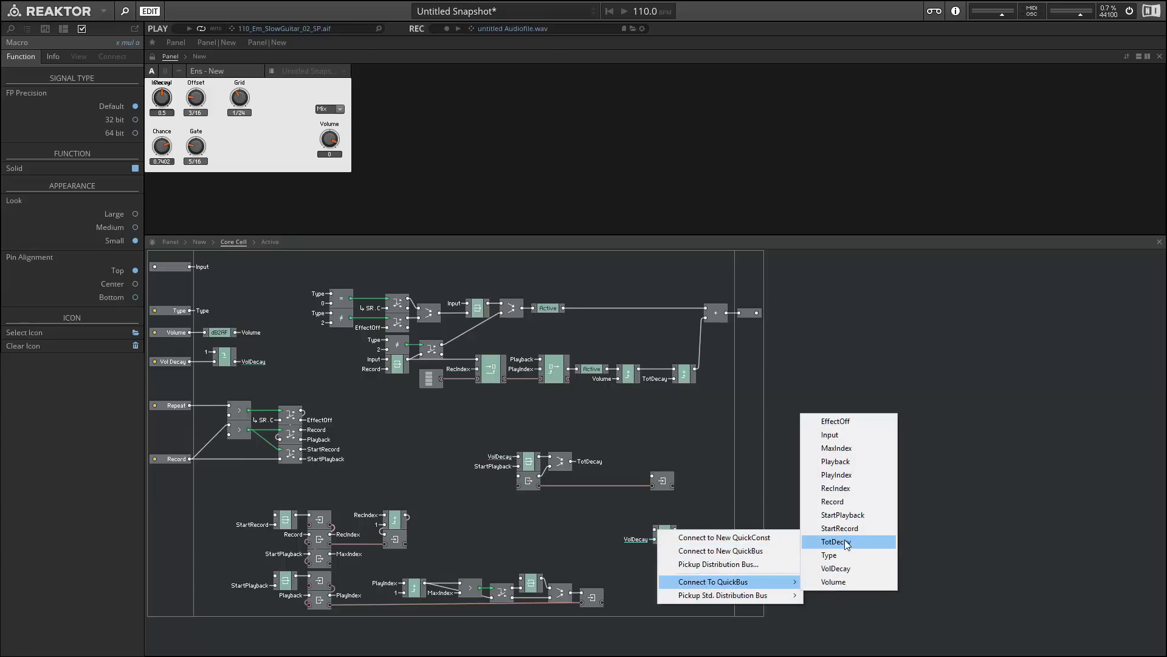
pyautogui.click(835, 541)
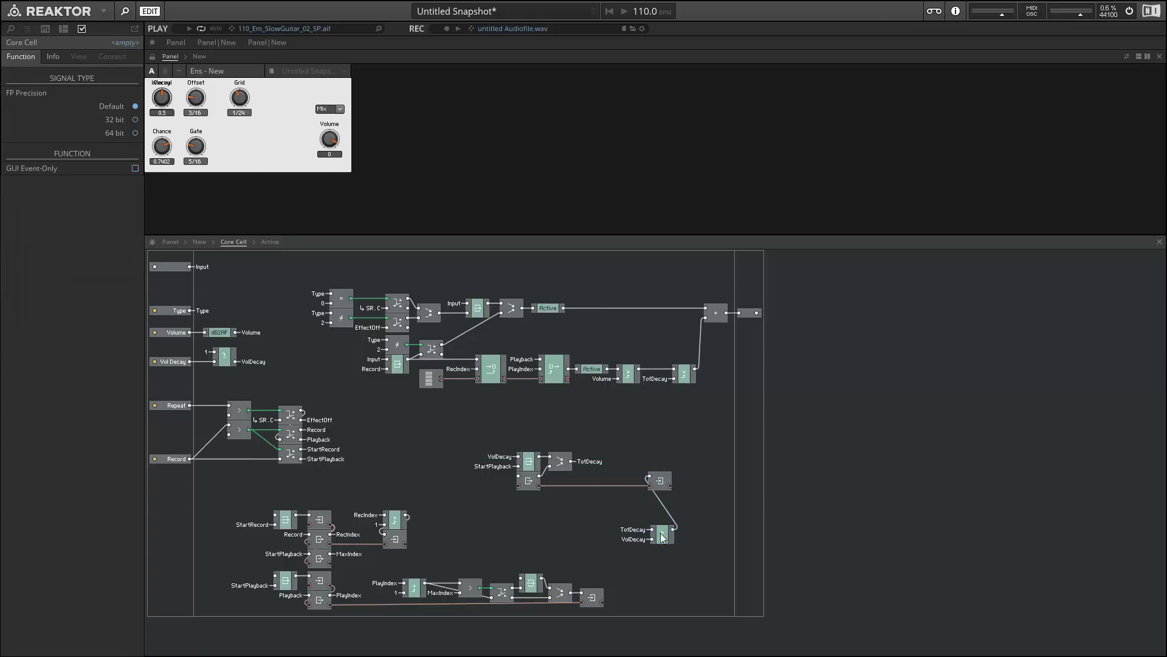
pyautogui.moveTo(659, 536); pyautogui.dragTo(636, 480)
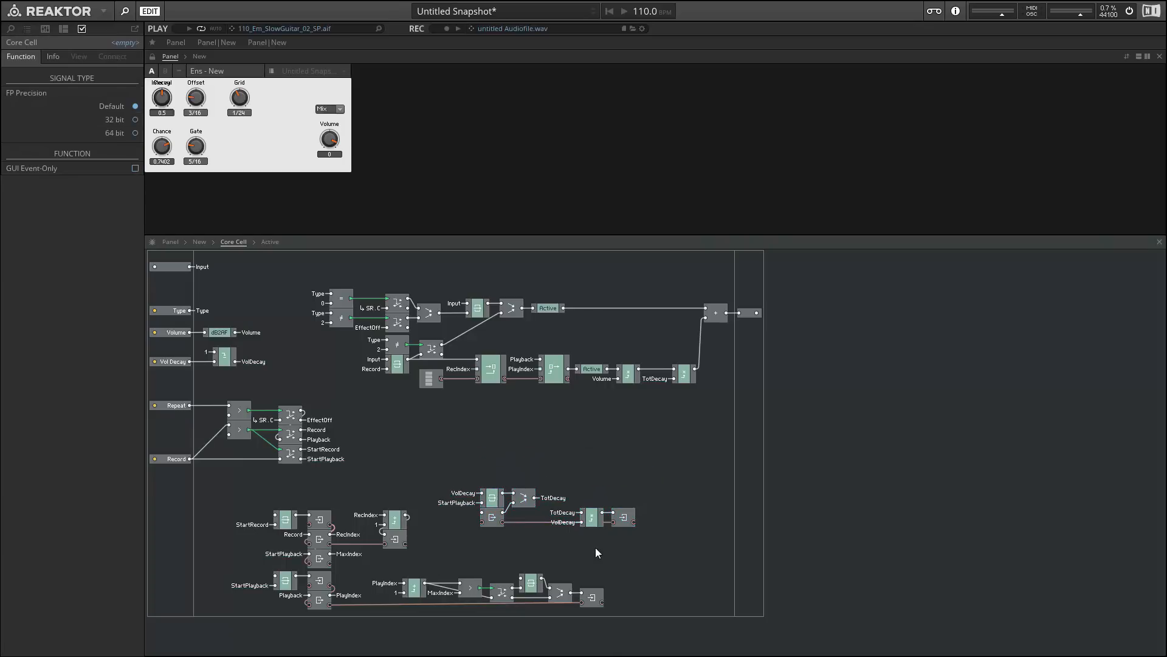
pyautogui.click(591, 515)
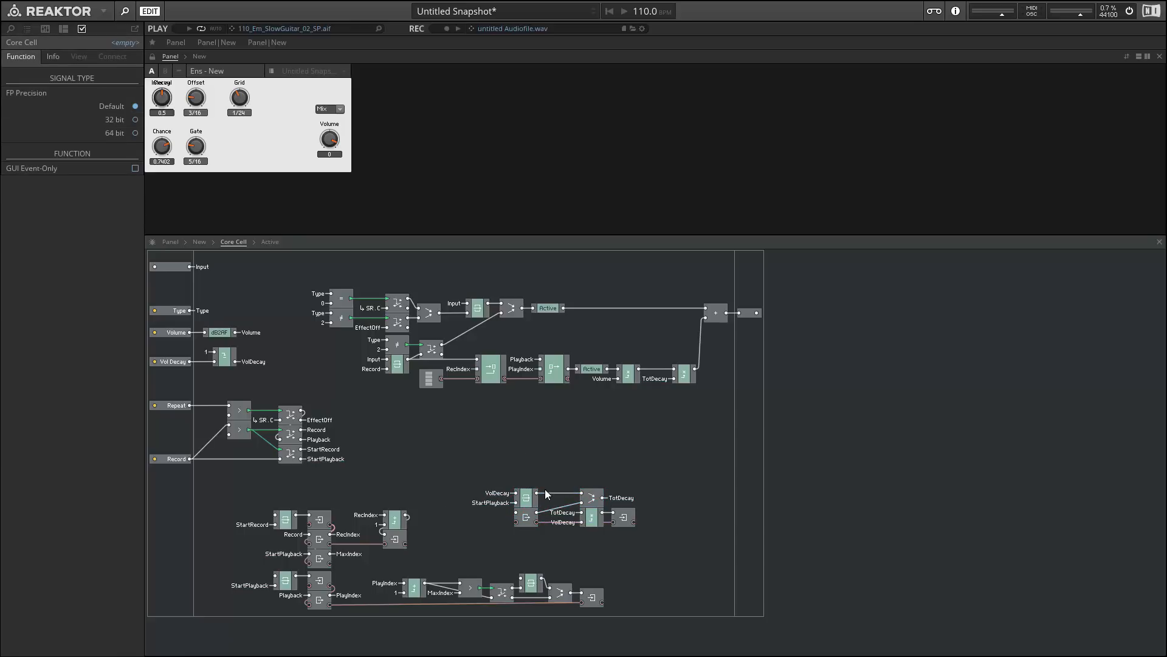
pyautogui.click(522, 517)
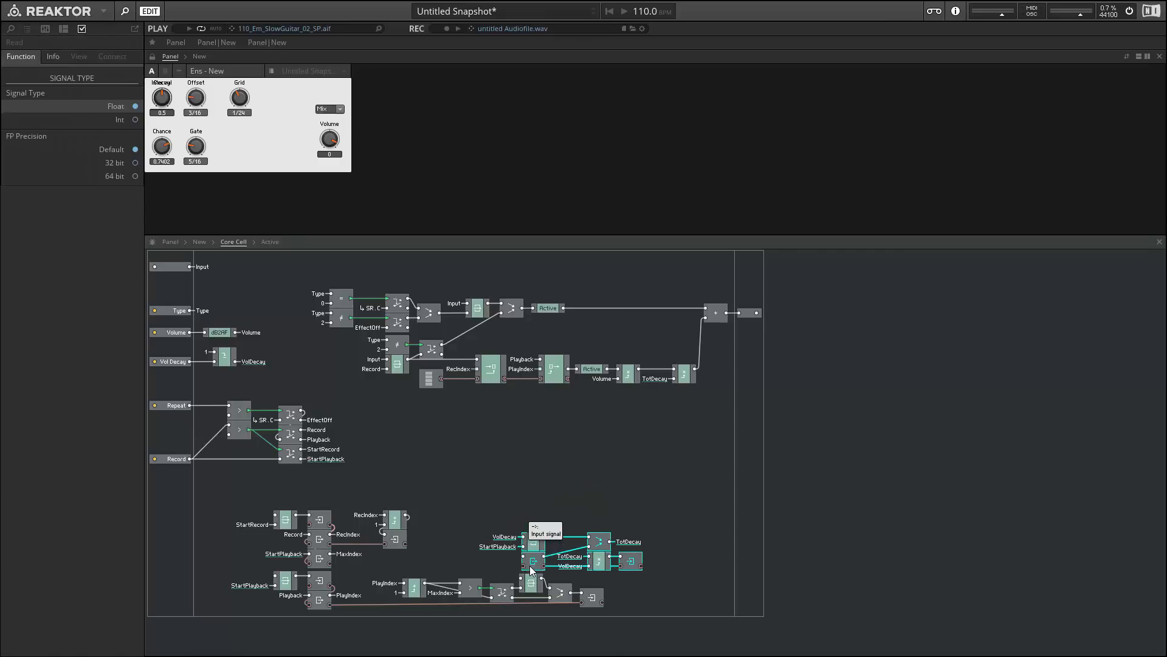
pyautogui.moveTo(530, 571)
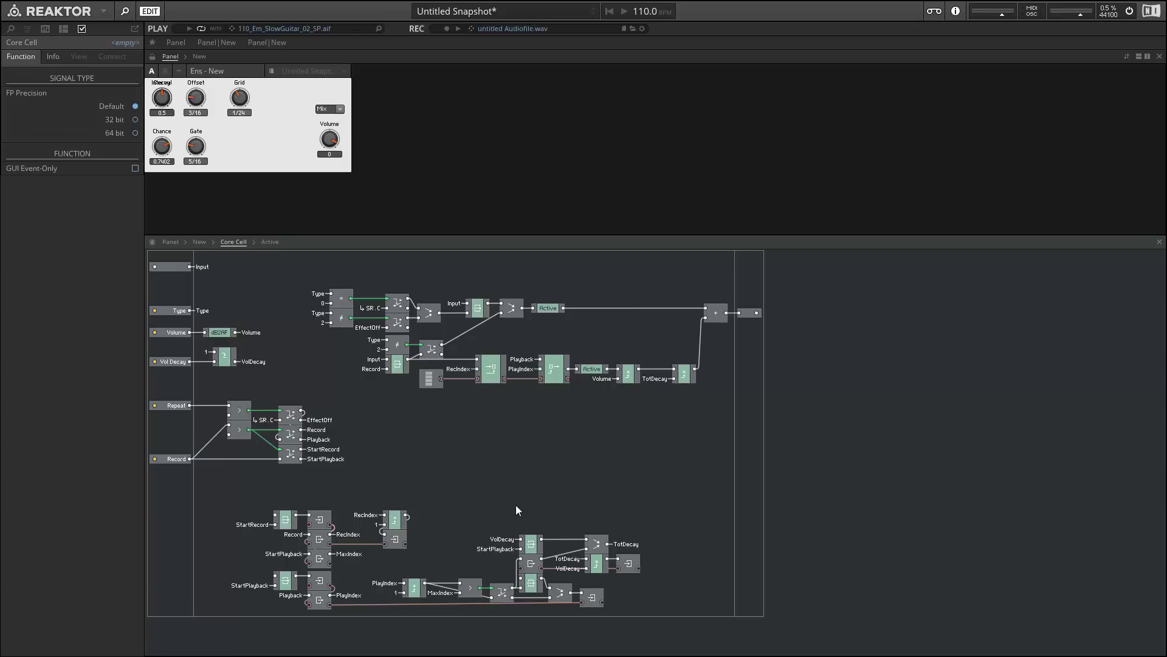
pyautogui.moveTo(522, 435)
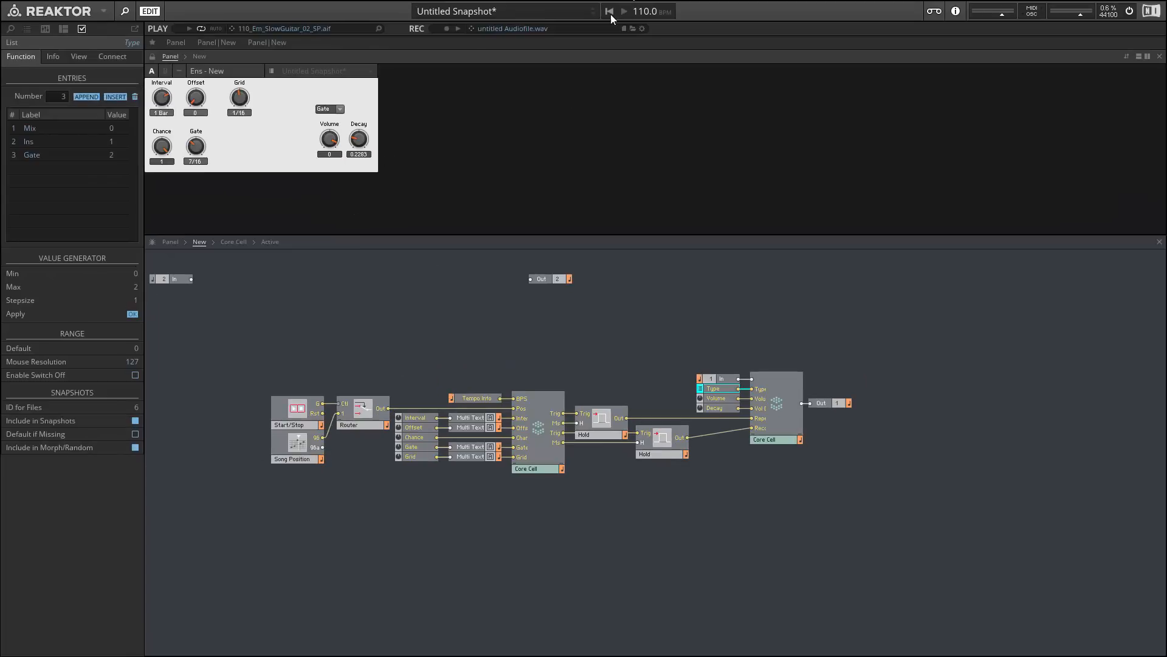
pyautogui.moveTo(331, 142)
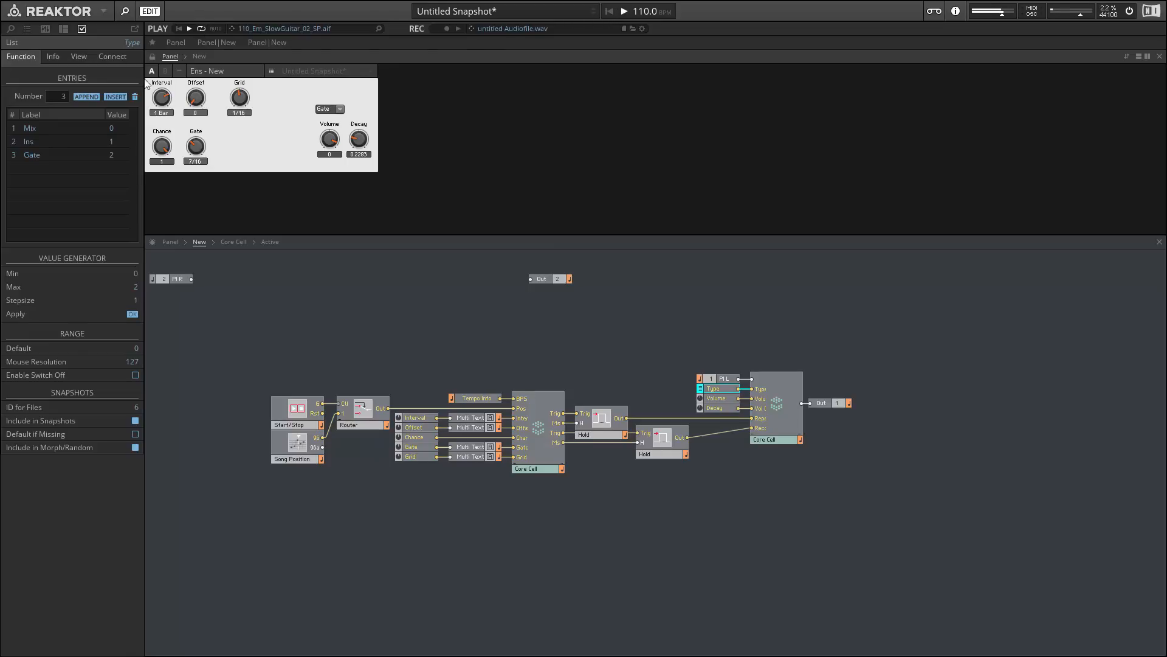
# - Lower Decay to 0.0797, then set the Type menu to Ins and back to Mix
pyautogui.click(359, 139)
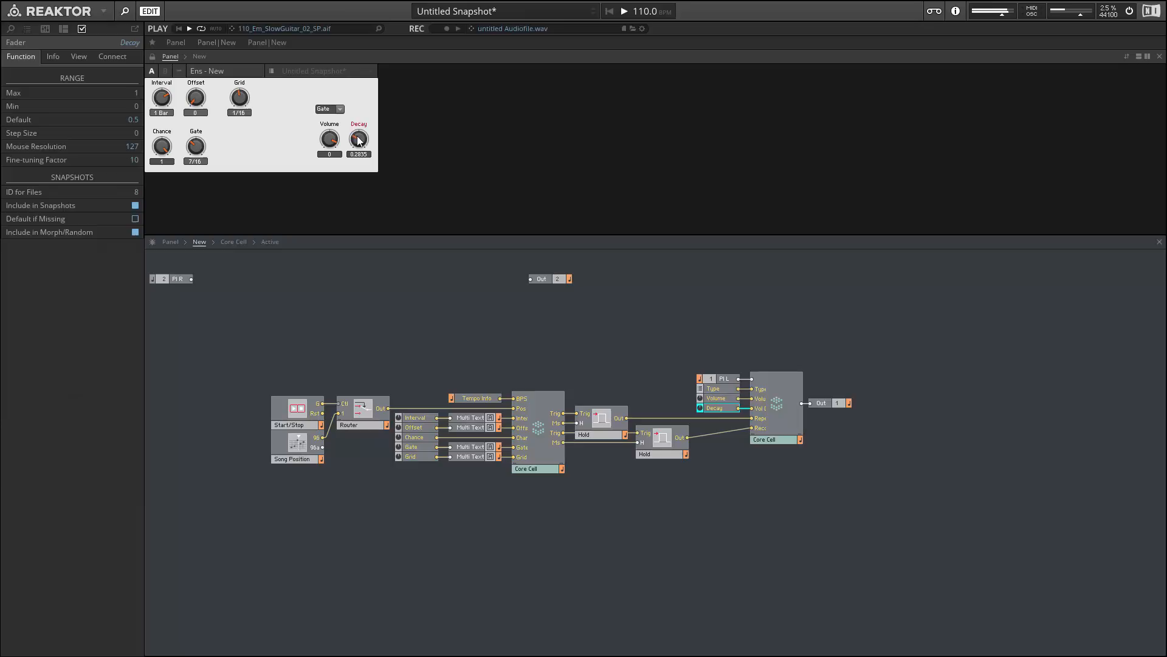
pyautogui.moveTo(358, 141); pyautogui.dragTo(364, 112)
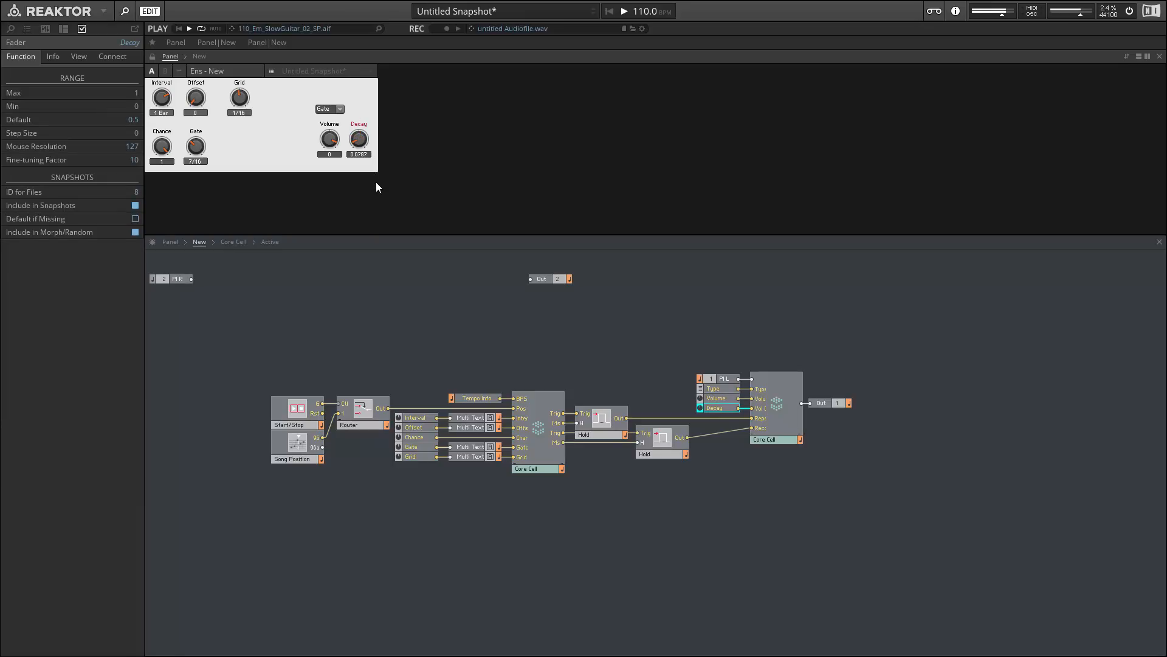
pyautogui.moveTo(332, 112)
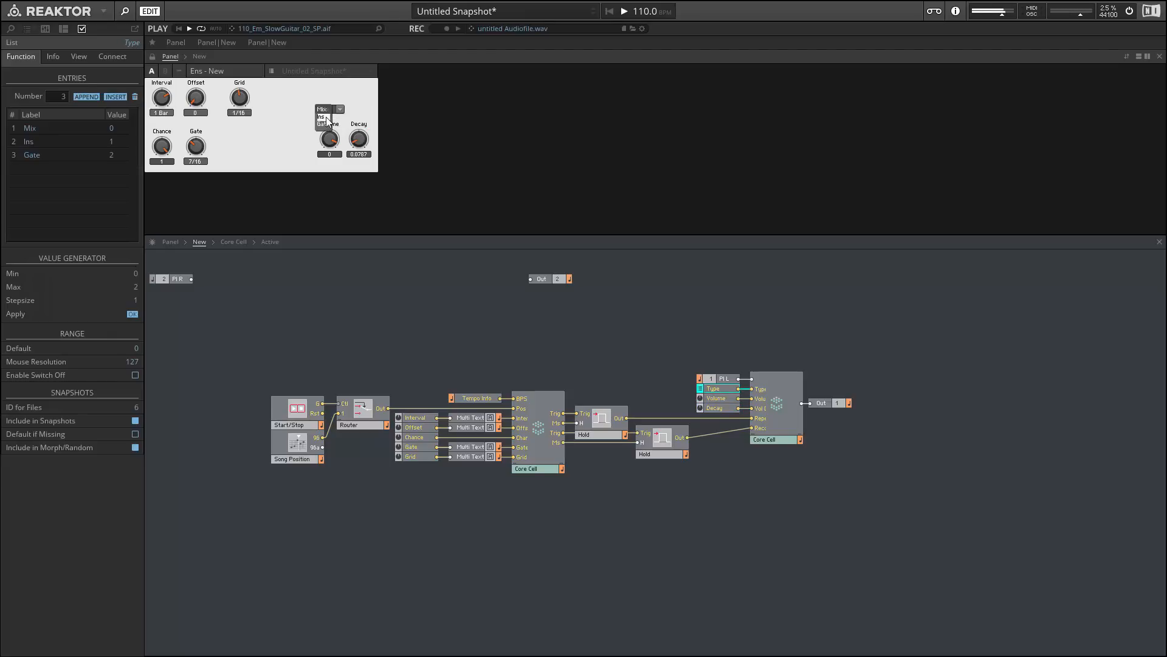
pyautogui.click(323, 116)
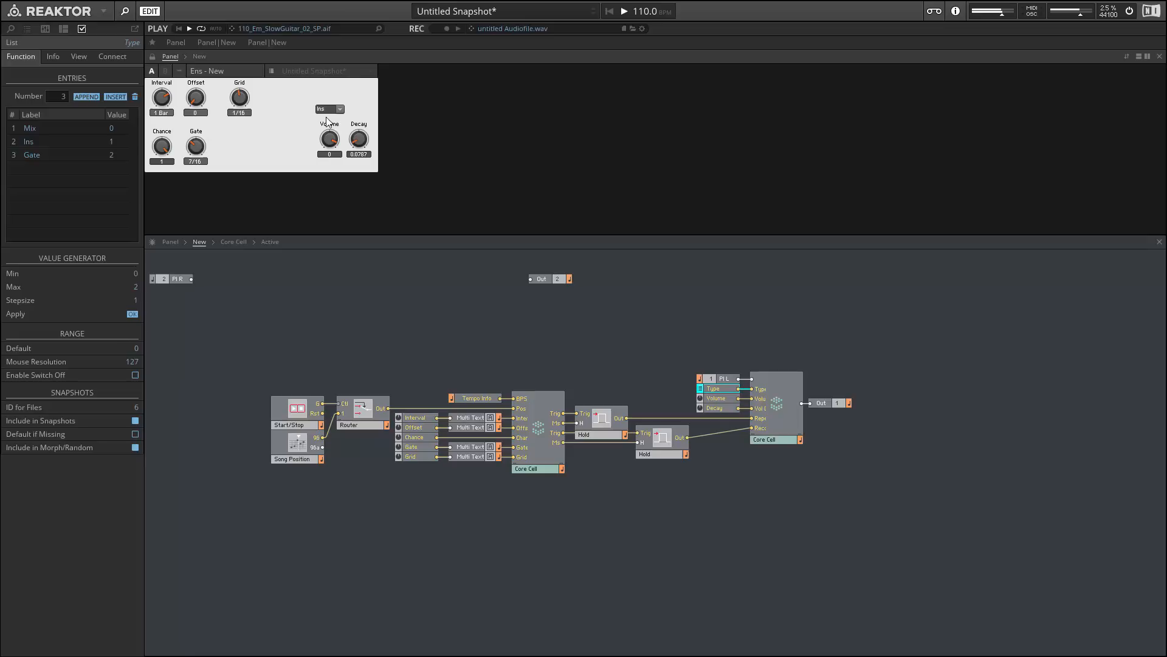
pyautogui.moveTo(379, 152)
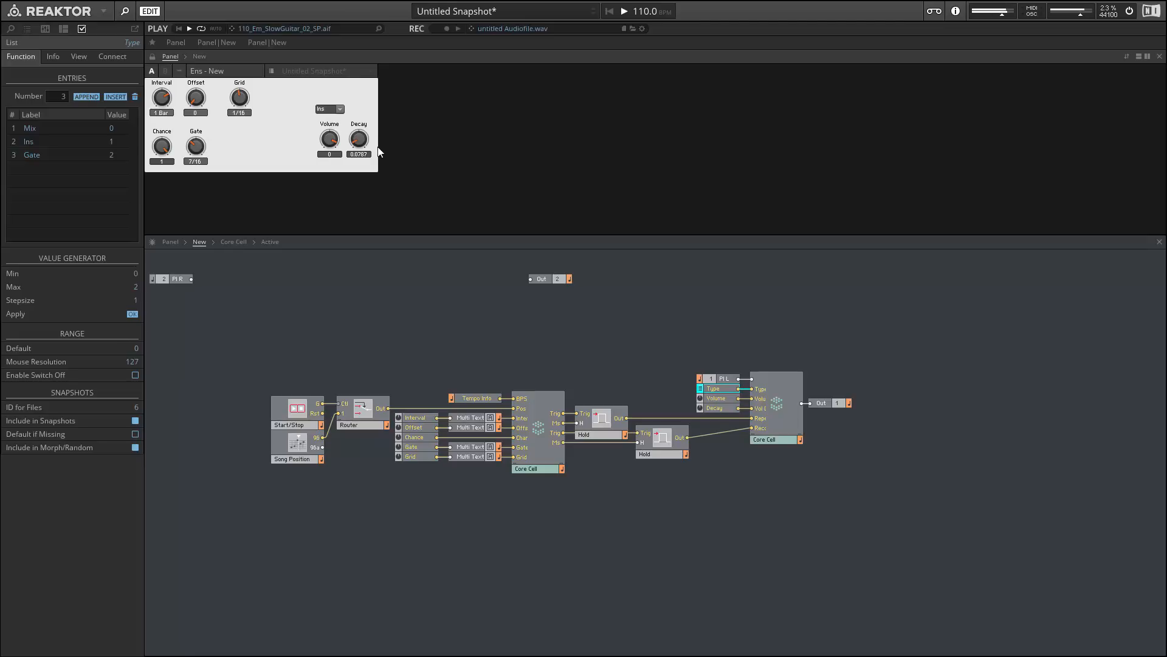
pyautogui.moveTo(337, 117)
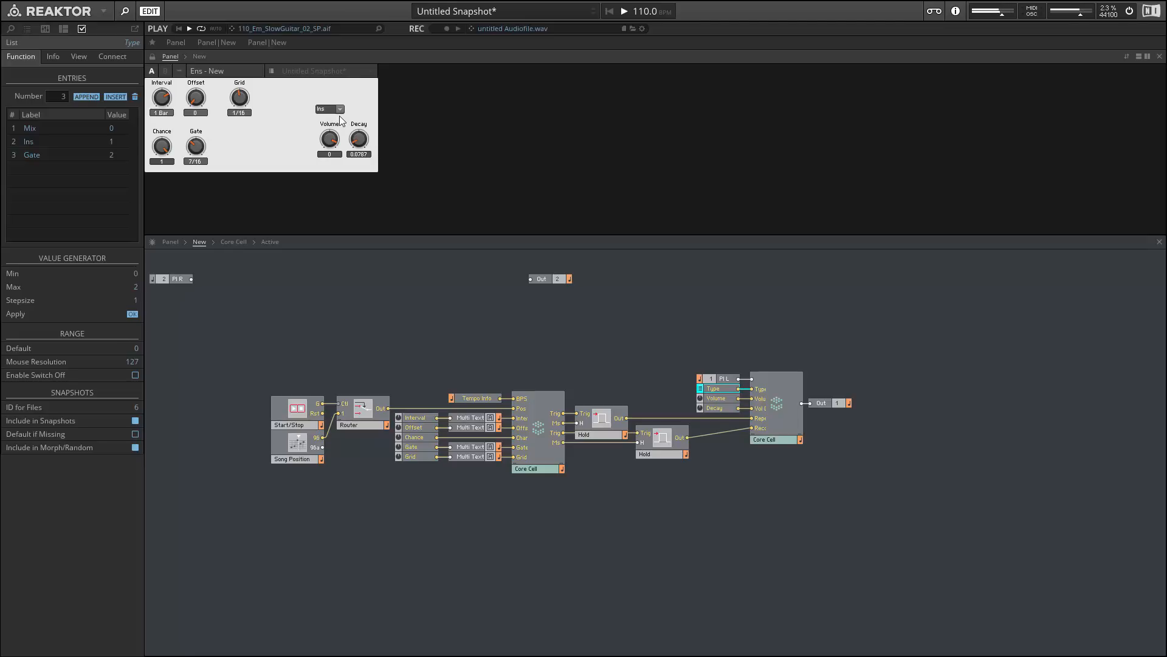
pyautogui.click(329, 108)
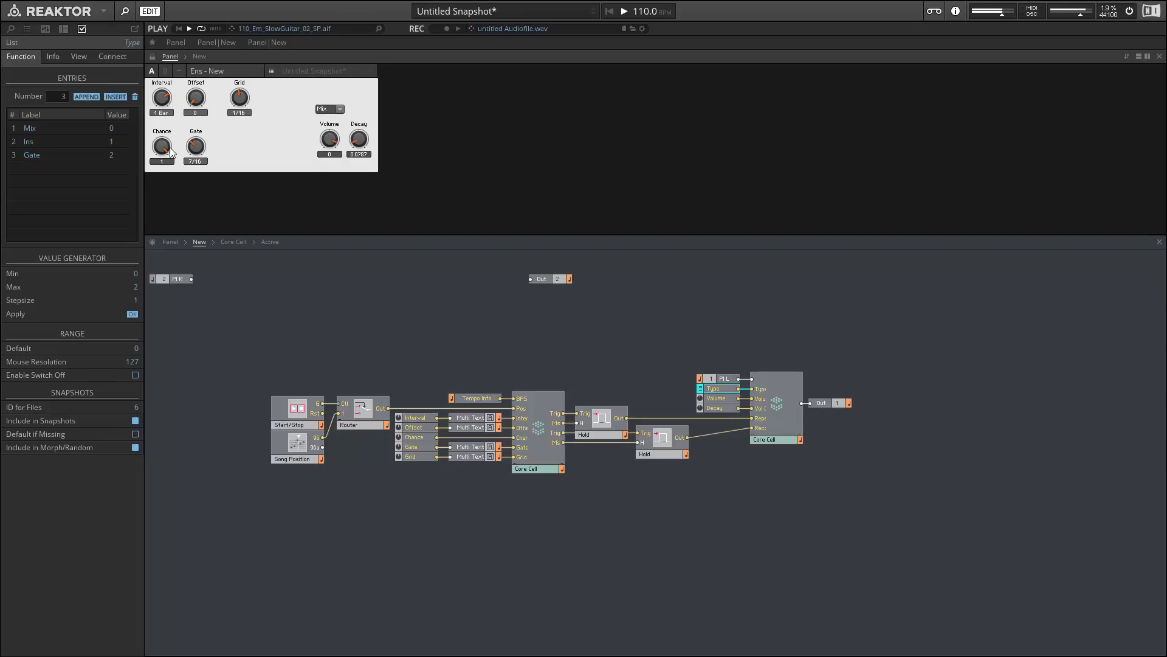
pyautogui.moveTo(457, 7)
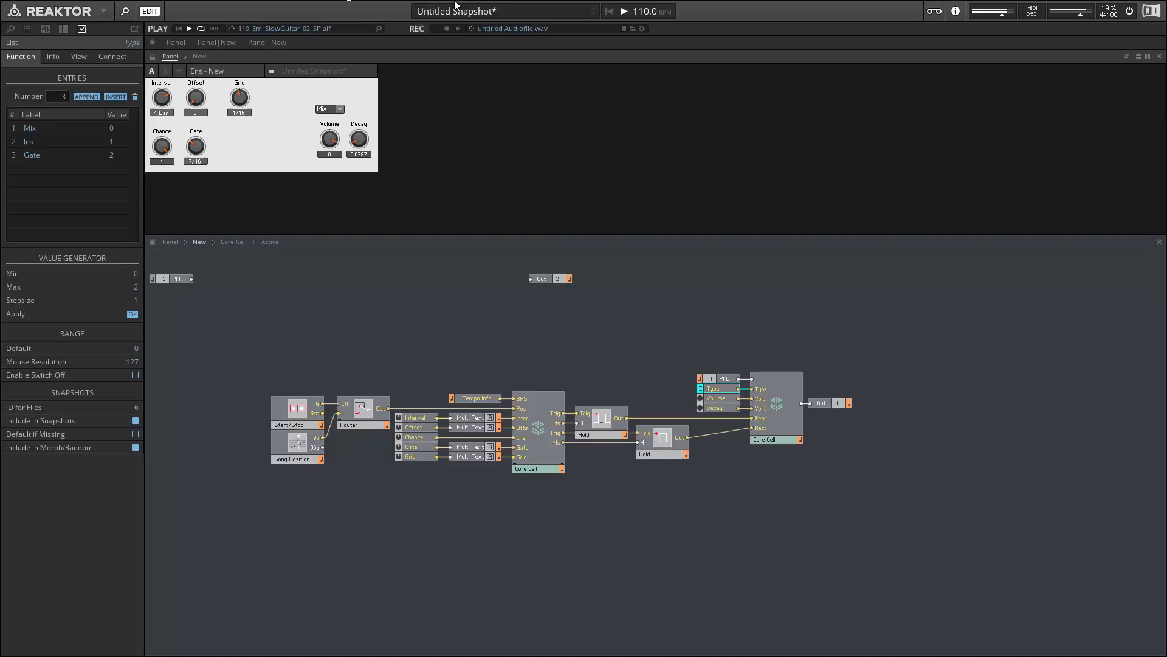
pyautogui.moveTo(624, 13)
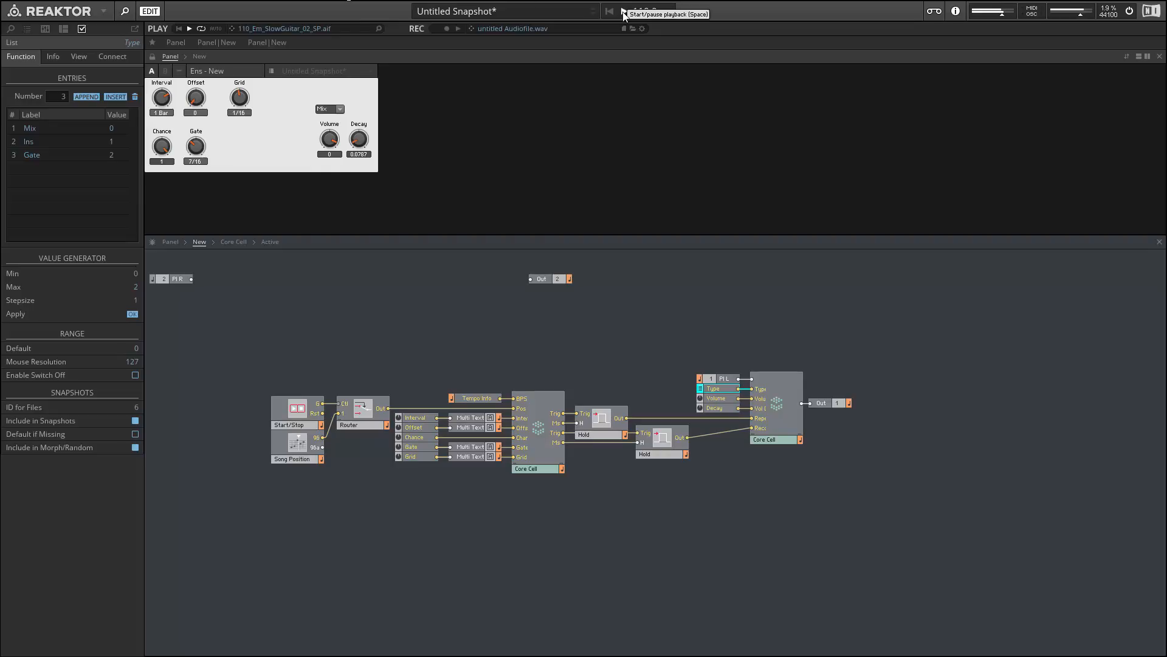